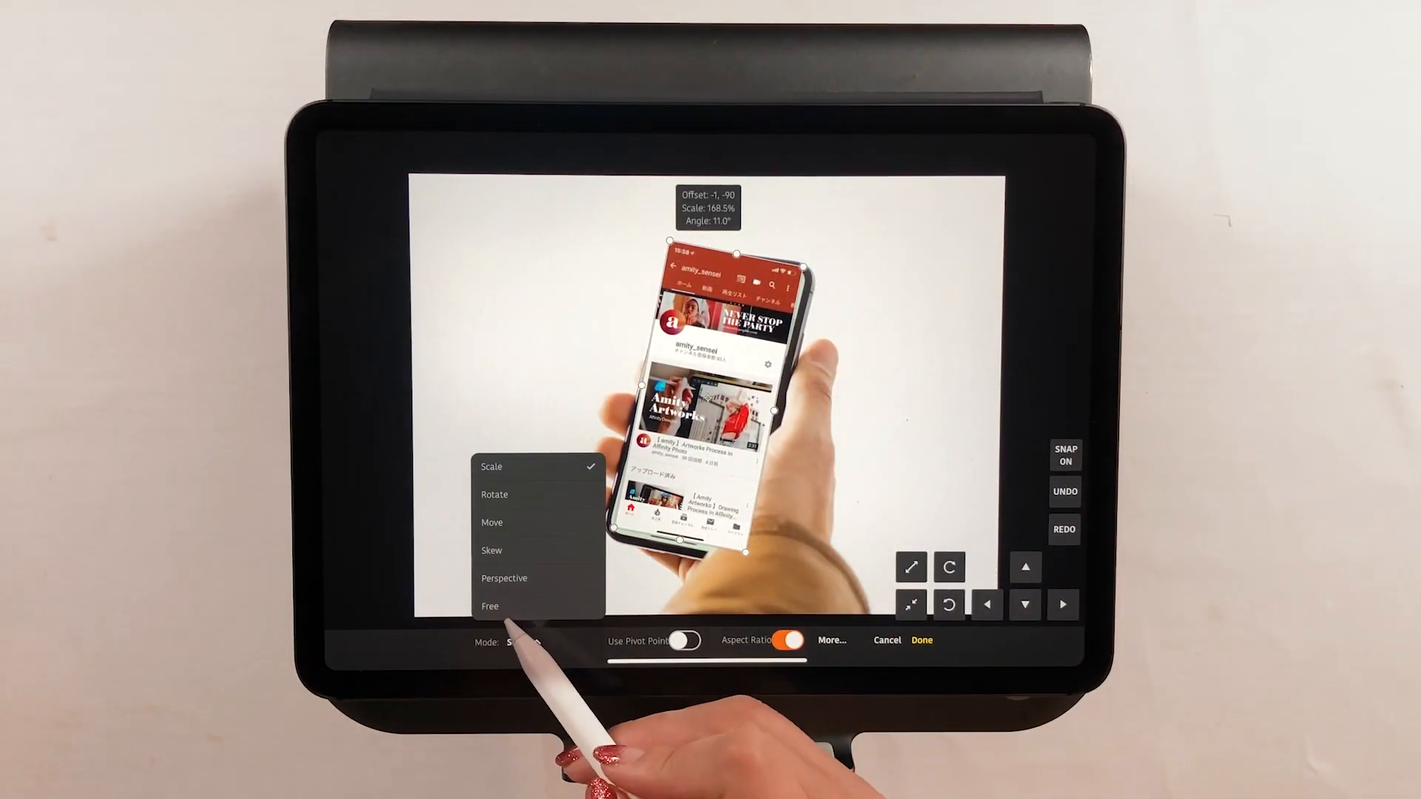
- Browse the Artstudio Pro: Draw Paint Edit listing, watch its preview video, and return home
{"action": "left_click", "coordinate": [487, 606]}
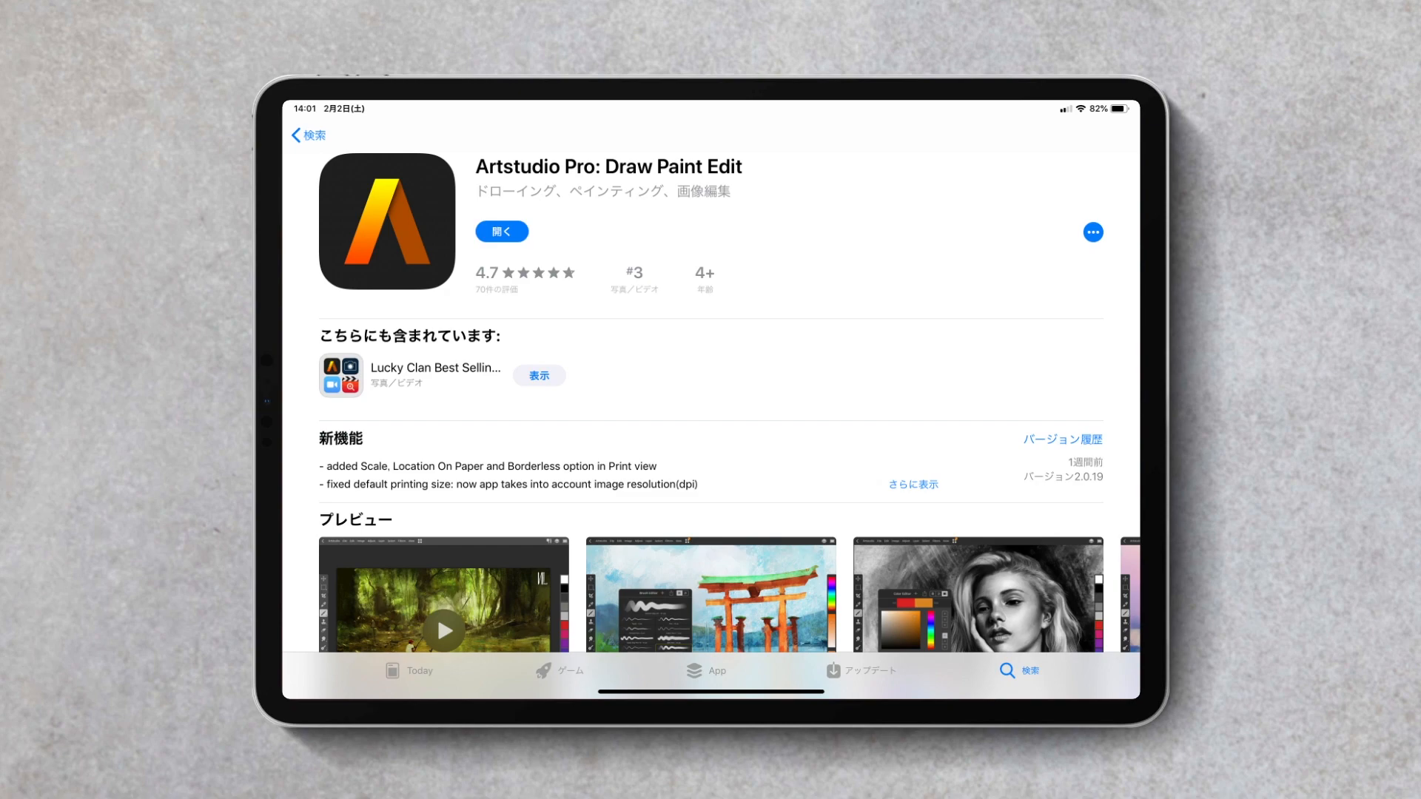
{"action": "scroll", "scroll_direction": "down", "scroll_amount": 3}
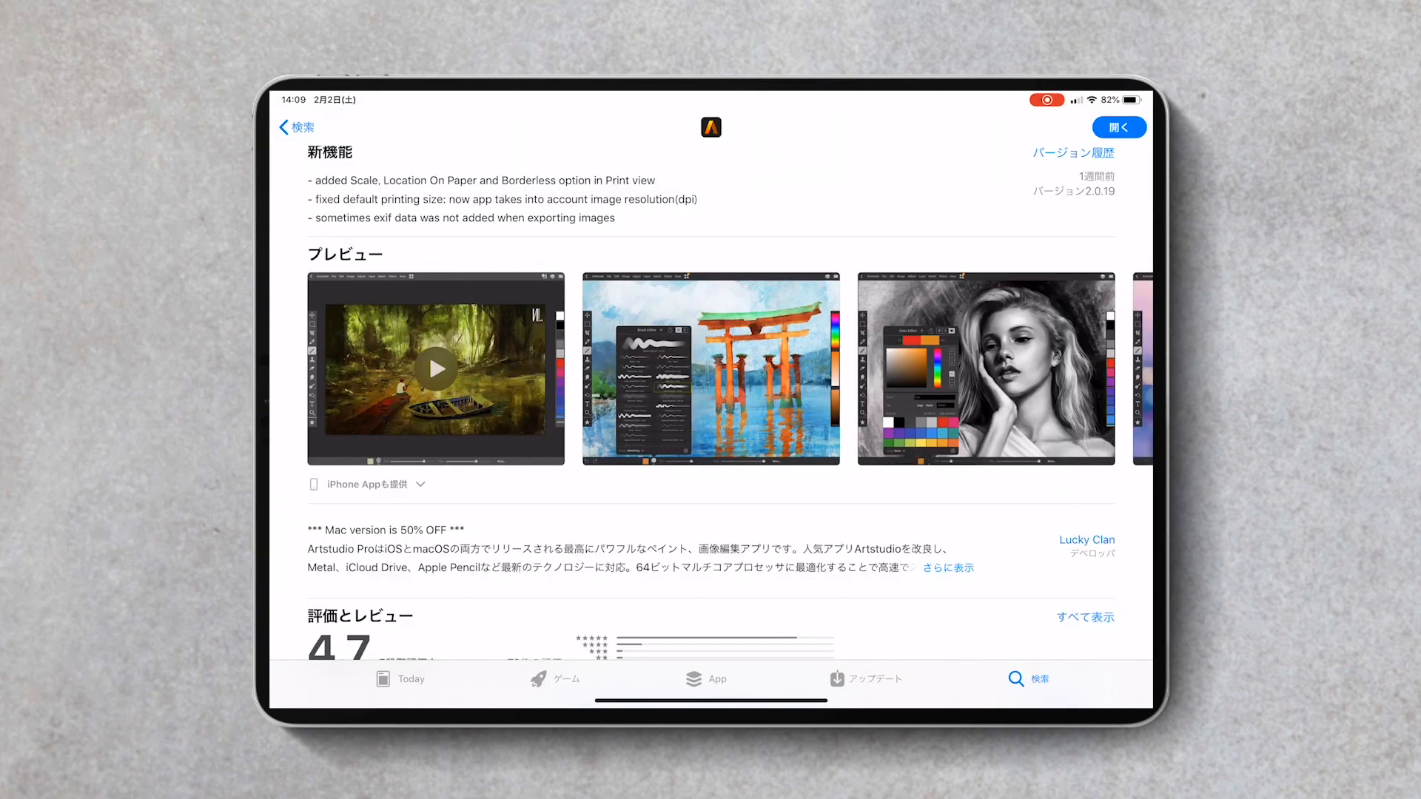
{"action": "left_click", "coordinate": [436, 368]}
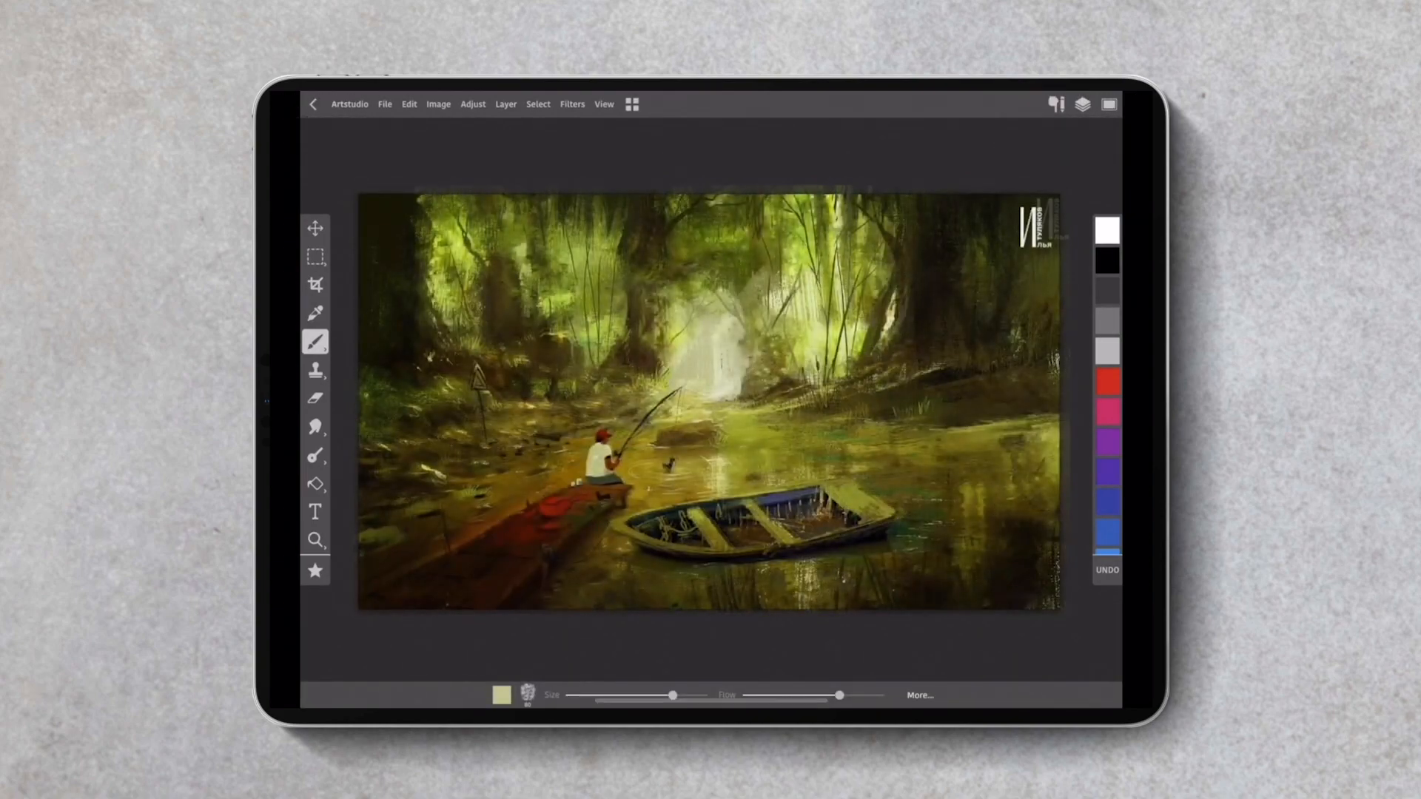
{"action": "left_click", "coordinate": [407, 104]}
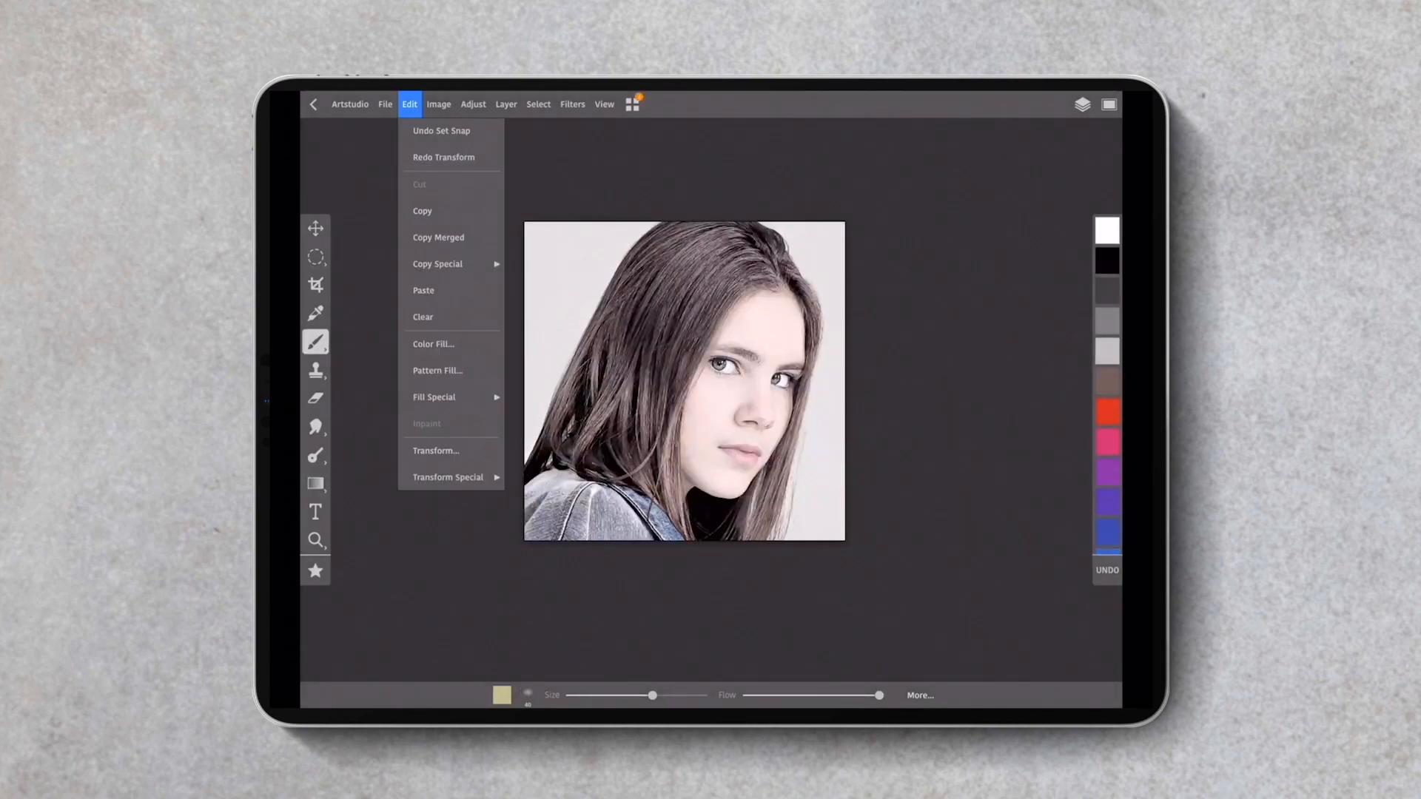
{"action": "left_click", "coordinate": [435, 451]}
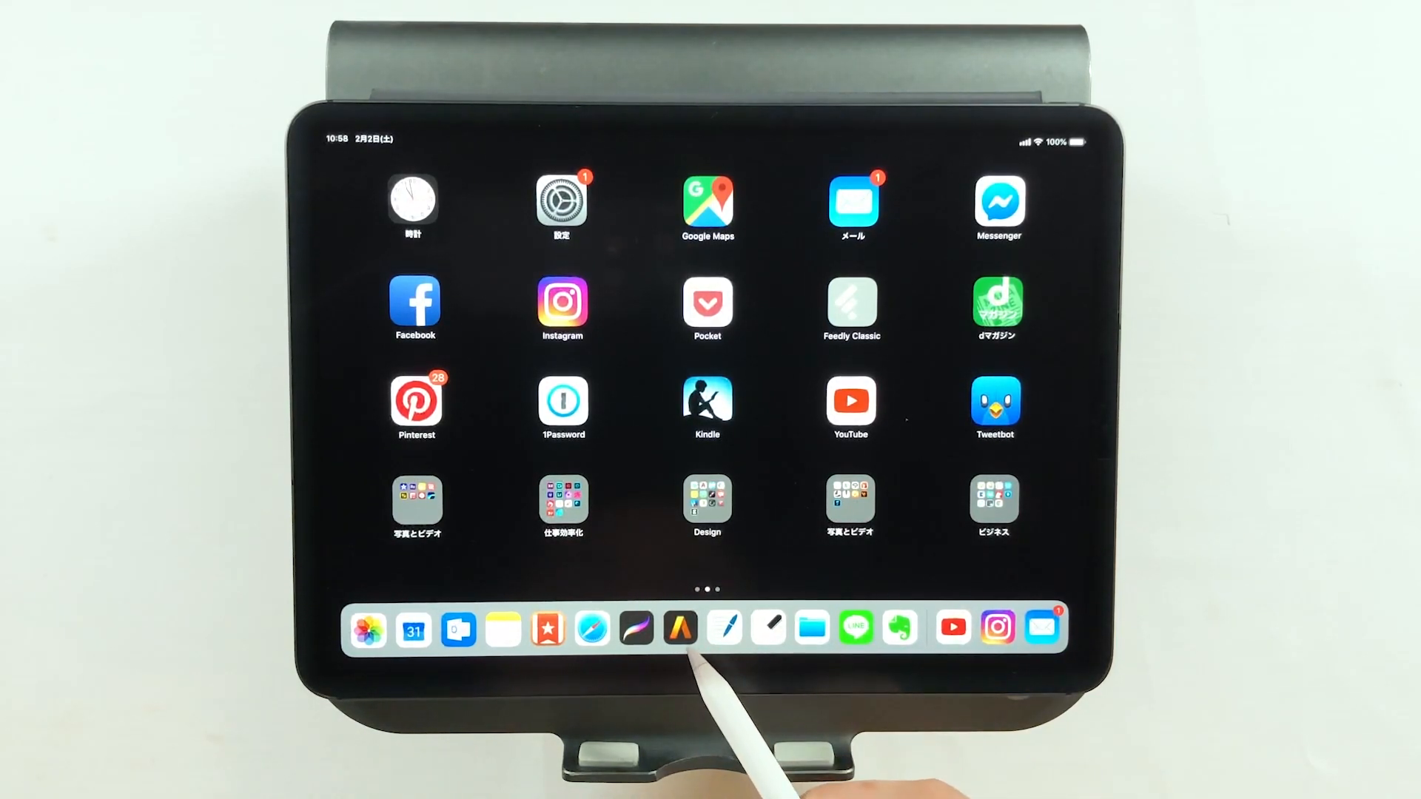
- Launch Artstudio Pro and create a document from the hand-holding-iPhone photo
{"action": "left_click", "coordinate": [679, 629]}
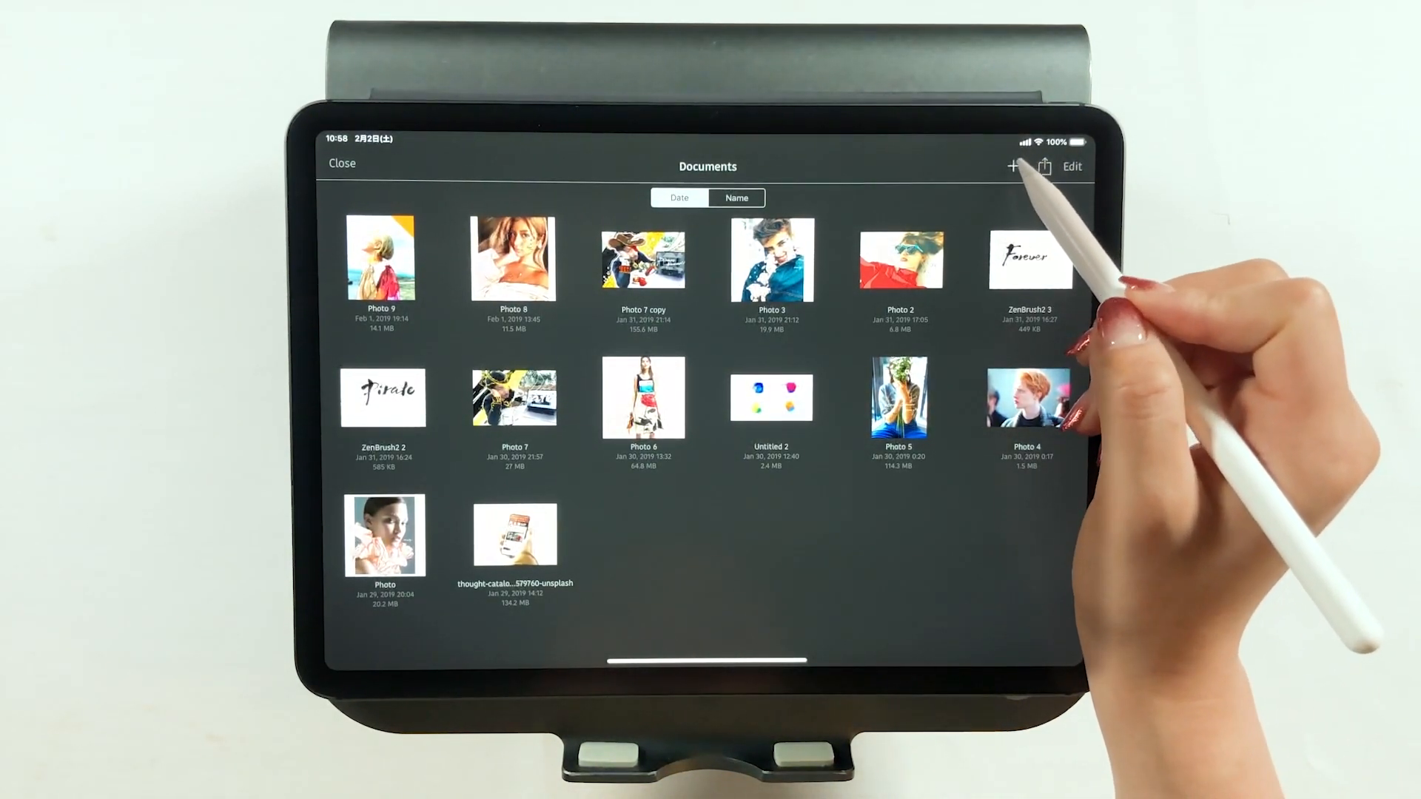
{"action": "left_click", "coordinate": [1013, 167]}
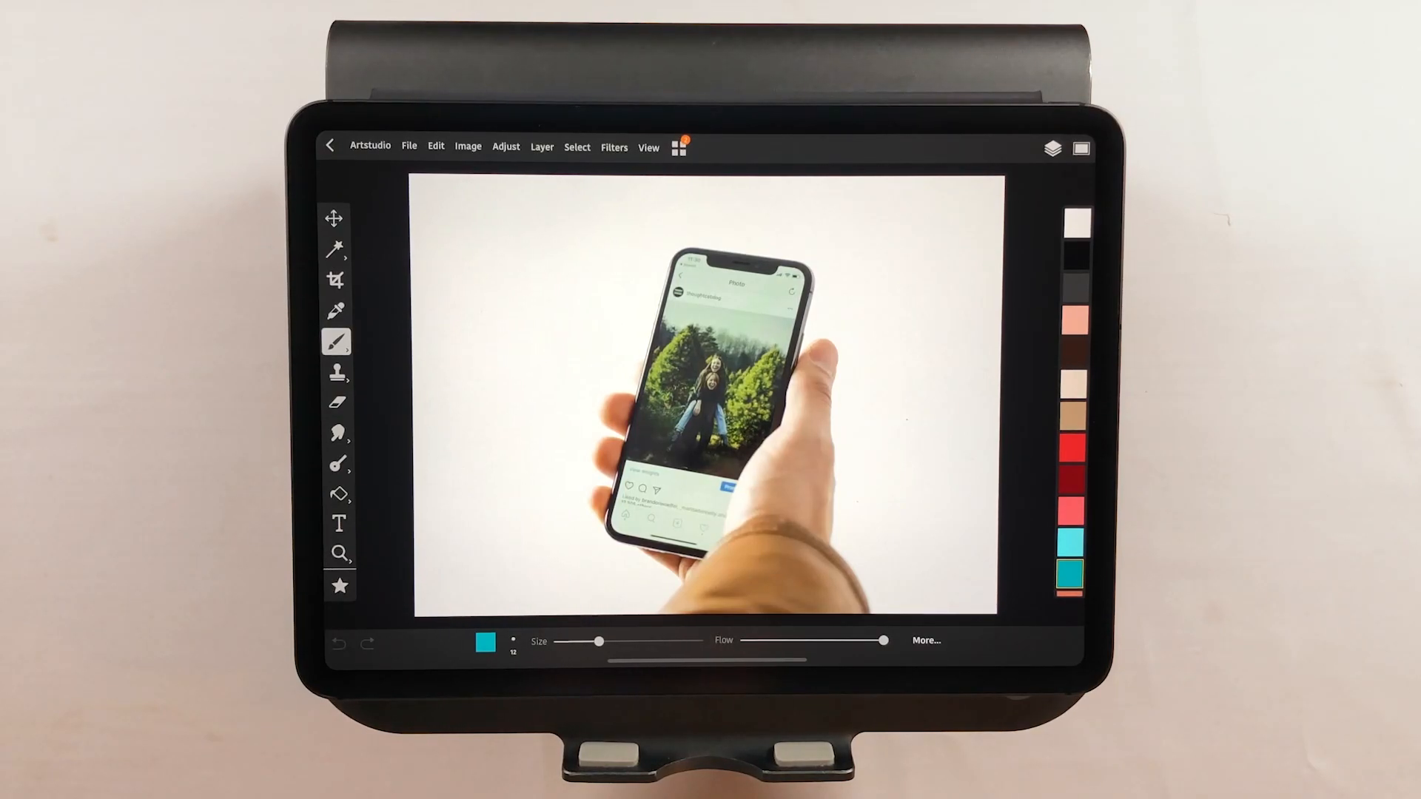
{"action": "left_click", "coordinate": [1050, 151]}
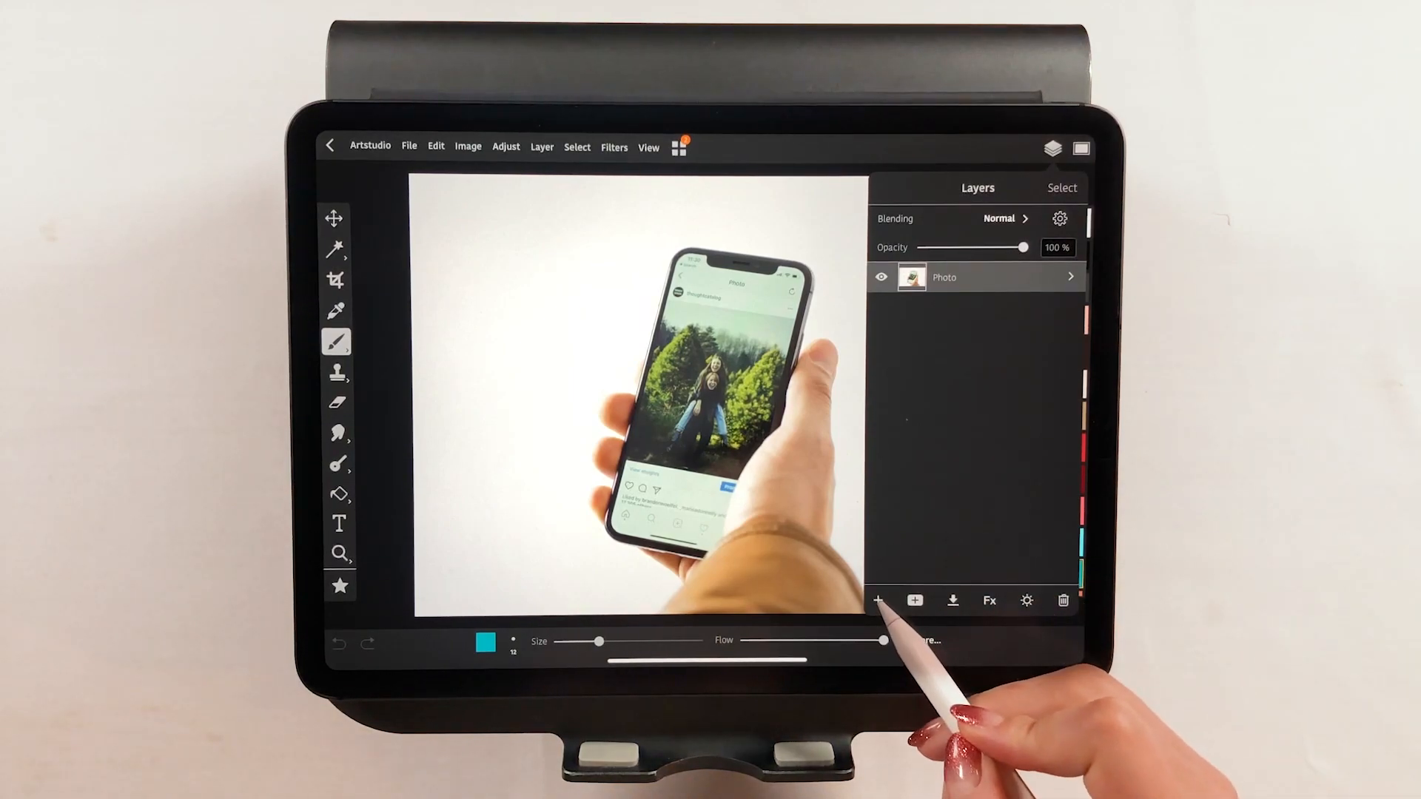
{"action": "left_click", "coordinate": [884, 601]}
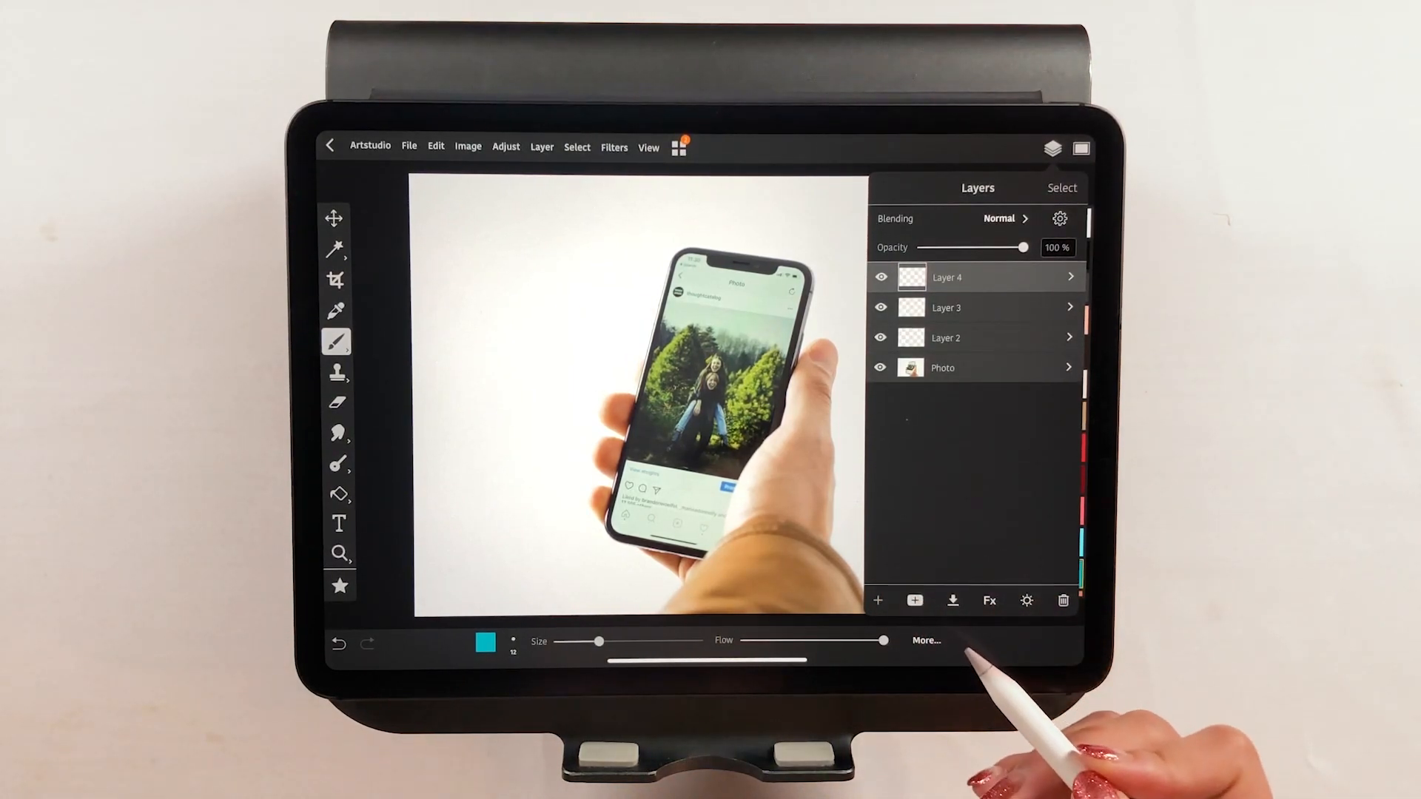
{"action": "left_click", "coordinate": [1061, 601]}
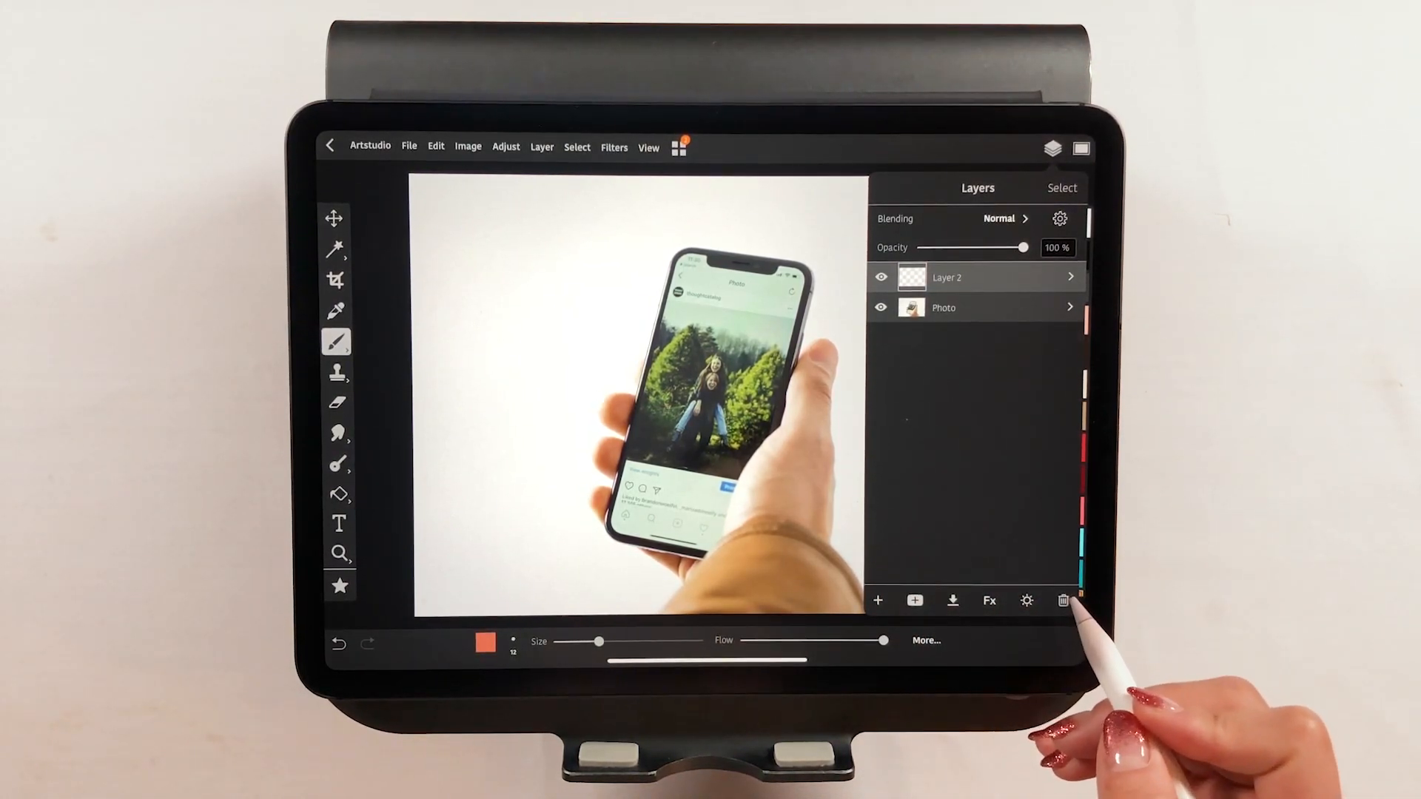
{"action": "left_click", "coordinate": [1064, 601]}
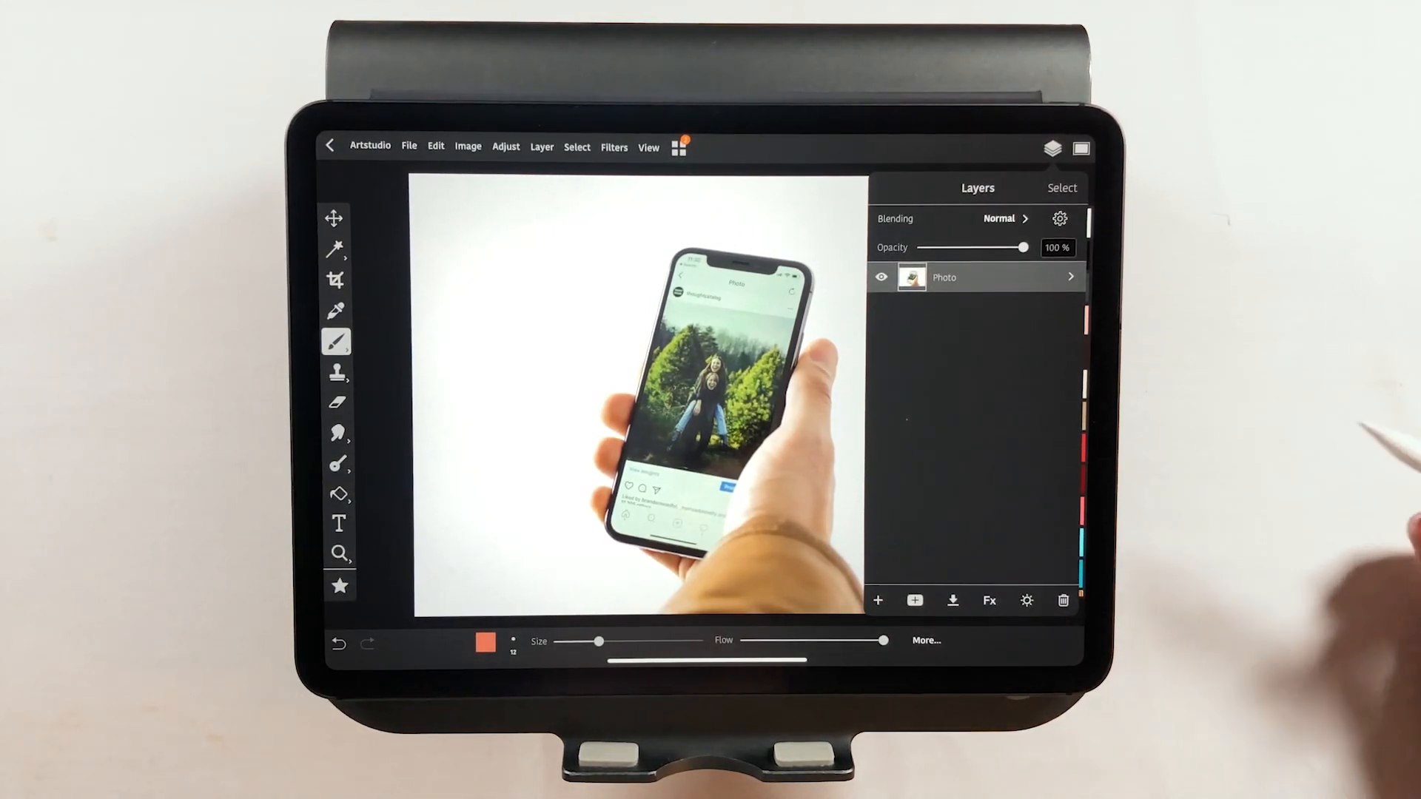
{"action": "left_click", "coordinate": [1052, 147]}
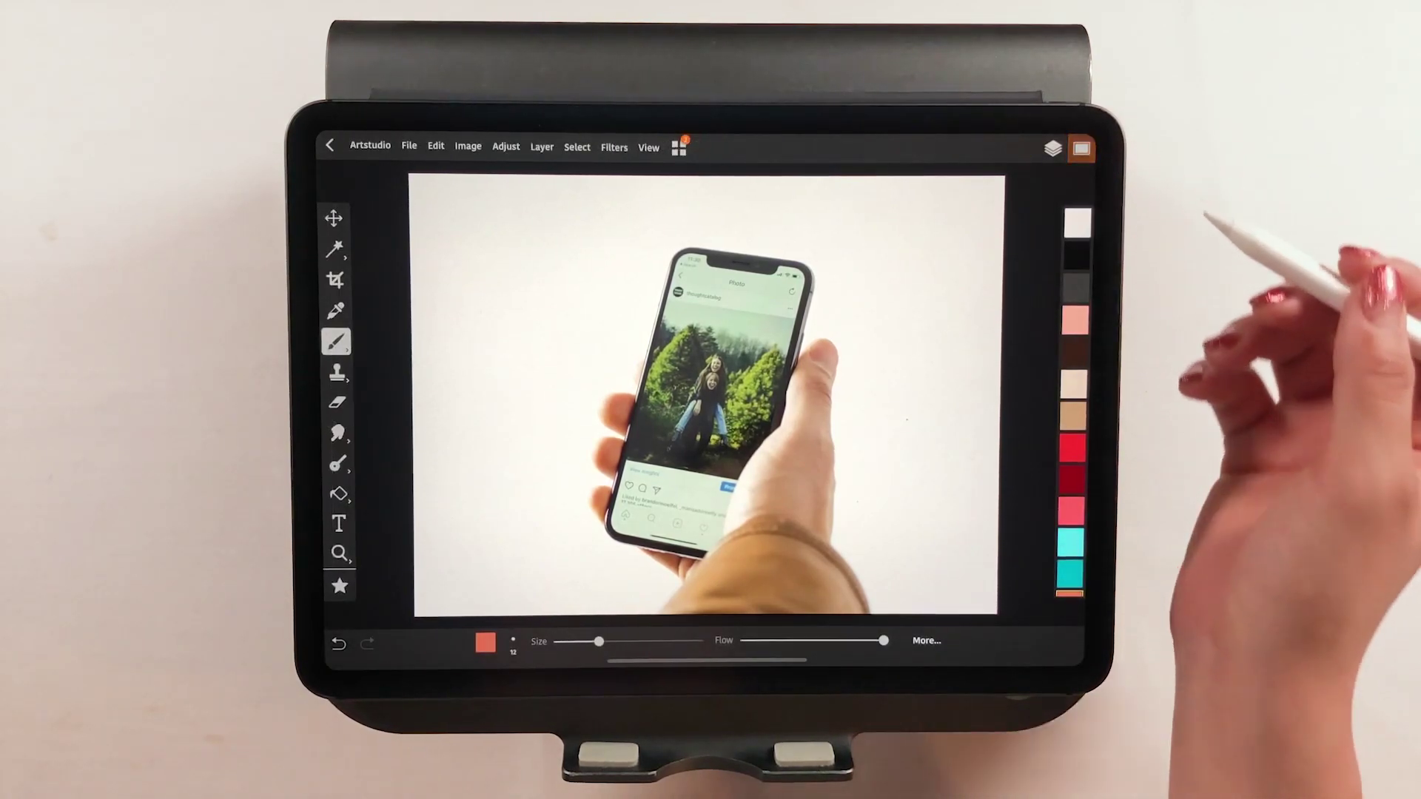
- Lock the Photo layer's position in the Layers panel
{"action": "left_click", "coordinate": [1053, 149]}
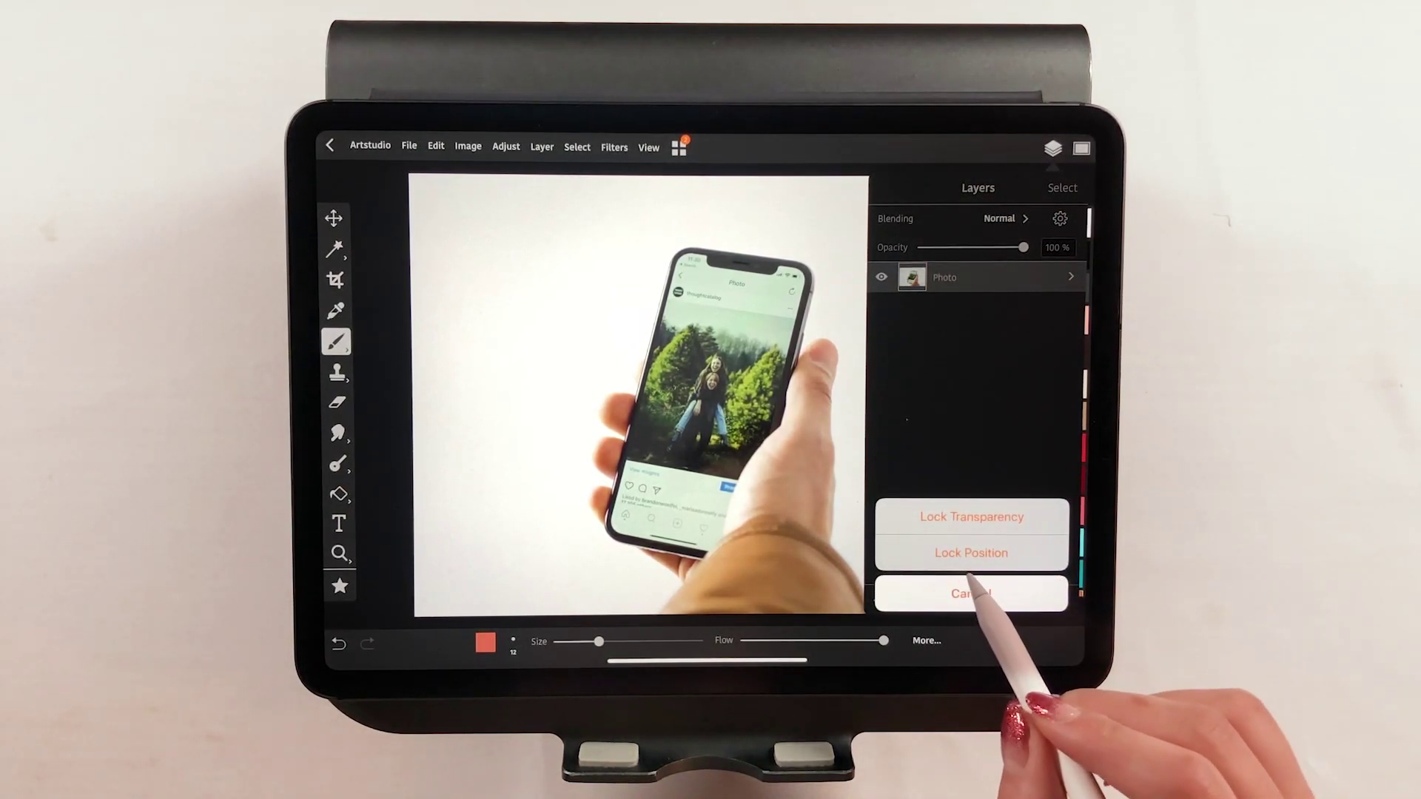
{"action": "left_click", "coordinate": [971, 593]}
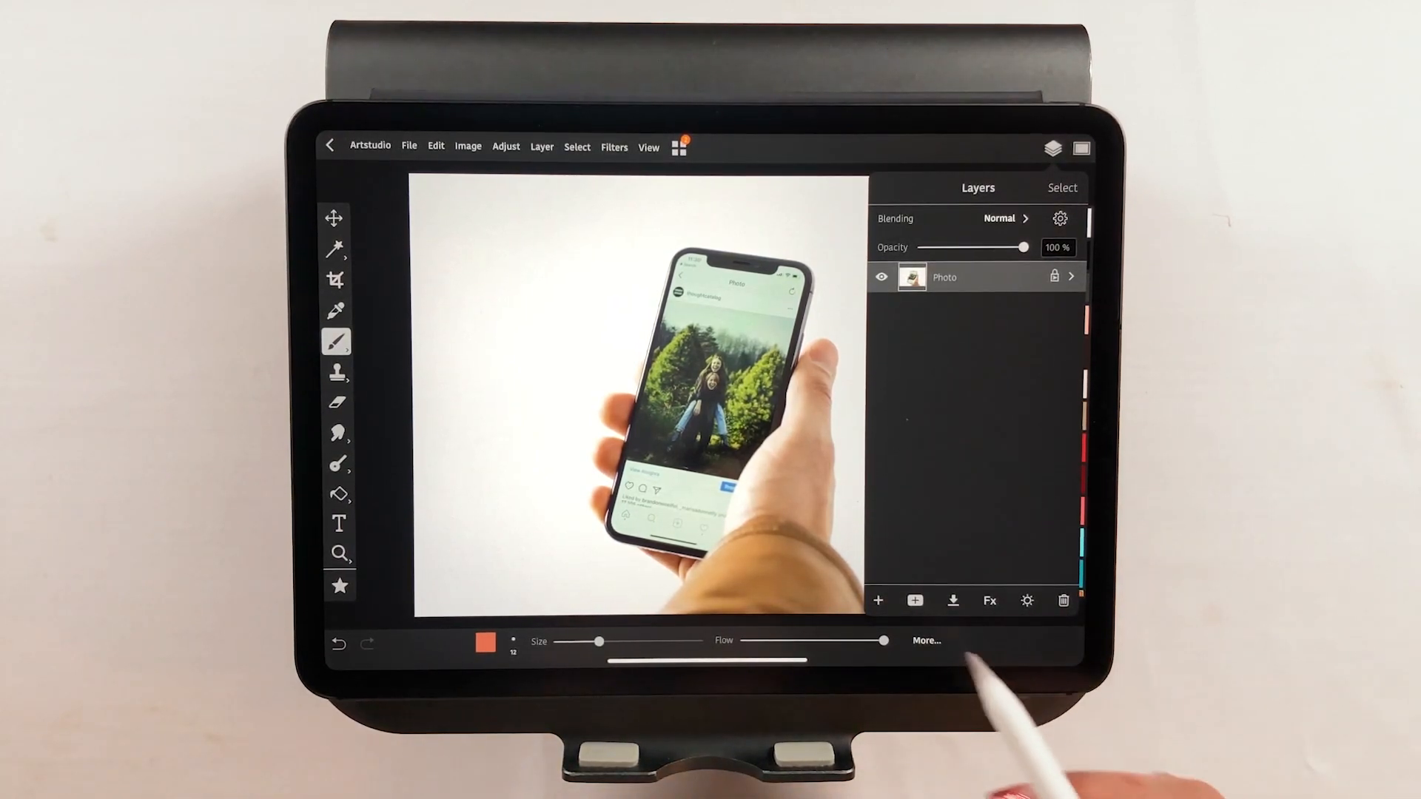
{"action": "left_click", "coordinate": [881, 601]}
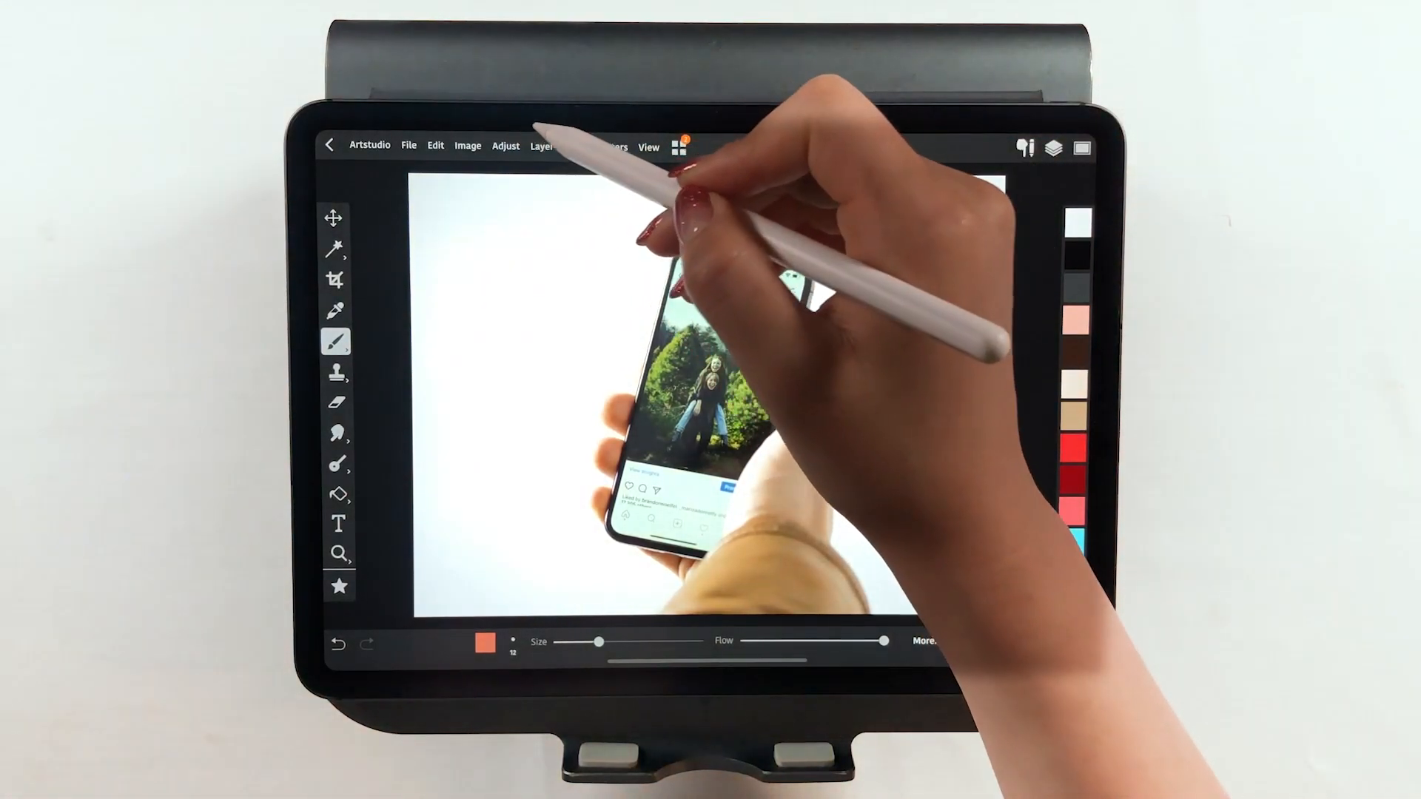
- Add the YouTube channel screenshot as a new layer via Layer > Add From Photos
{"action": "left_click", "coordinate": [541, 147]}
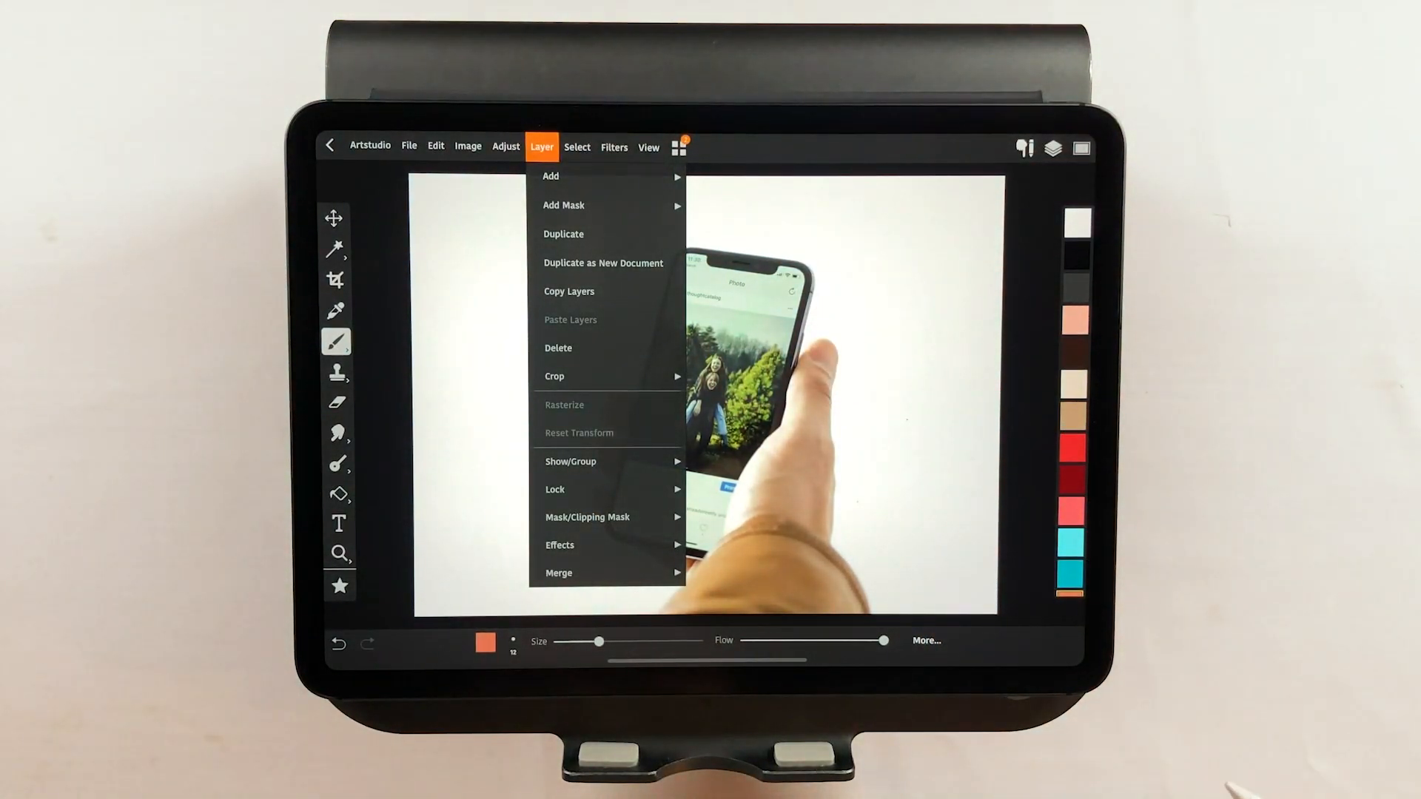
{"action": "left_click", "coordinate": [550, 176]}
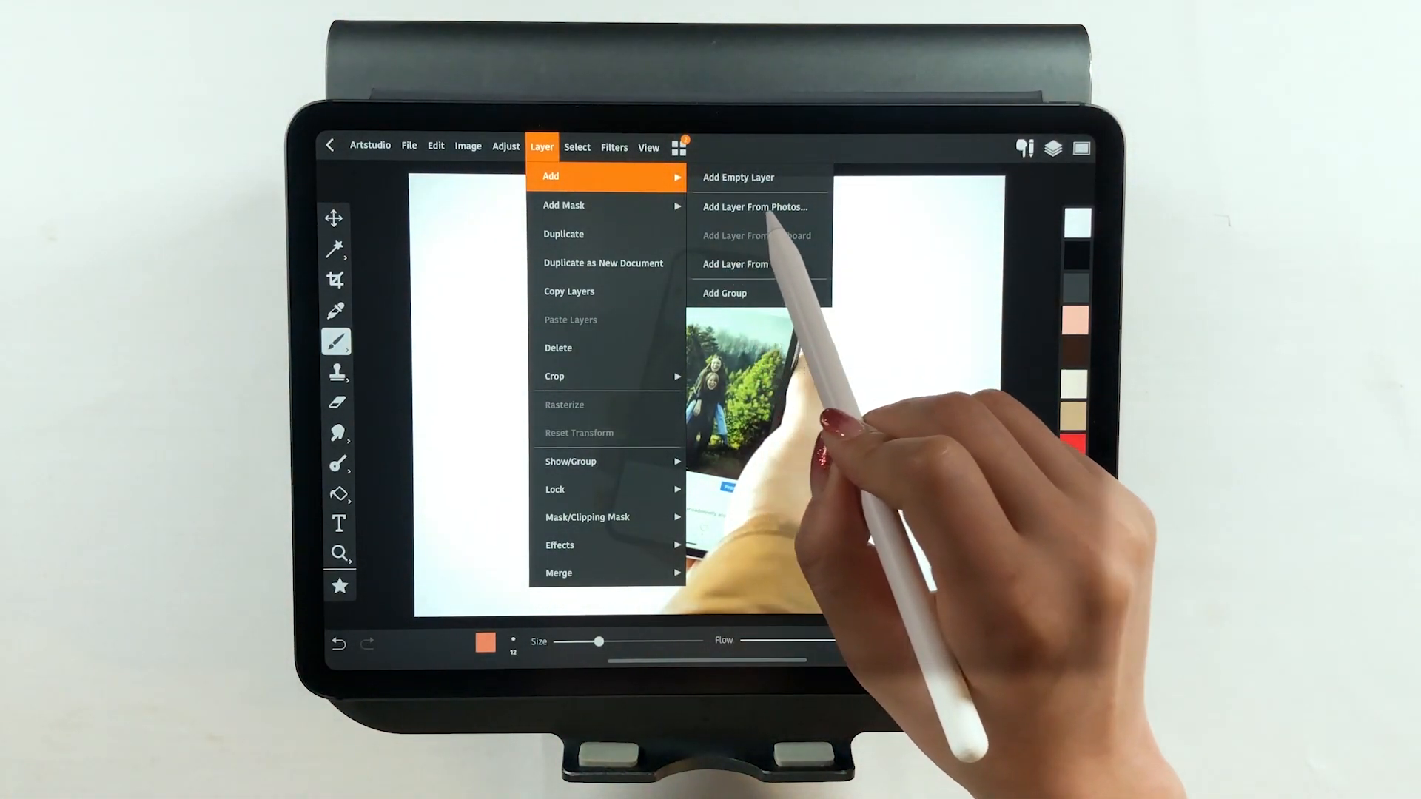
{"action": "left_click", "coordinate": [755, 207]}
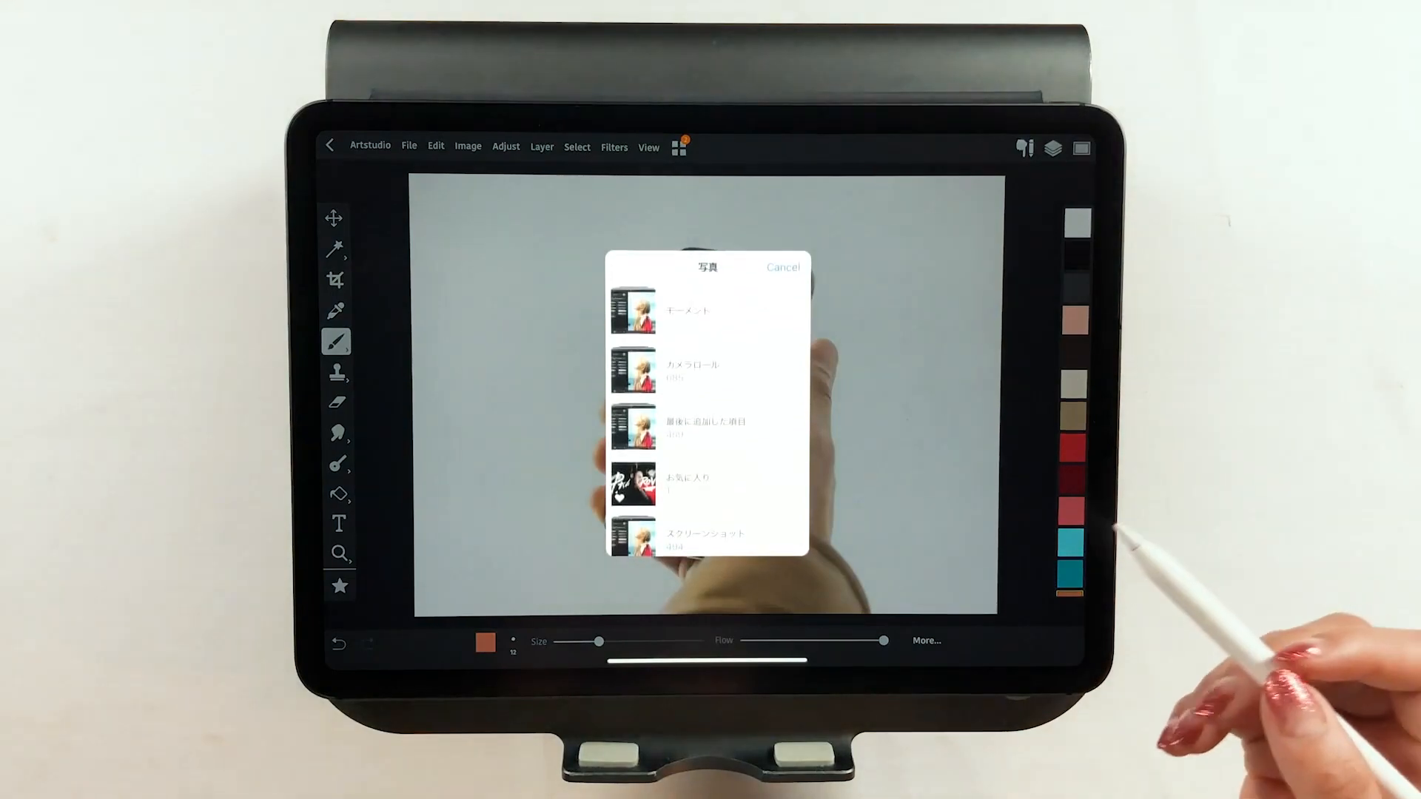
{"action": "left_click", "coordinate": [691, 370]}
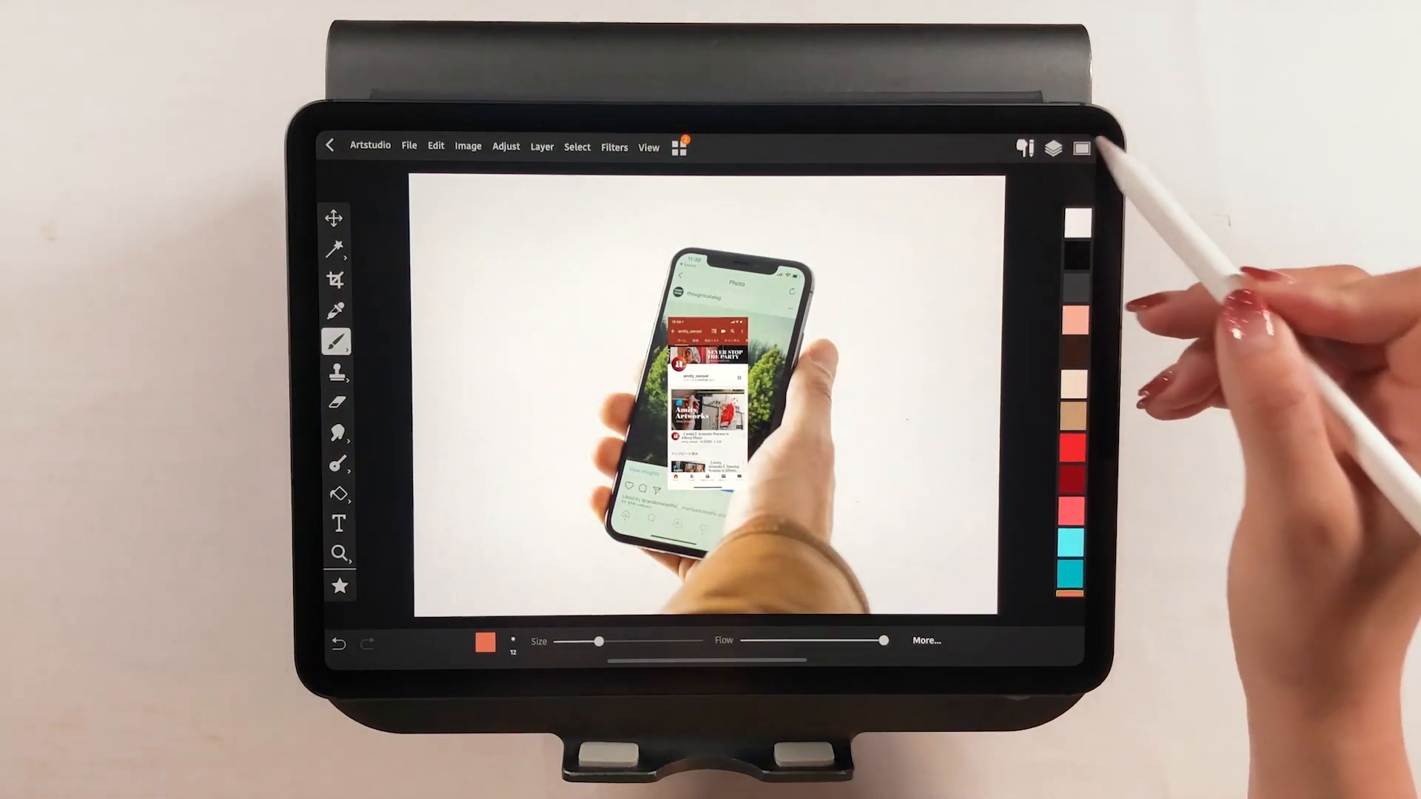
{"action": "left_click", "coordinate": [1043, 147]}
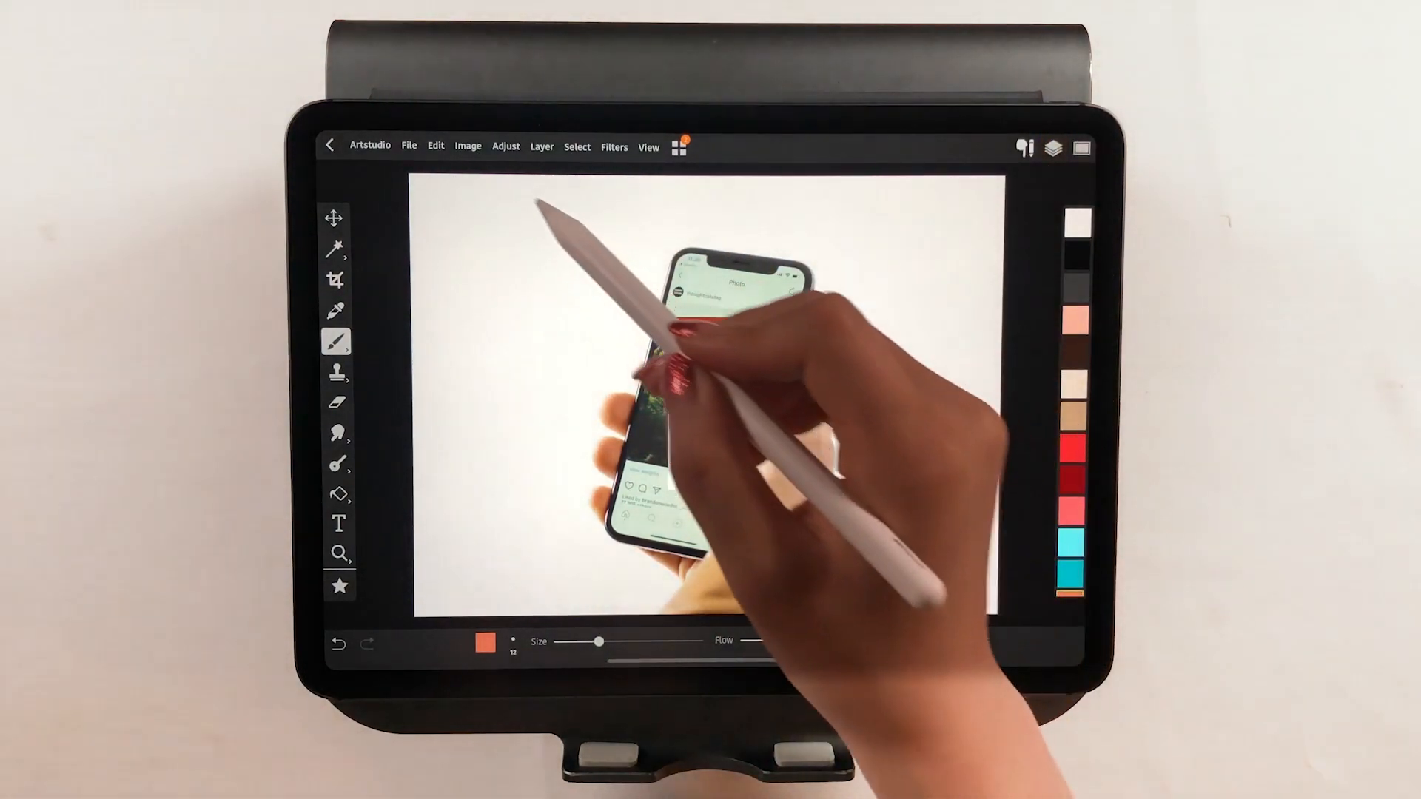
- Scale the screenshot to about 168% and tilt it 11° over the phone screen
{"action": "left_click", "coordinate": [434, 146]}
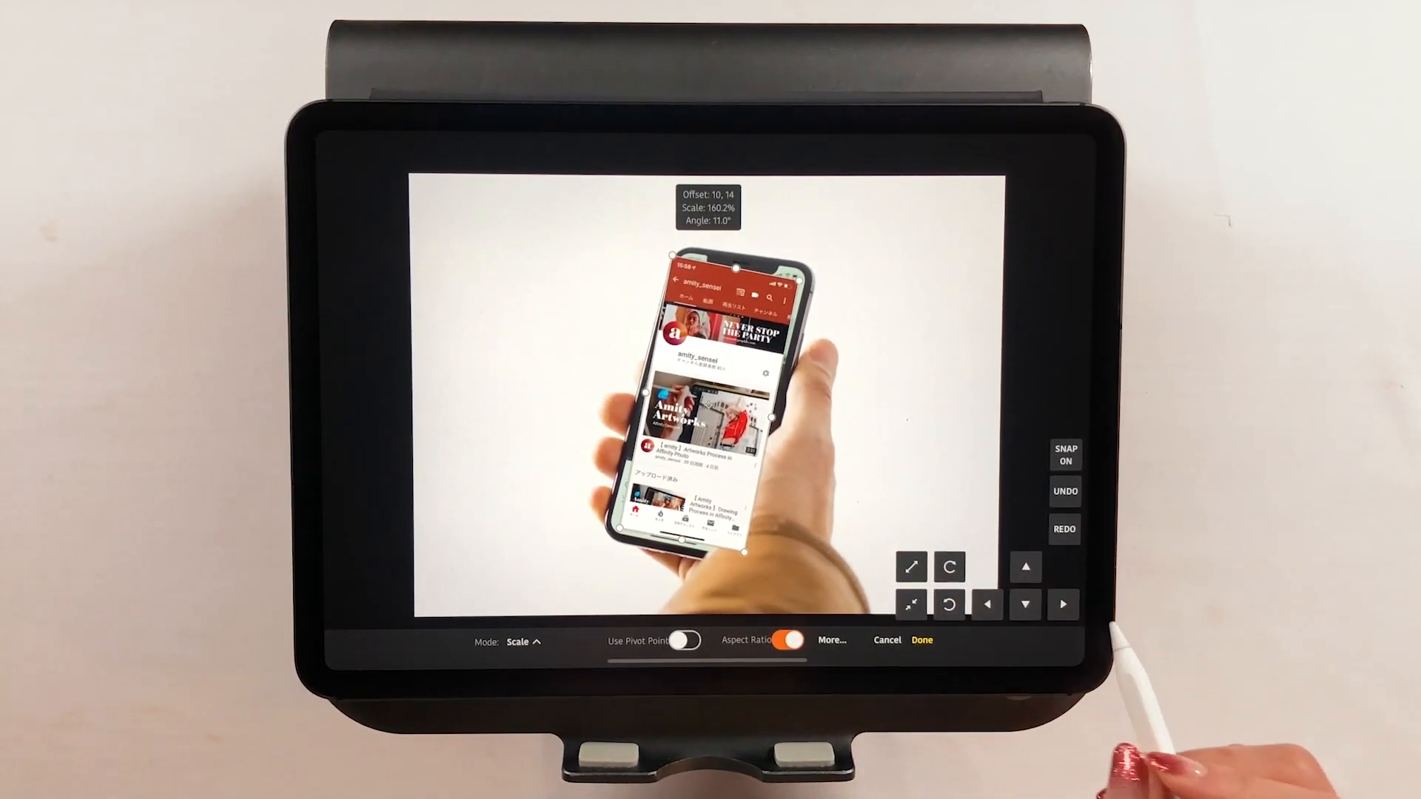
{"action": "left_click", "coordinate": [1064, 604]}
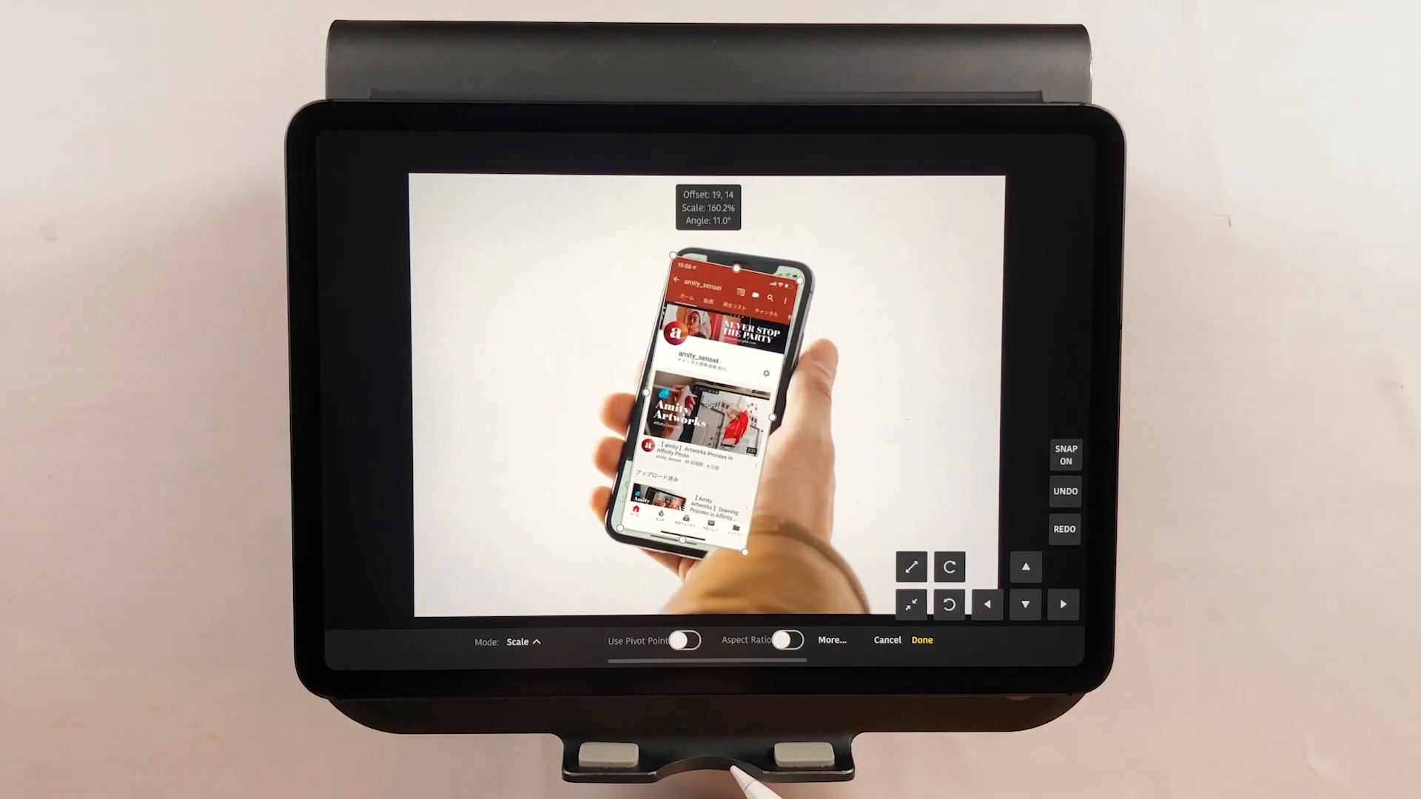
{"action": "left_click_drag", "start_coordinate": [711, 416], "coordinate": [709, 335]}
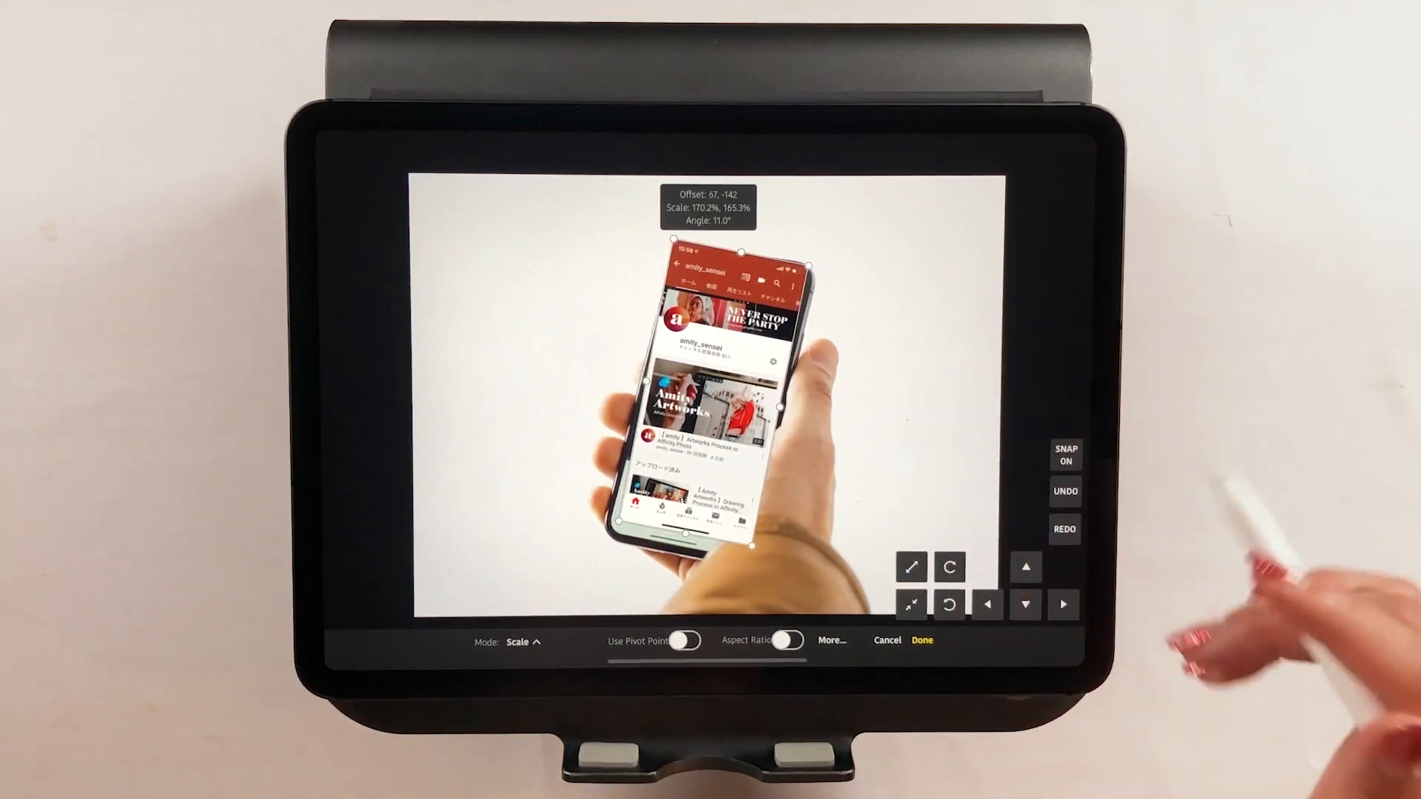
{"action": "left_click", "coordinate": [791, 640]}
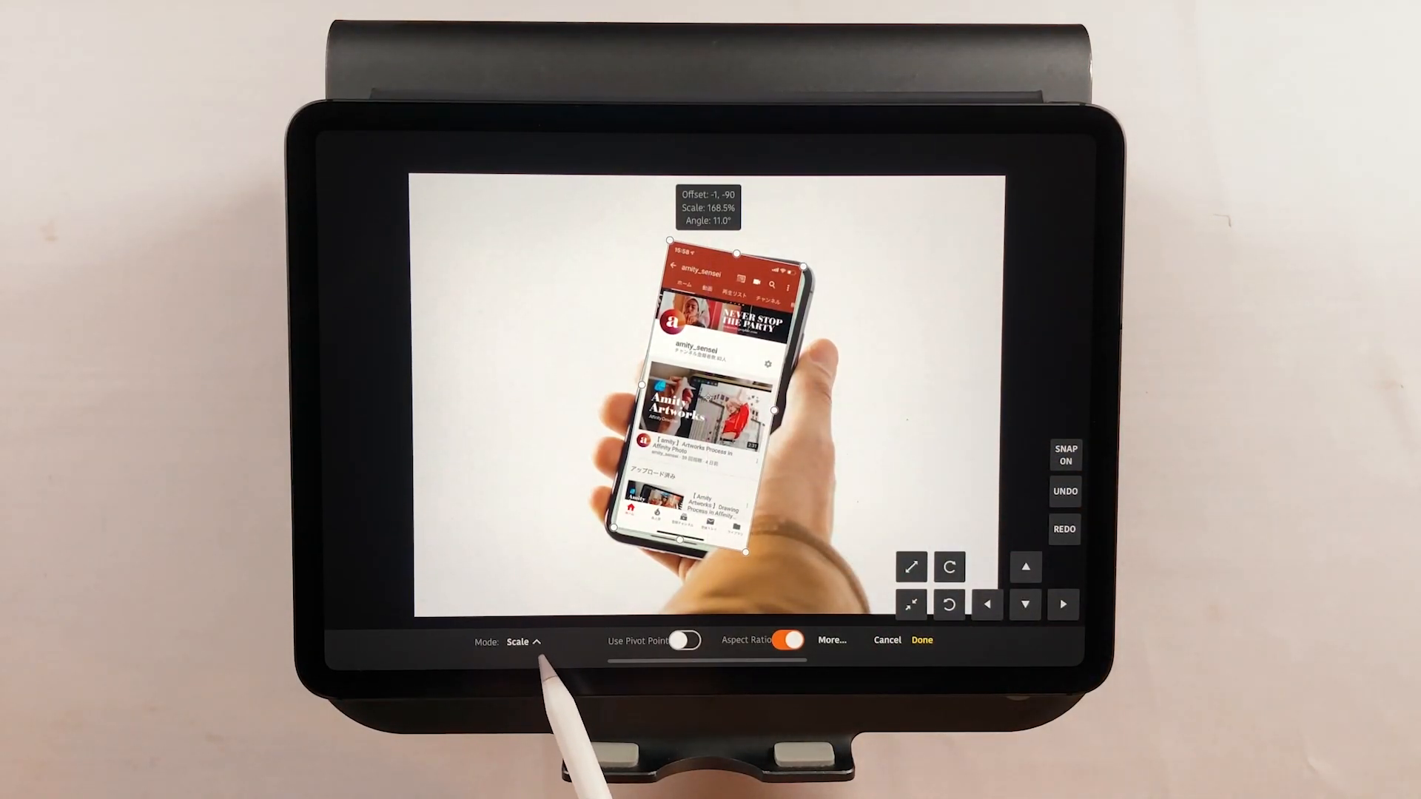
- Switch the transform to Free mode and pull the screenshot's corners onto the phone screen
{"action": "left_click", "coordinate": [521, 642]}
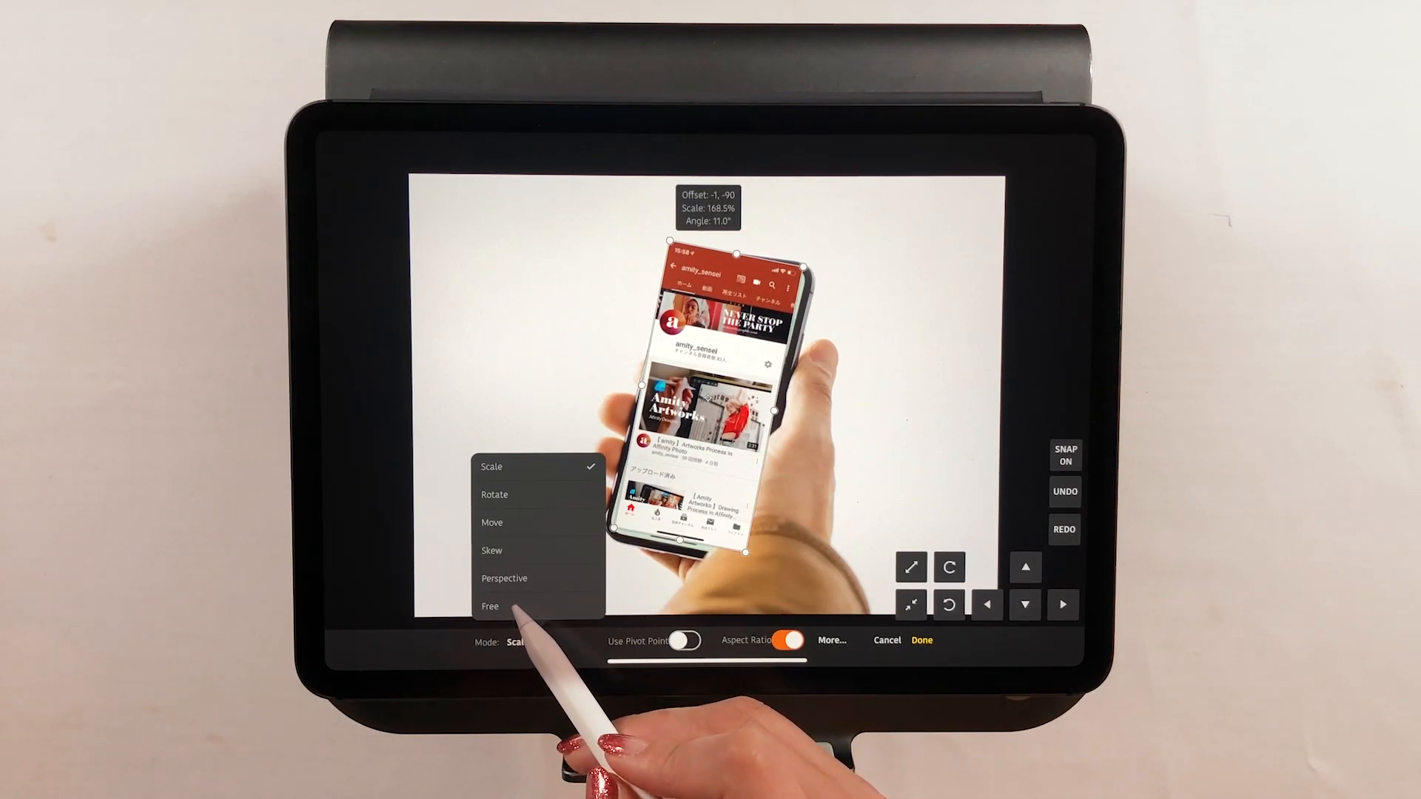
{"action": "left_click", "coordinate": [489, 606]}
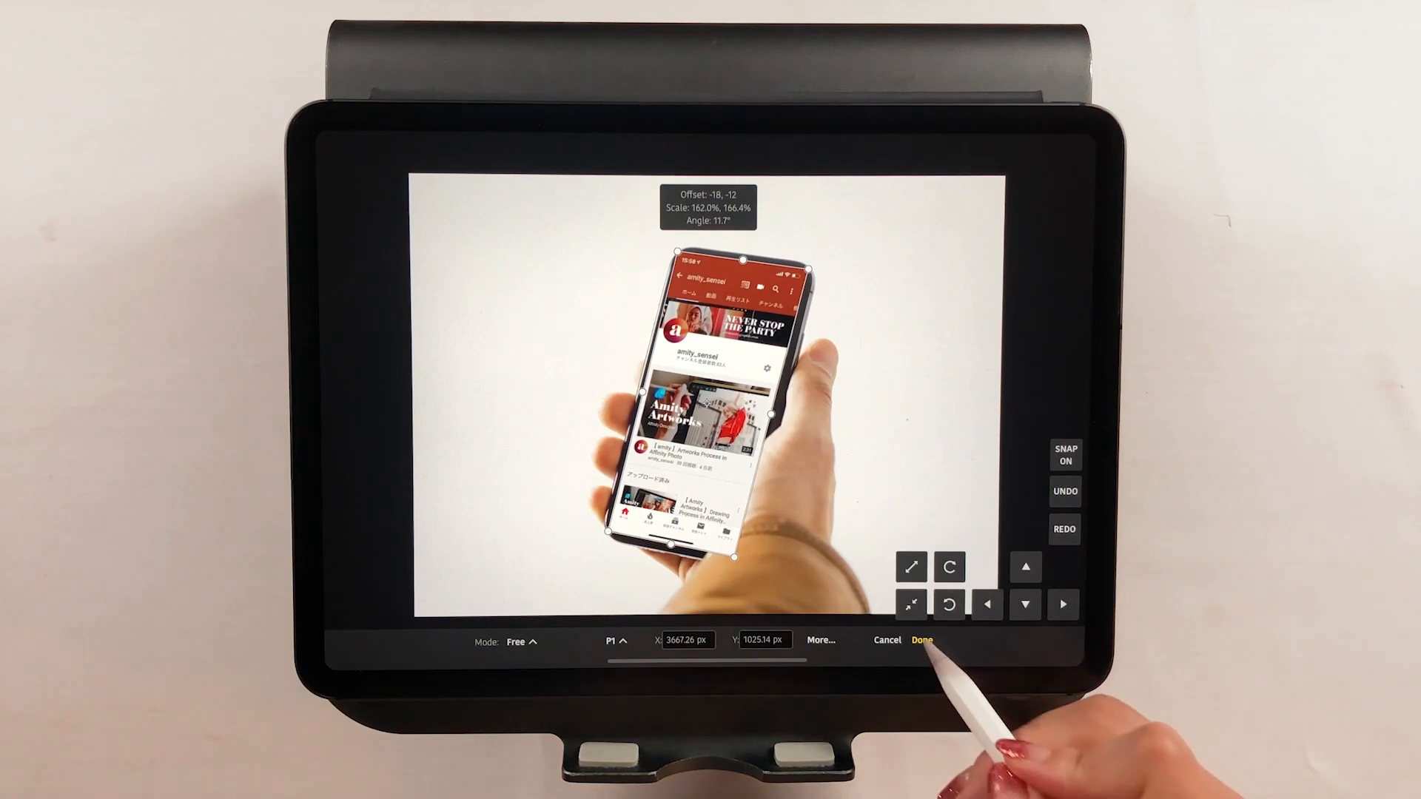
- Apply the screenshot's corner-warp transformation with Done
{"action": "left_click", "coordinate": [922, 639]}
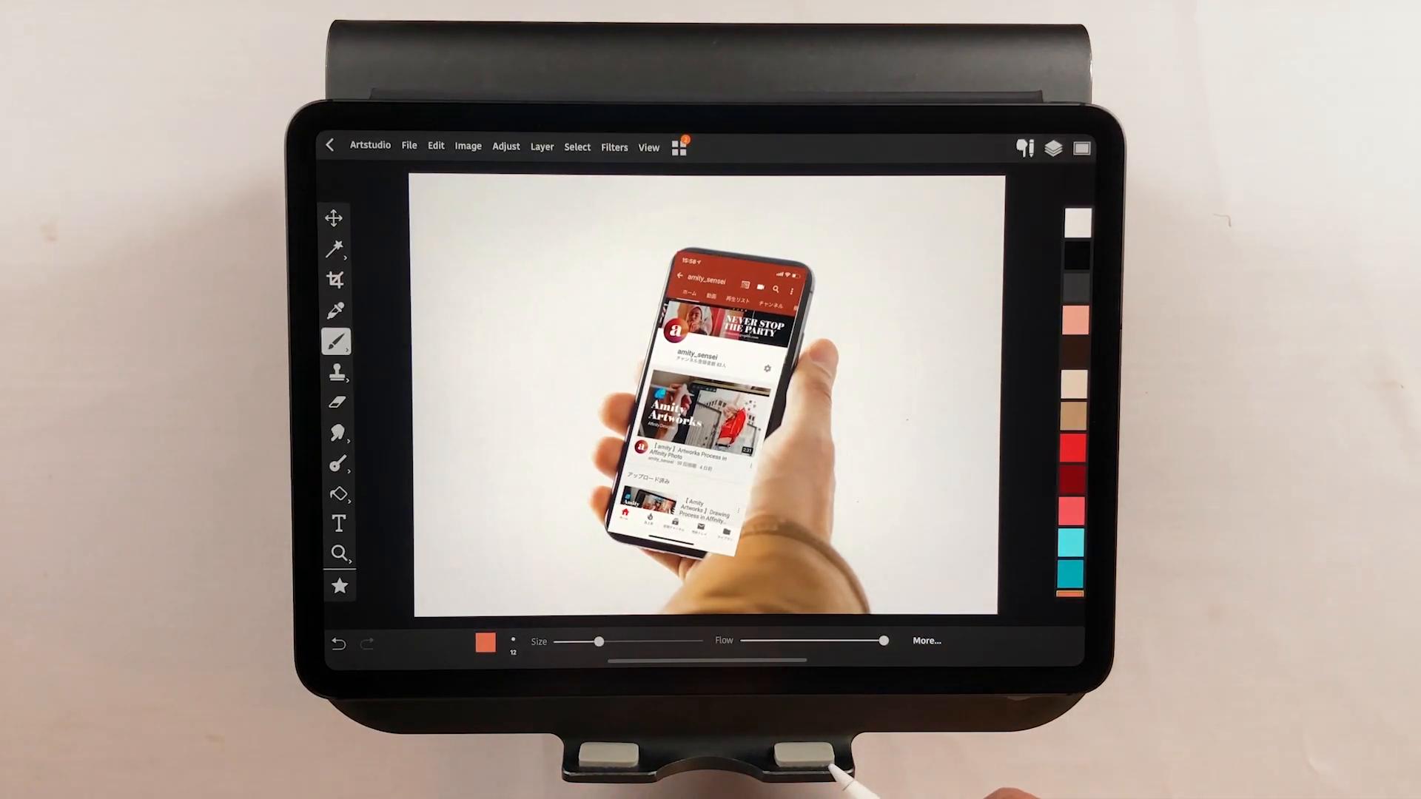
{"action": "left_click", "coordinate": [1050, 148]}
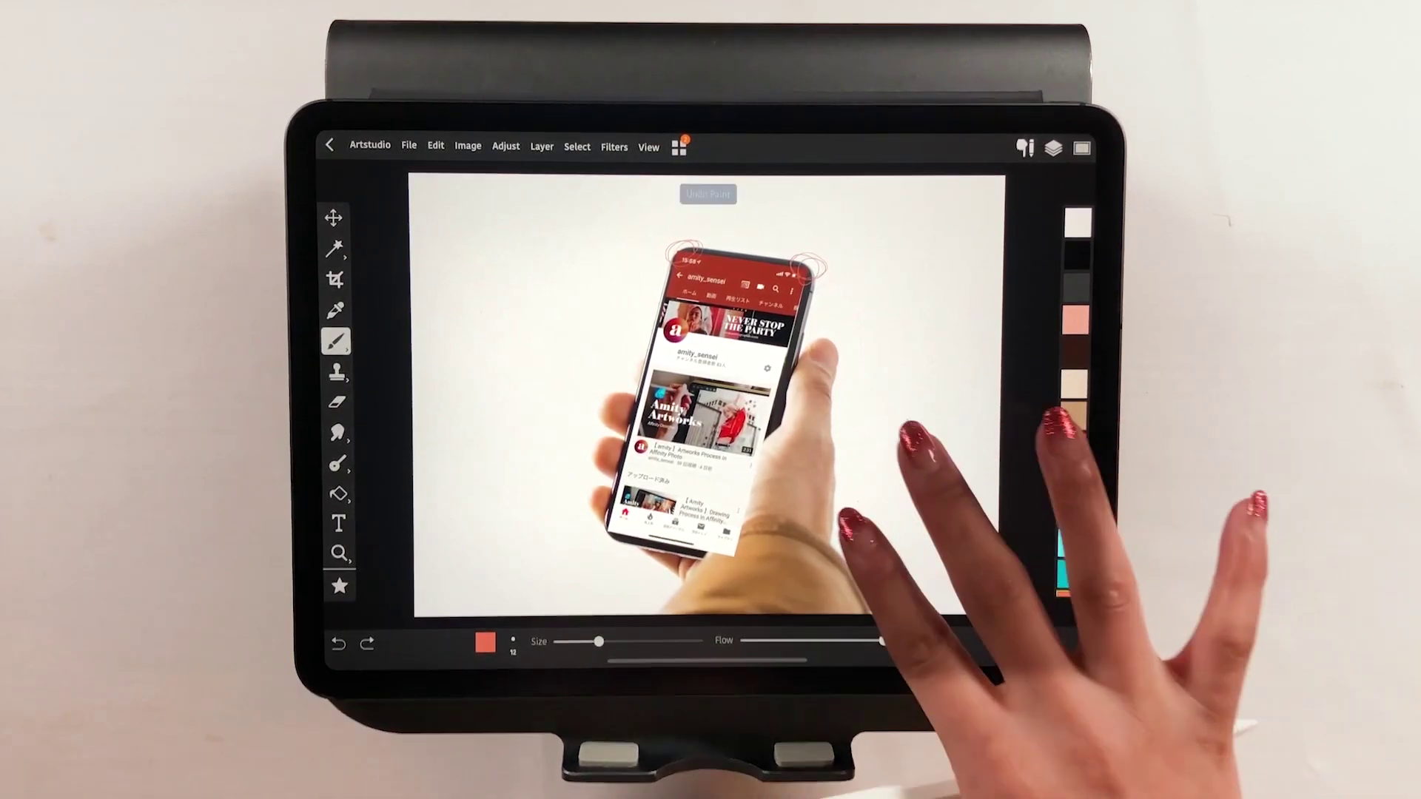
- Show the layer list with the screenshot's Layer 3 options
{"action": "left_click", "coordinate": [1049, 147]}
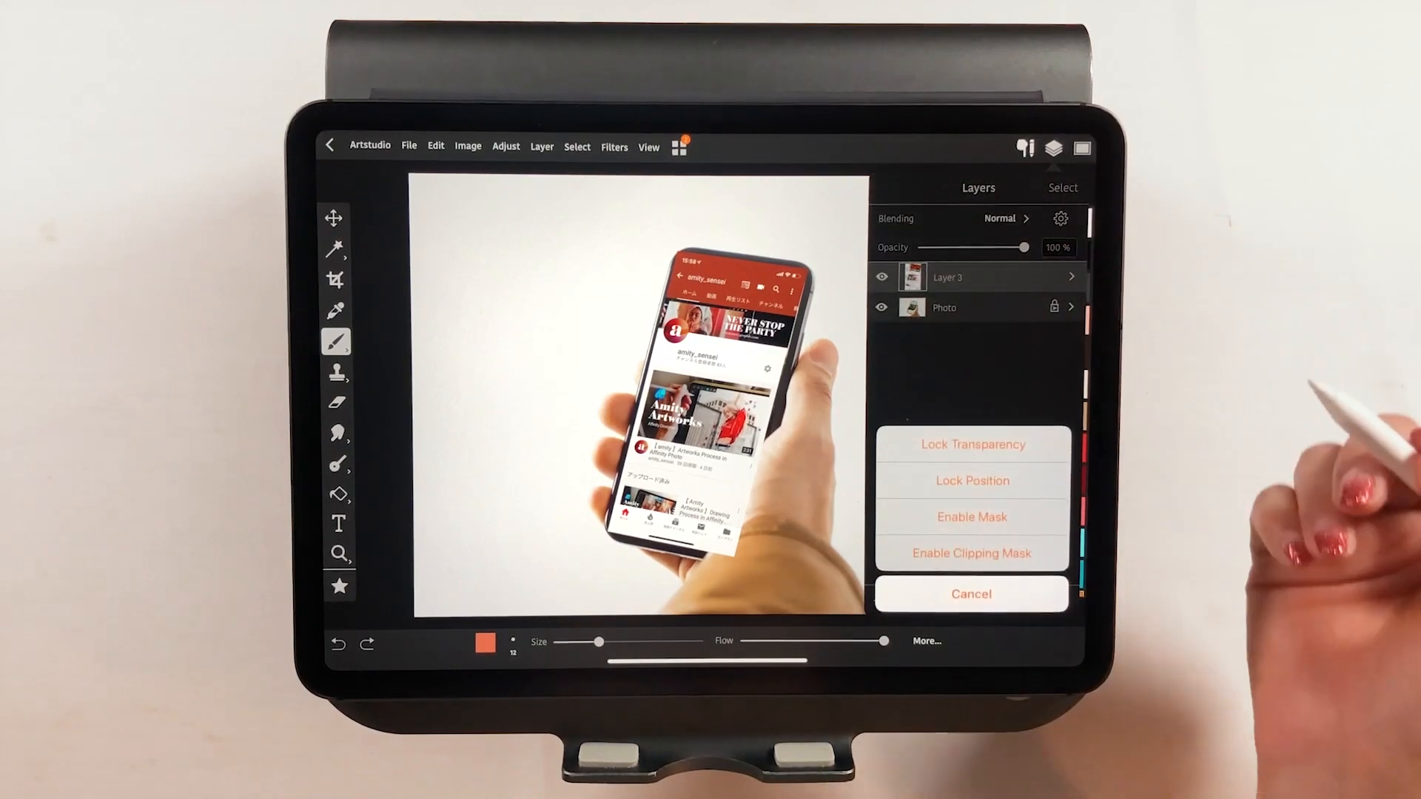
- Add a Reveal All mask to Layer 3 and set a black brush at size 100
{"action": "left_click", "coordinate": [971, 594]}
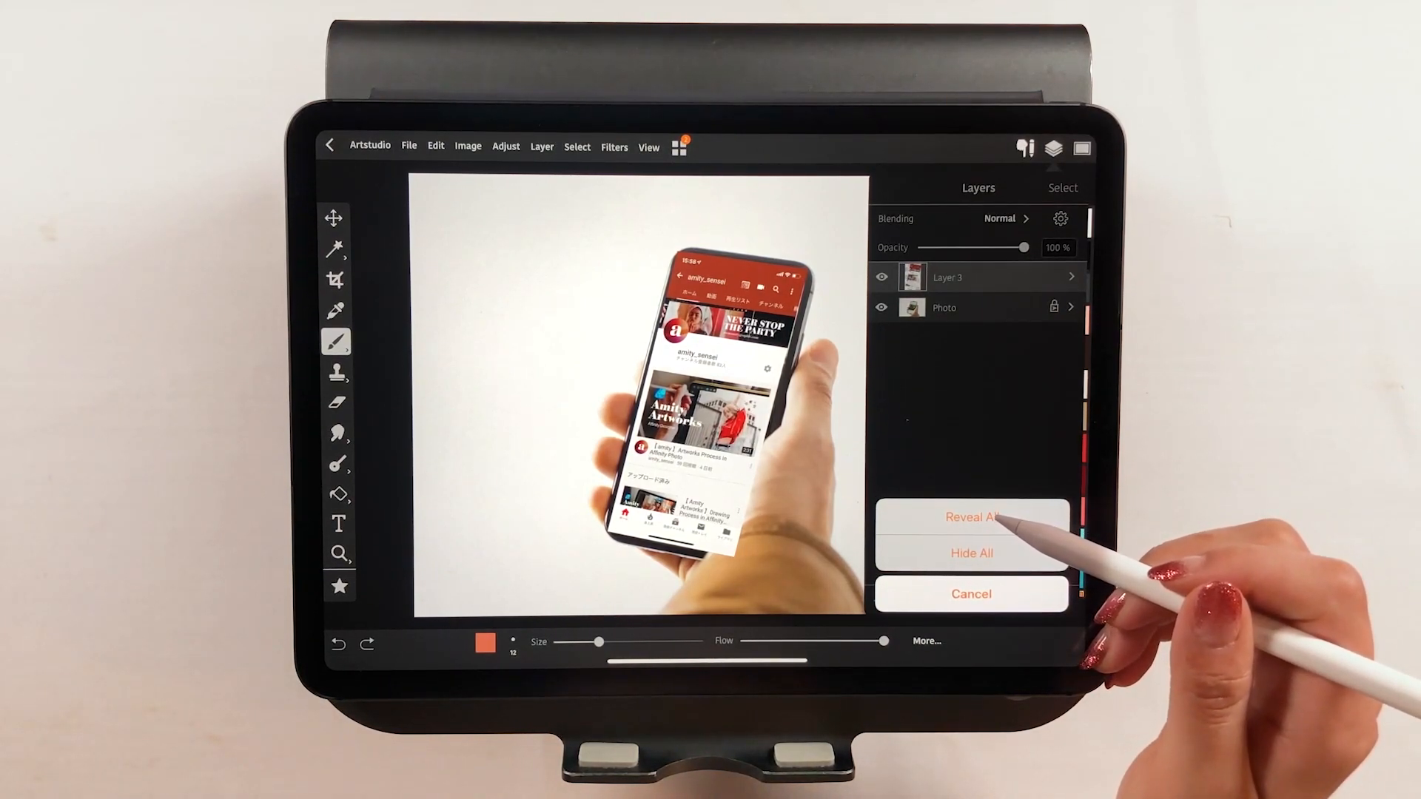
{"action": "left_click", "coordinate": [971, 517]}
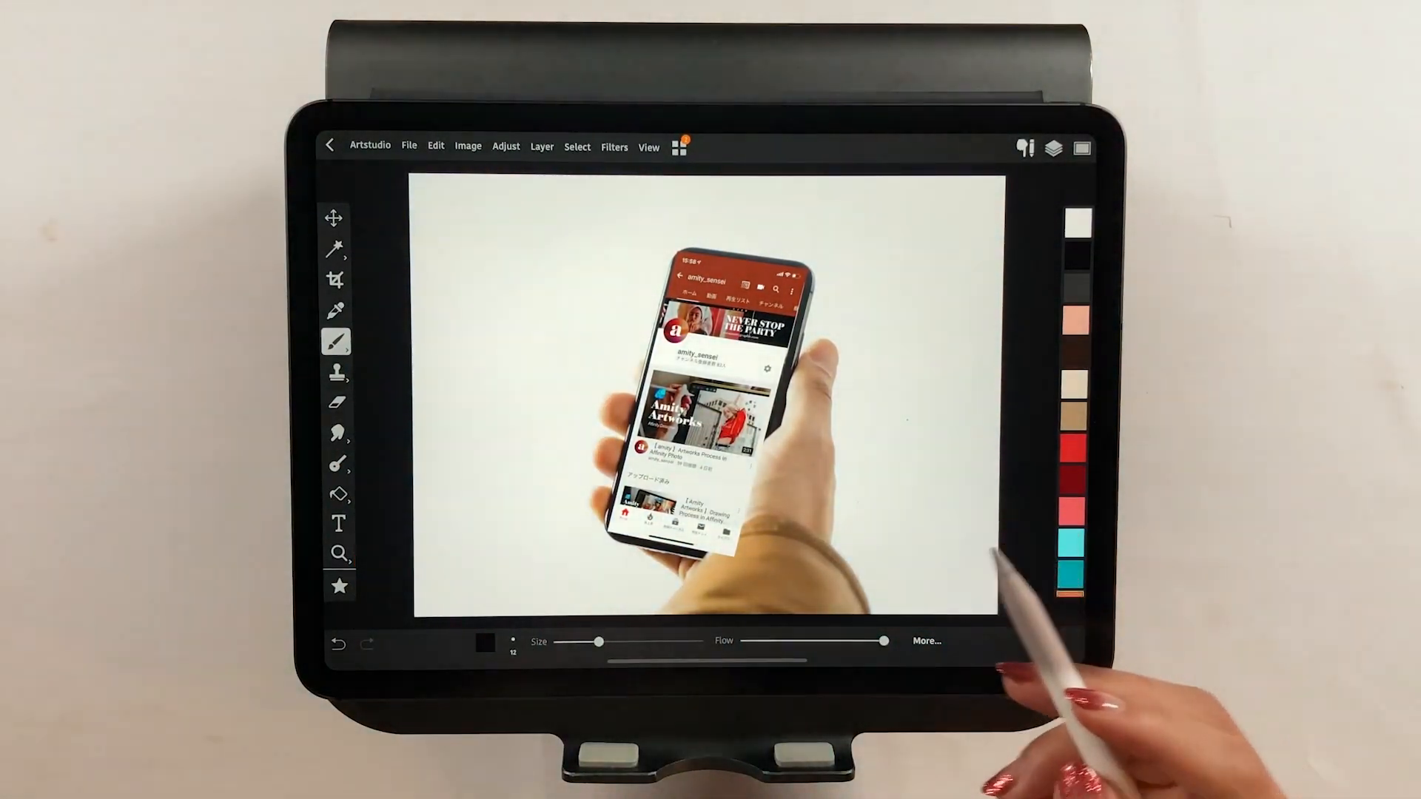
{"action": "left_click_drag", "start_coordinate": [598, 641], "coordinate": [630, 641]}
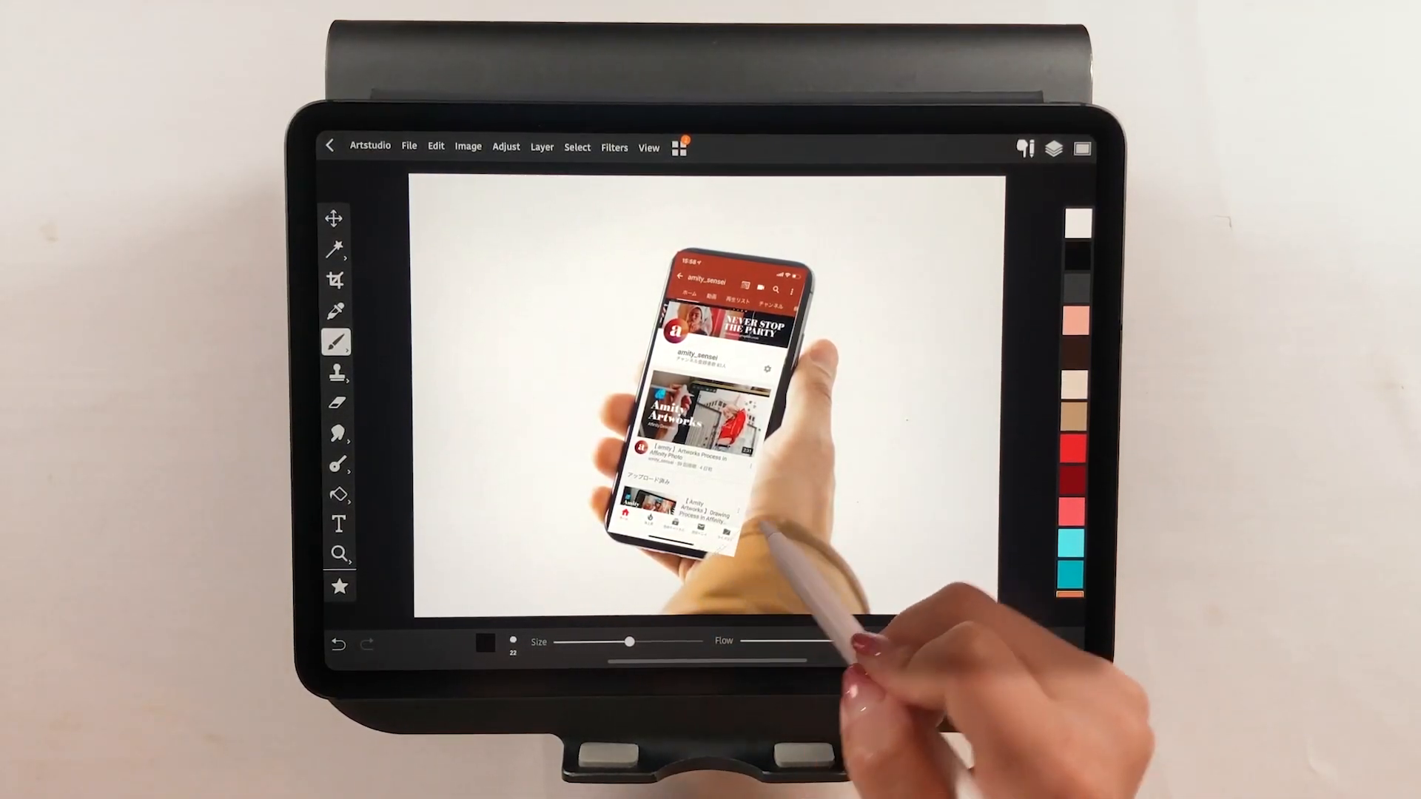
{"action": "left_click_drag", "start_coordinate": [629, 641], "coordinate": [681, 641]}
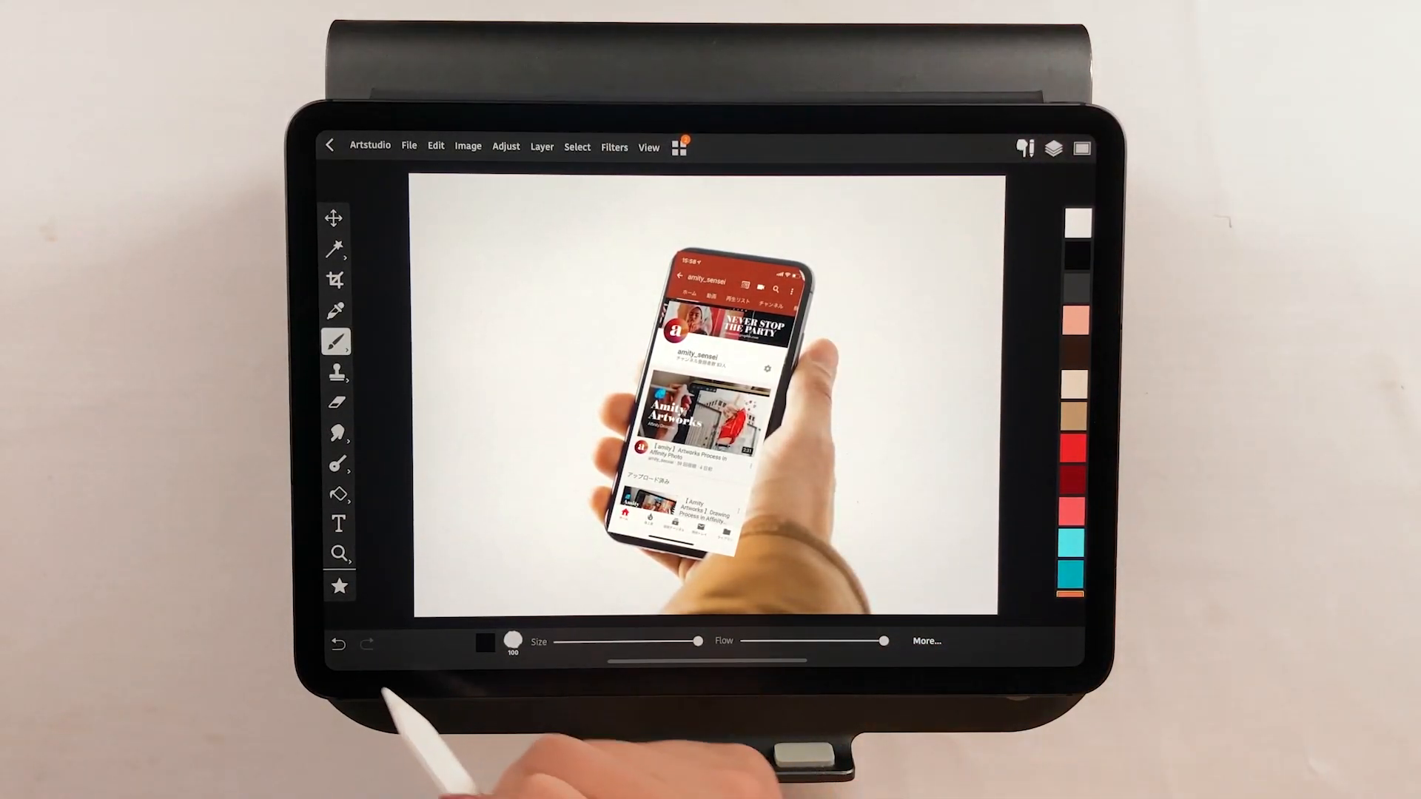
- Fade Layer 3 to check alignment, then set its opacity to 89%
{"action": "left_click", "coordinate": [1052, 146]}
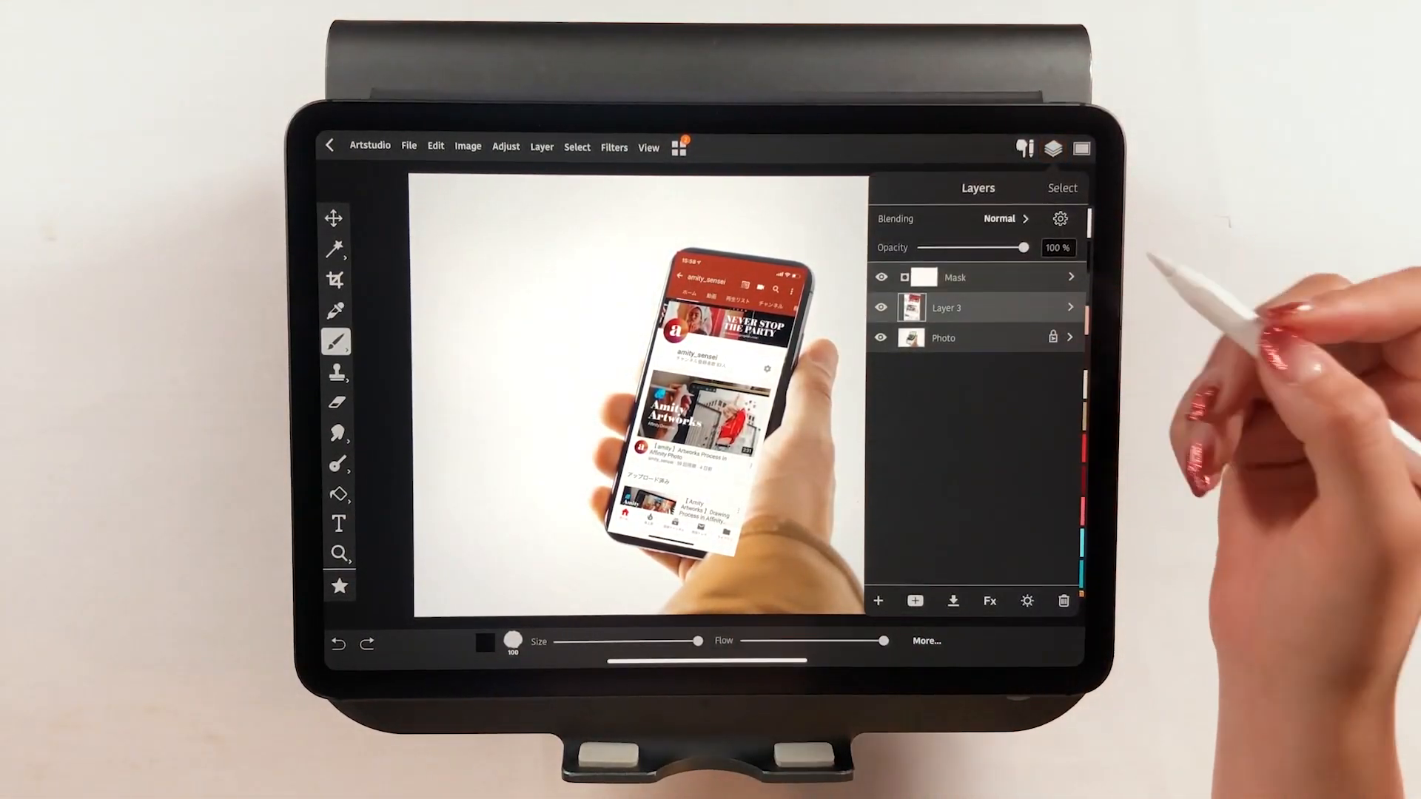
{"action": "left_click_drag", "start_coordinate": [1042, 247], "coordinate": [1024, 248]}
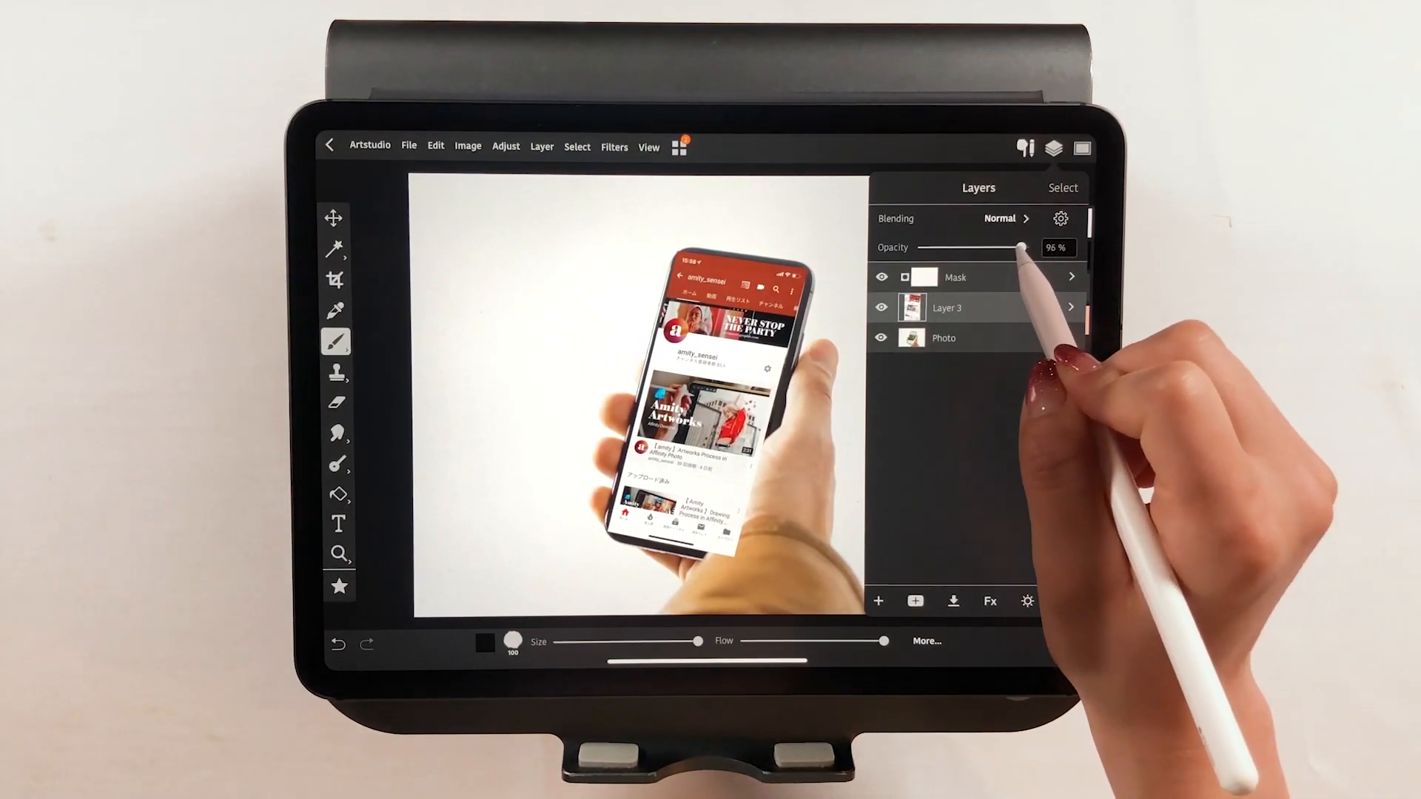
{"action": "left_click_drag", "start_coordinate": [1024, 247], "coordinate": [974, 247]}
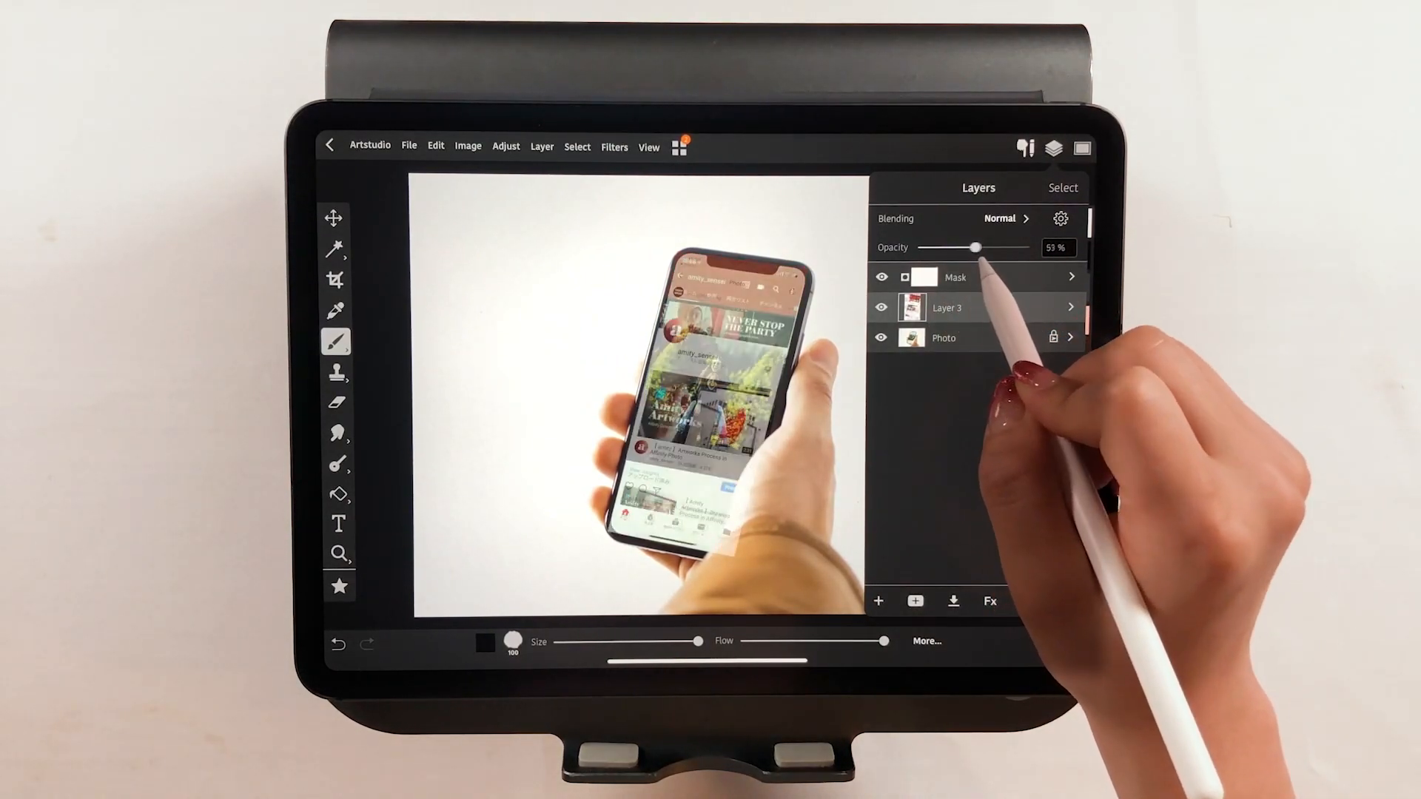
{"action": "left_click_drag", "start_coordinate": [973, 246], "coordinate": [899, 247]}
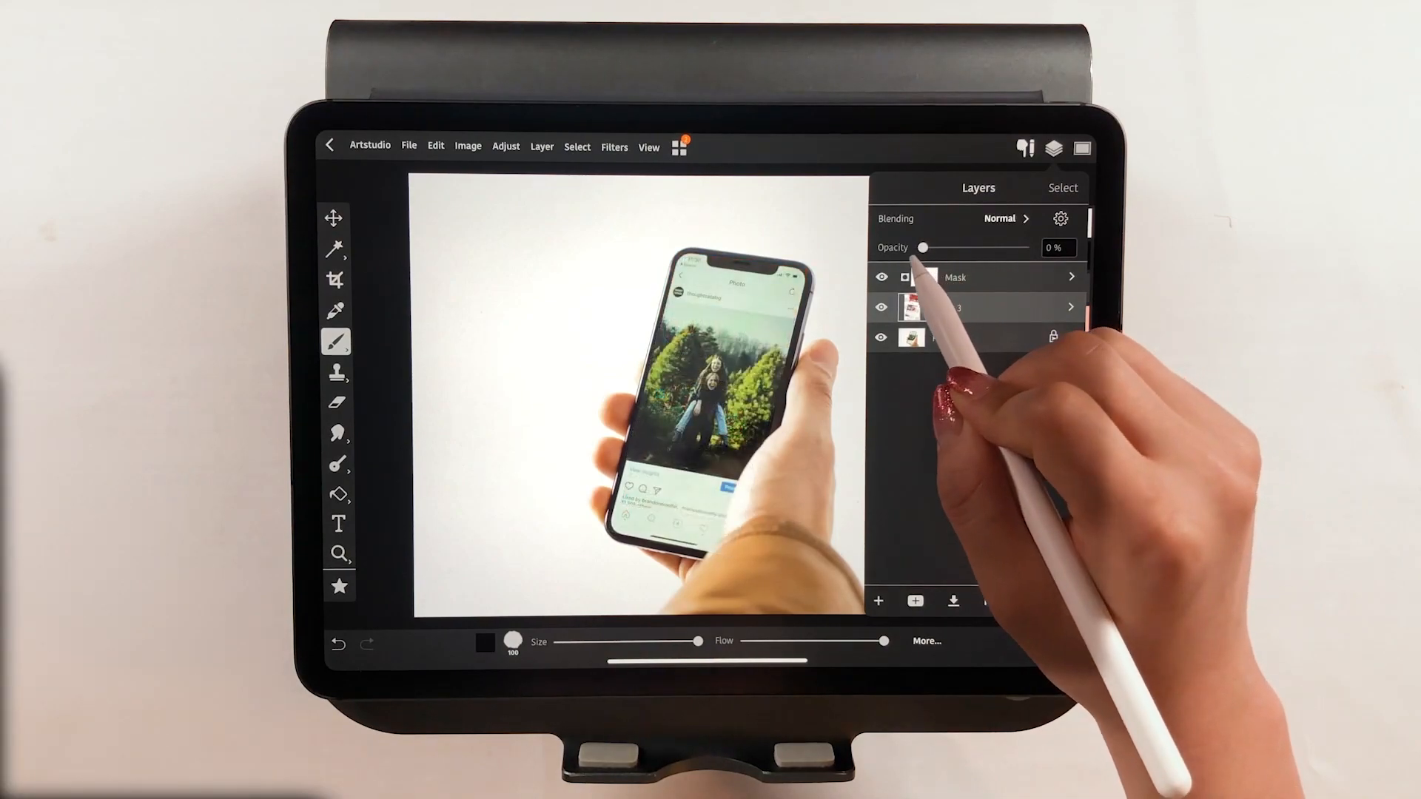
{"action": "left_click_drag", "start_coordinate": [923, 247], "coordinate": [1013, 247]}
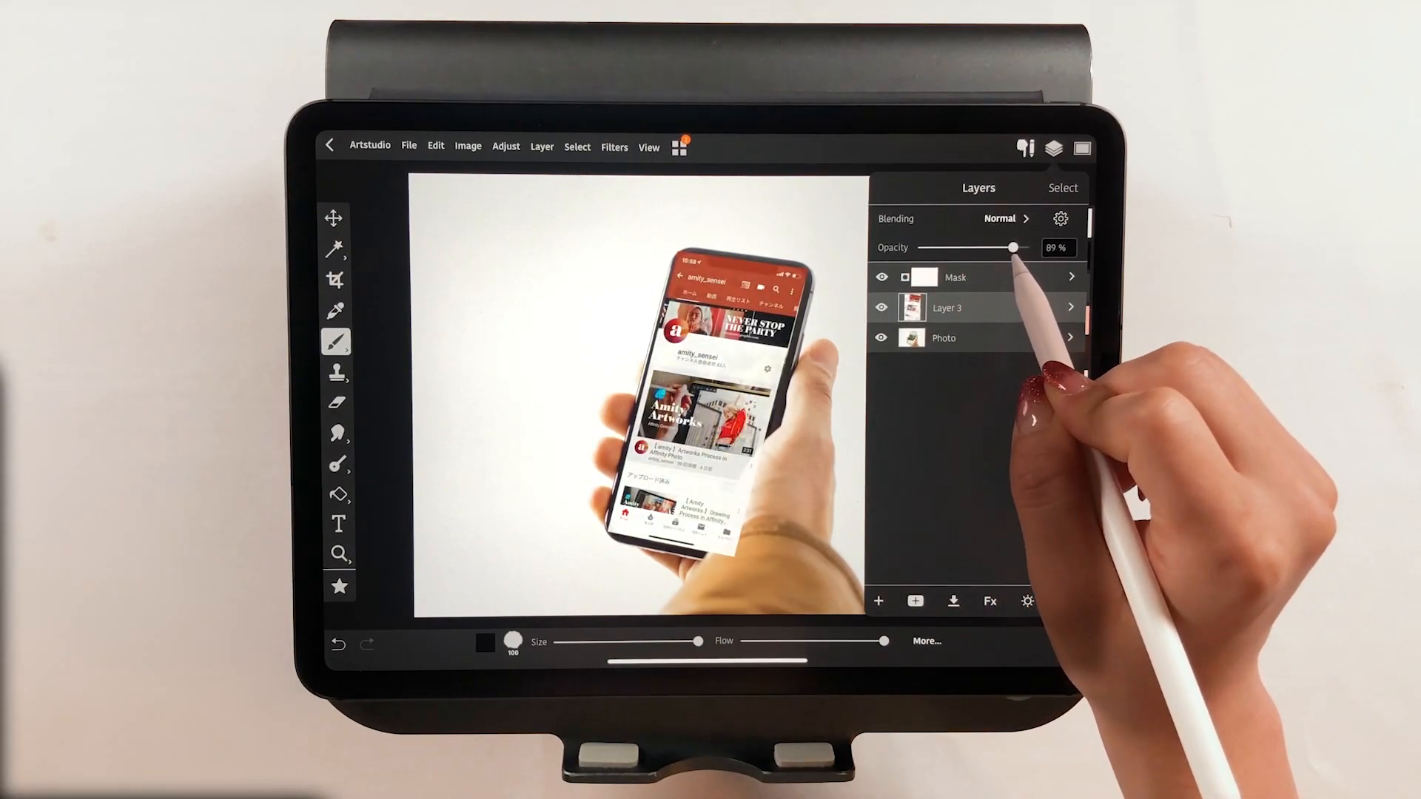
{"action": "left_click_drag", "start_coordinate": [1015, 247], "coordinate": [1004, 247]}
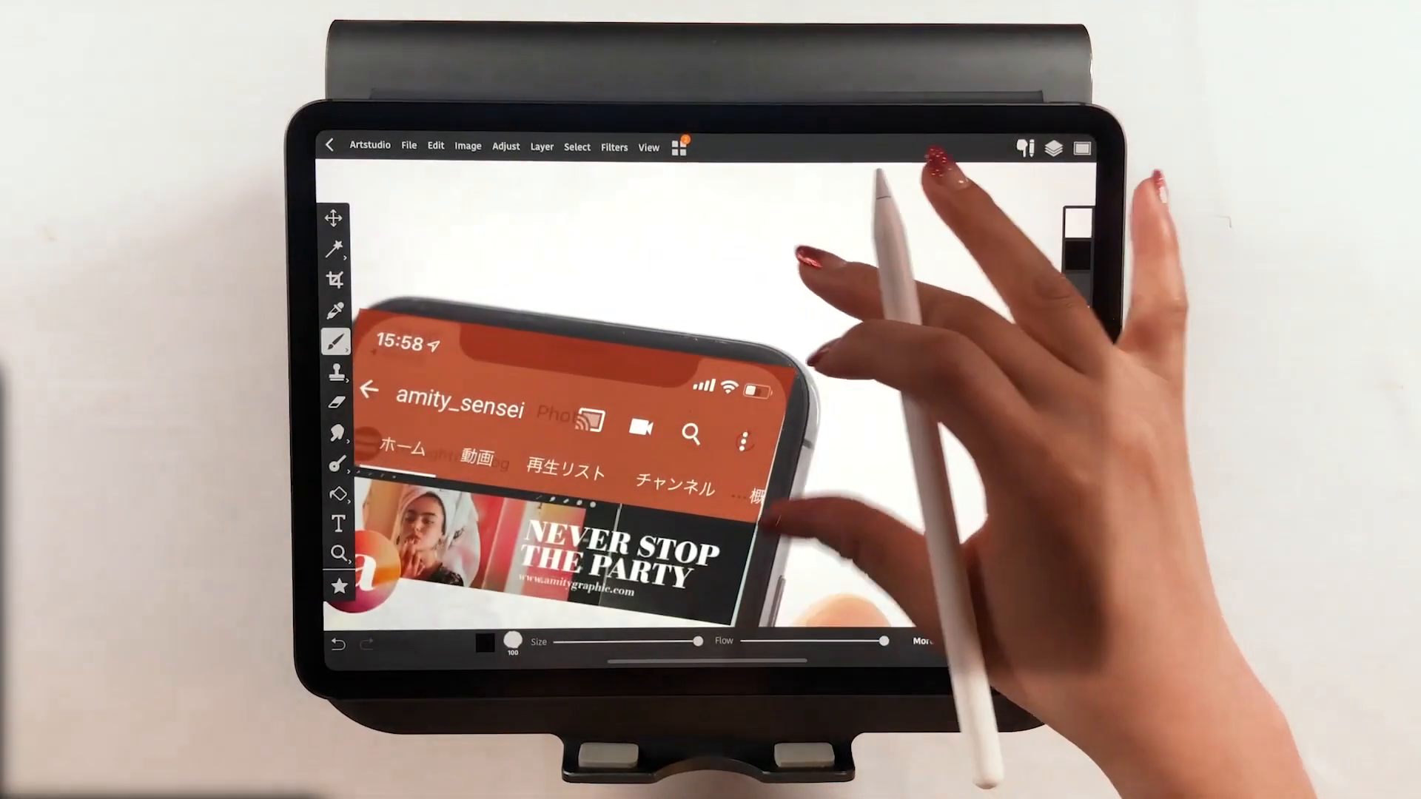
- Mask the screenshot past the phone's top edge, lower Layer 3 to about 60%, and shrink the brush
{"action": "left_click", "coordinate": [1050, 147]}
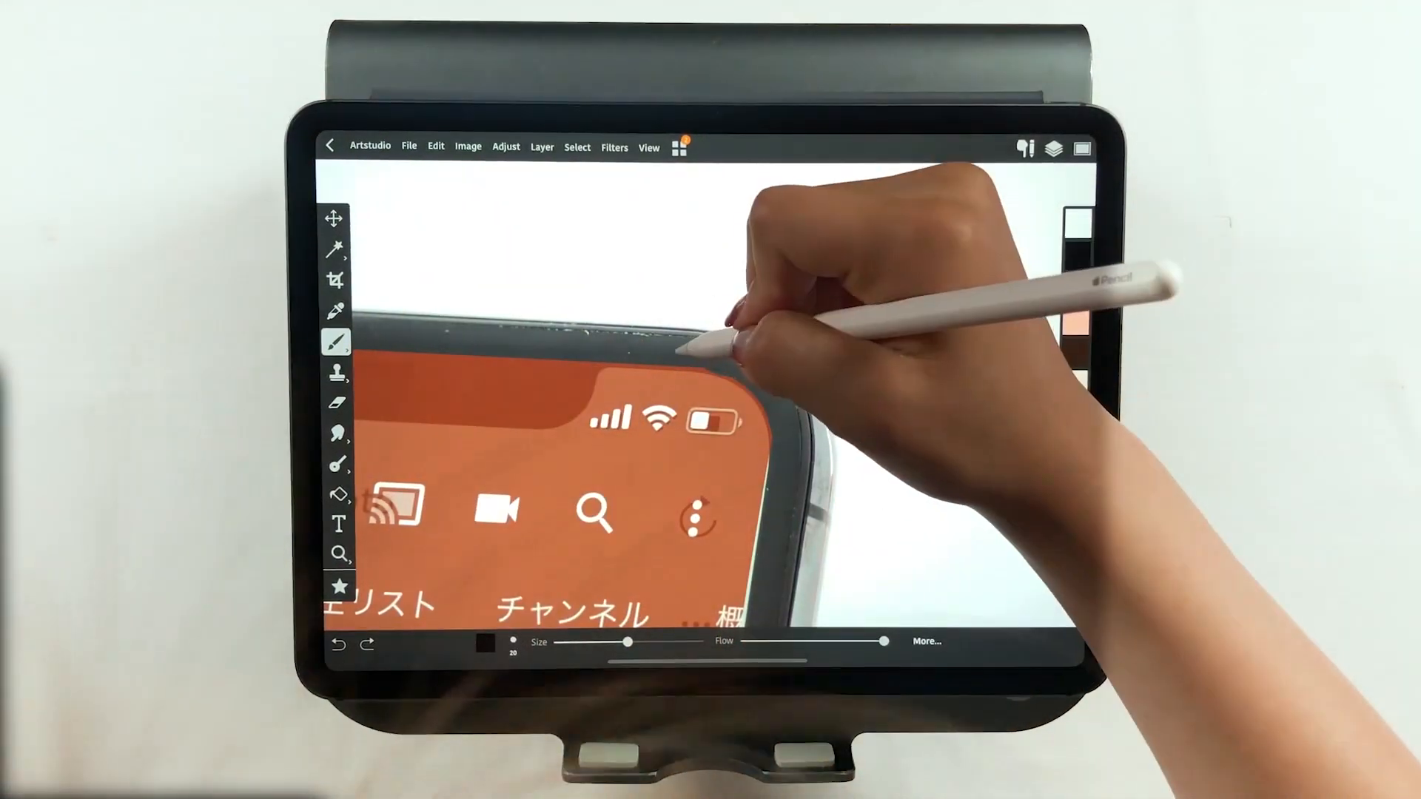
{"action": "left_click", "coordinate": [338, 341]}
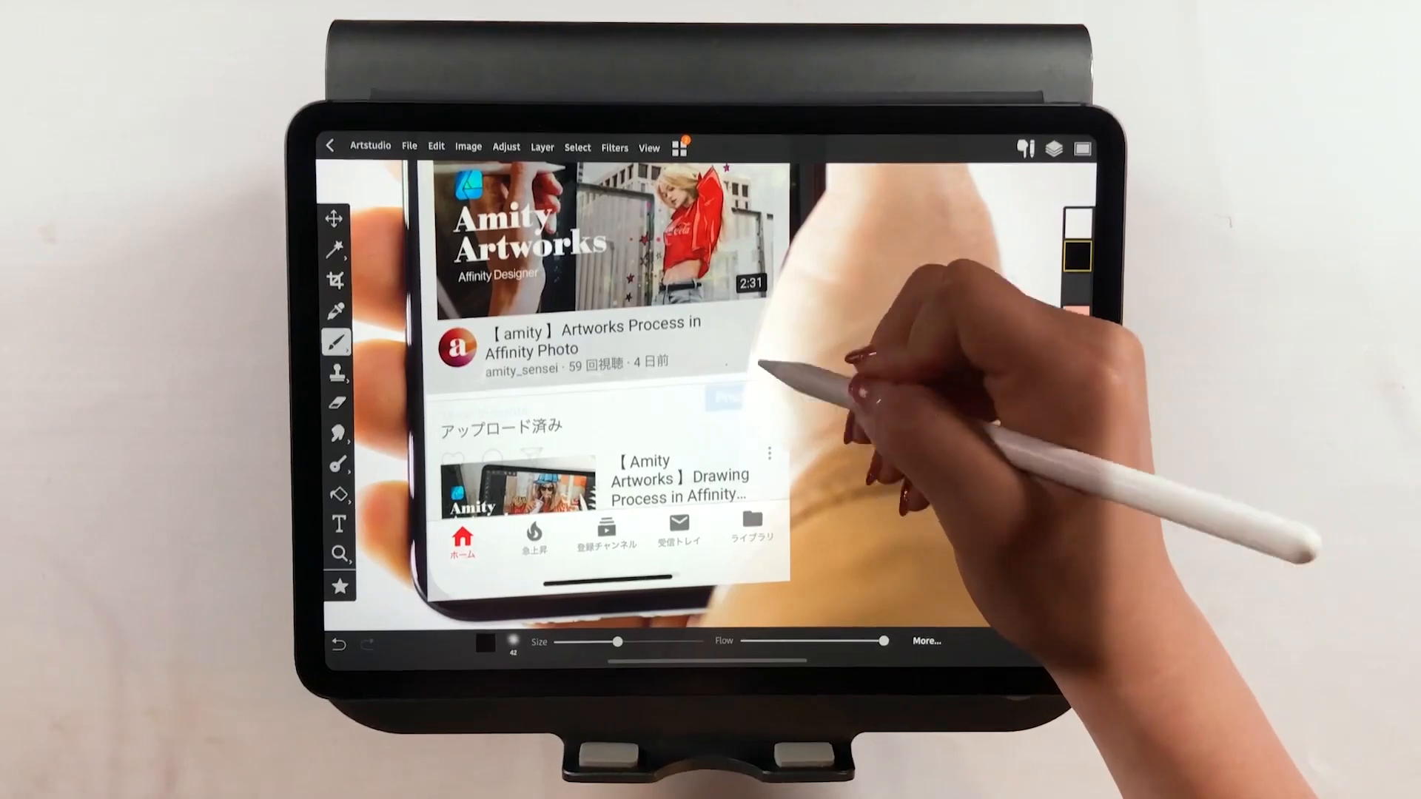
{"action": "left_click", "coordinate": [1052, 147]}
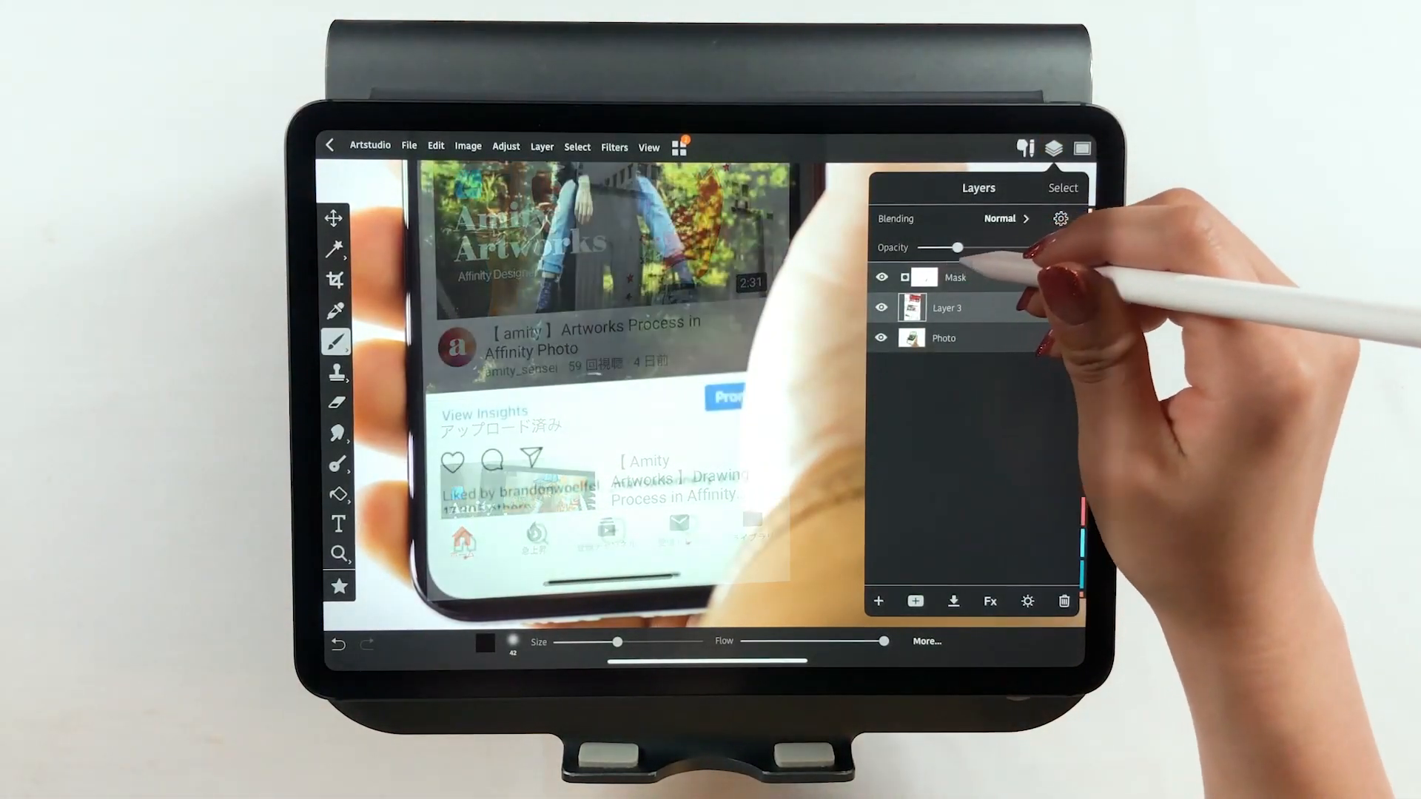
{"action": "left_click", "coordinate": [1051, 149]}
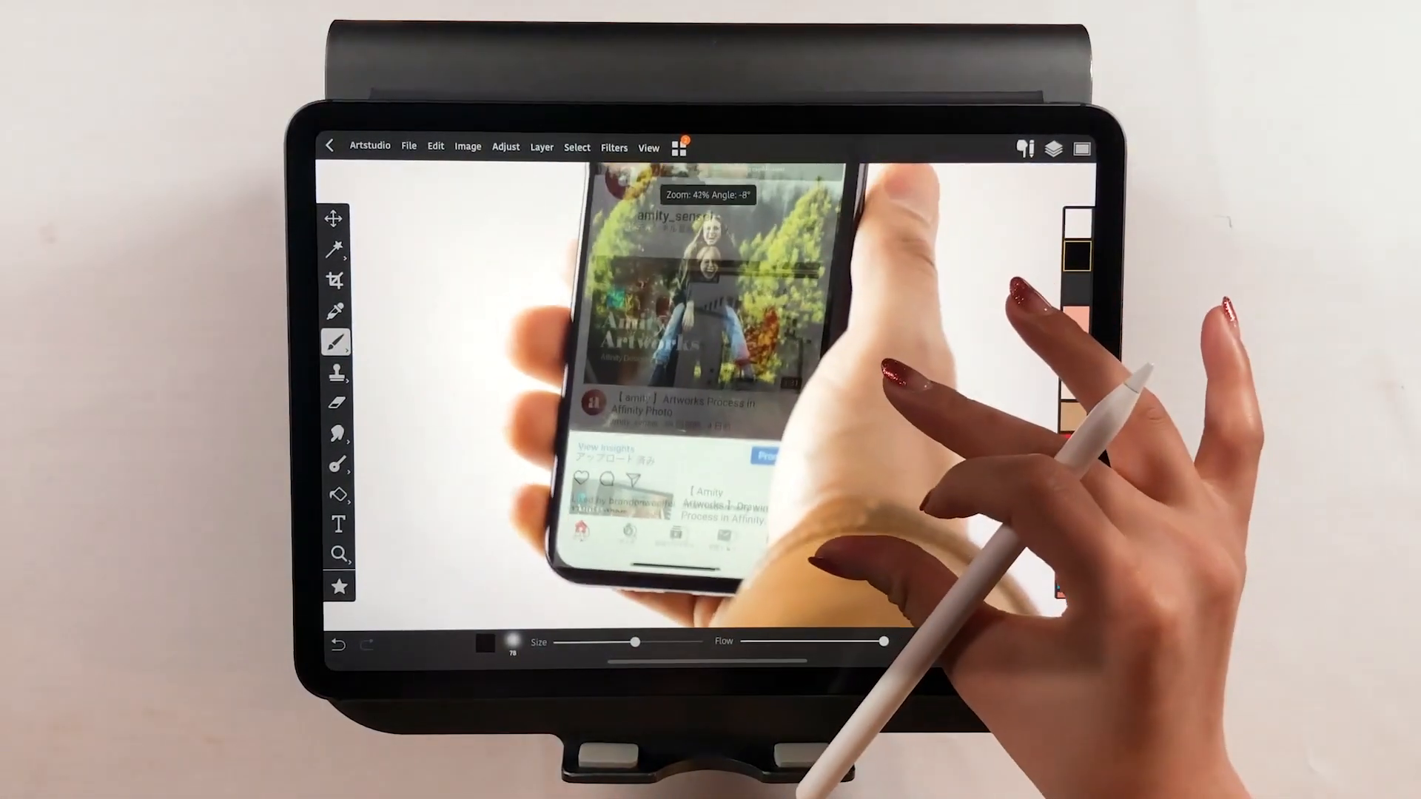
{"action": "left_click", "coordinate": [1052, 148]}
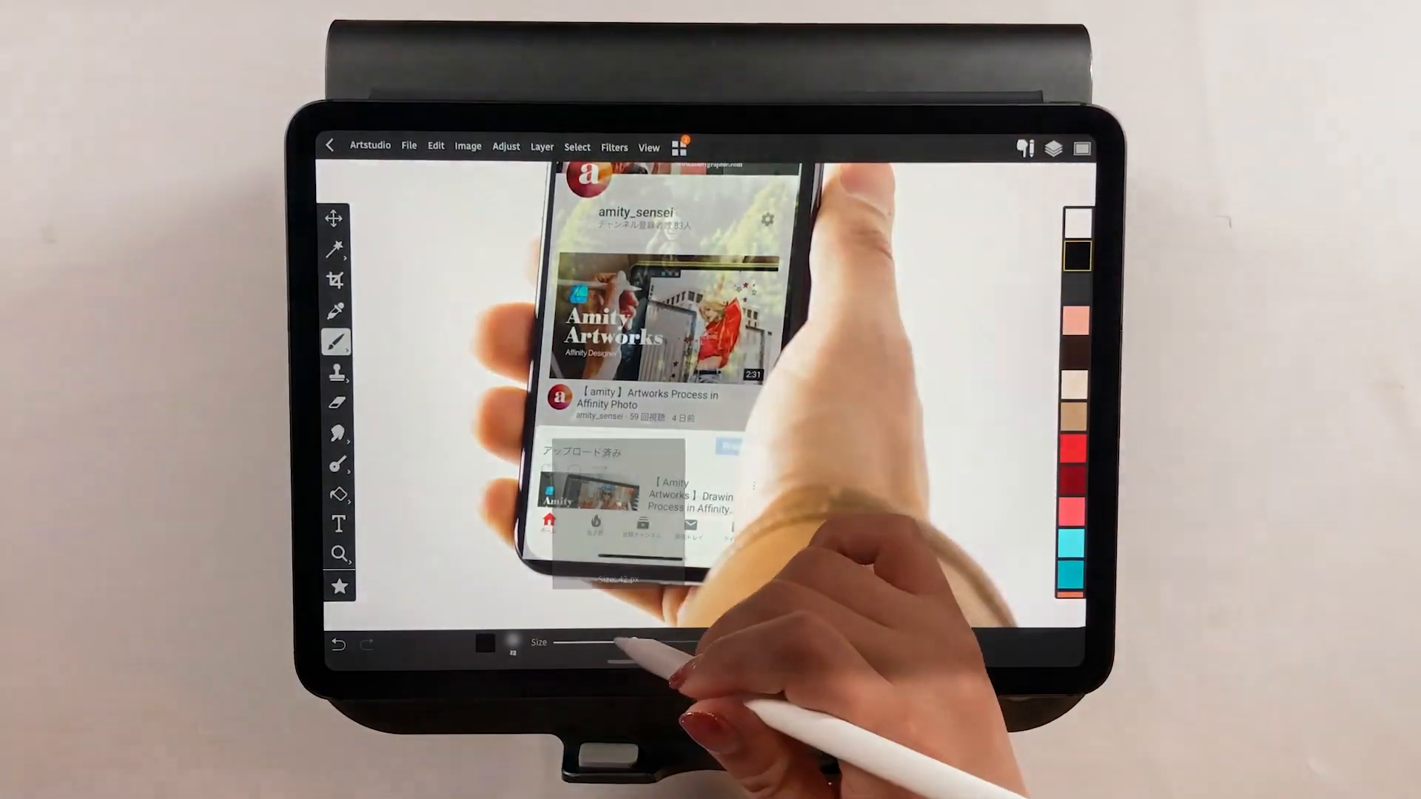
{"action": "left_click", "coordinate": [1050, 147]}
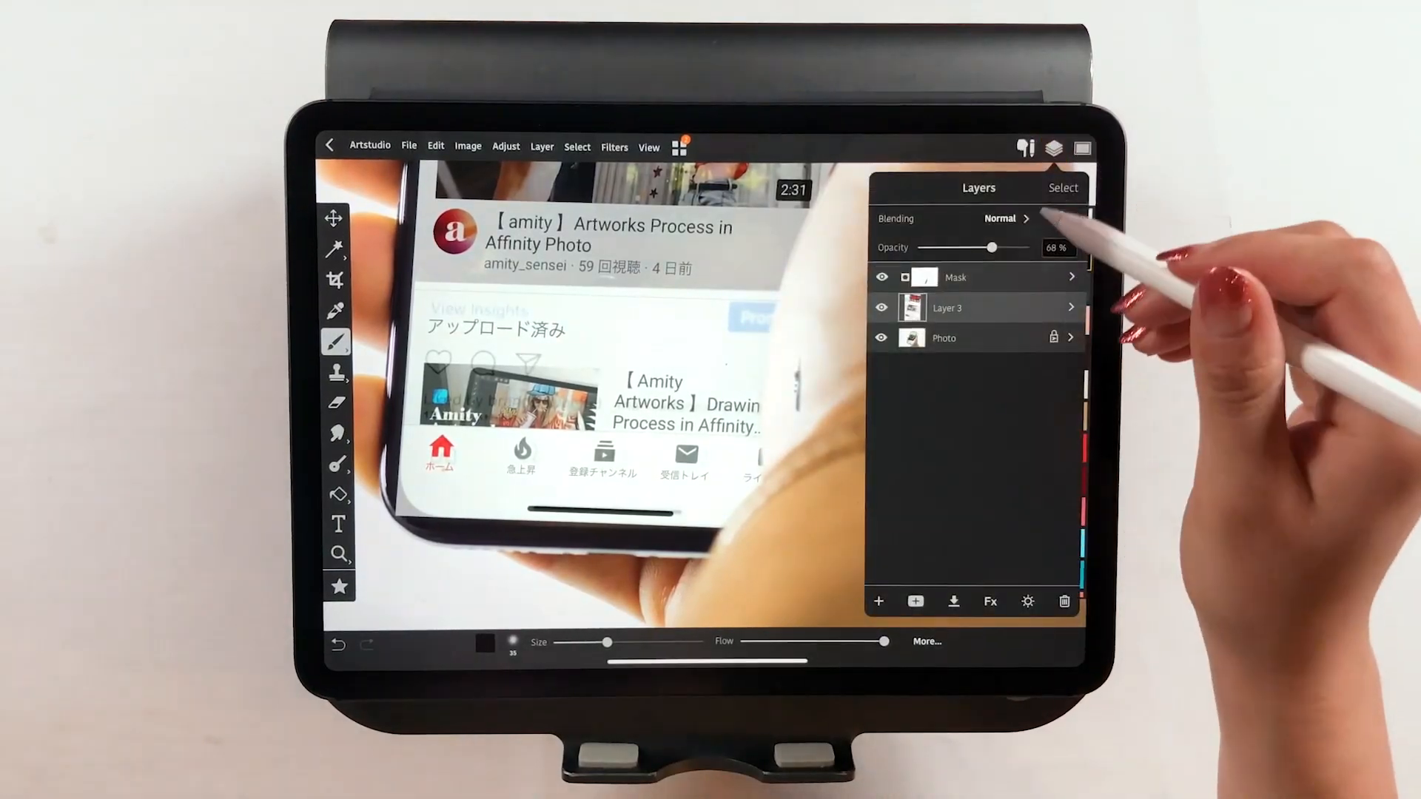
- Close the layer list and put the screenshot layer back into free transform
{"action": "left_click", "coordinate": [1051, 147]}
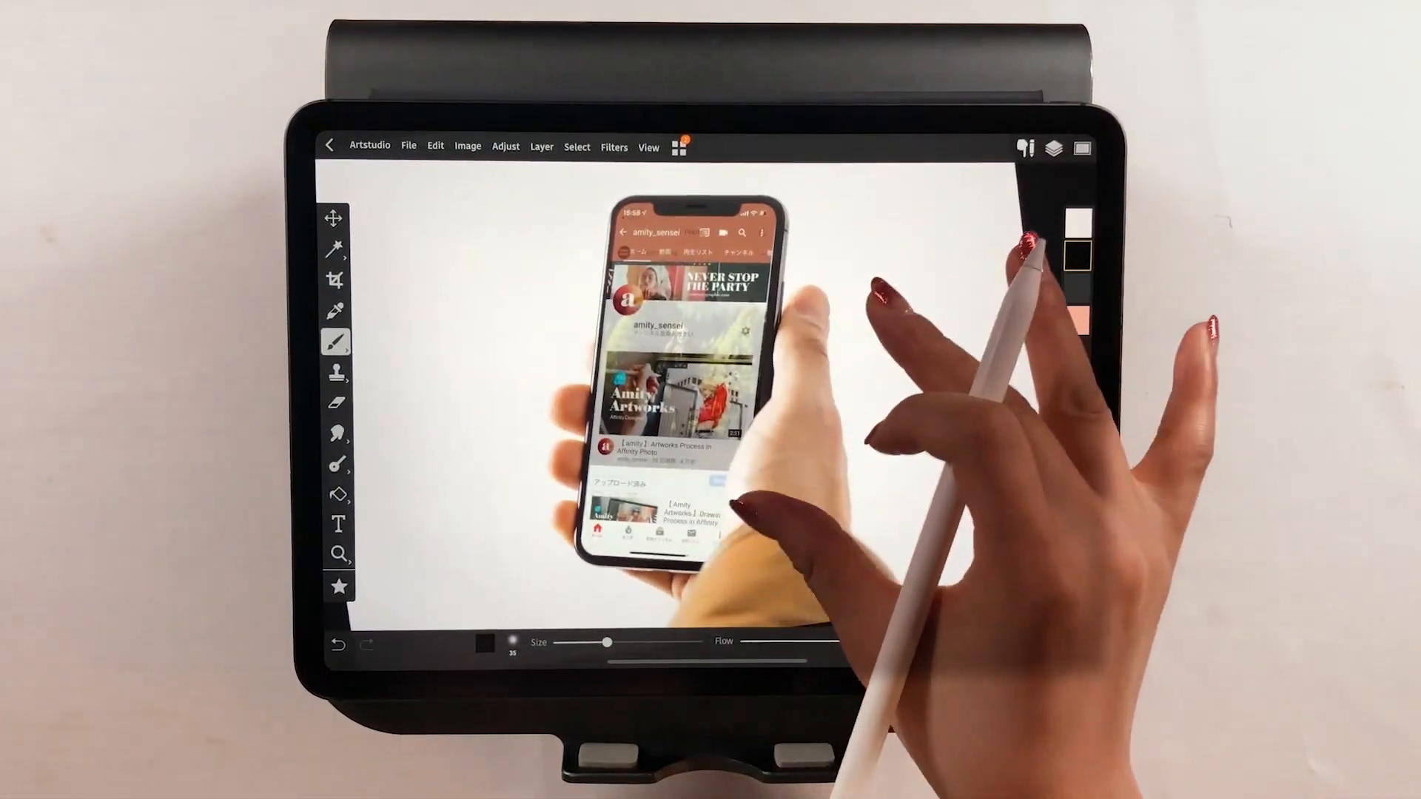
{"action": "left_click", "coordinate": [1054, 147]}
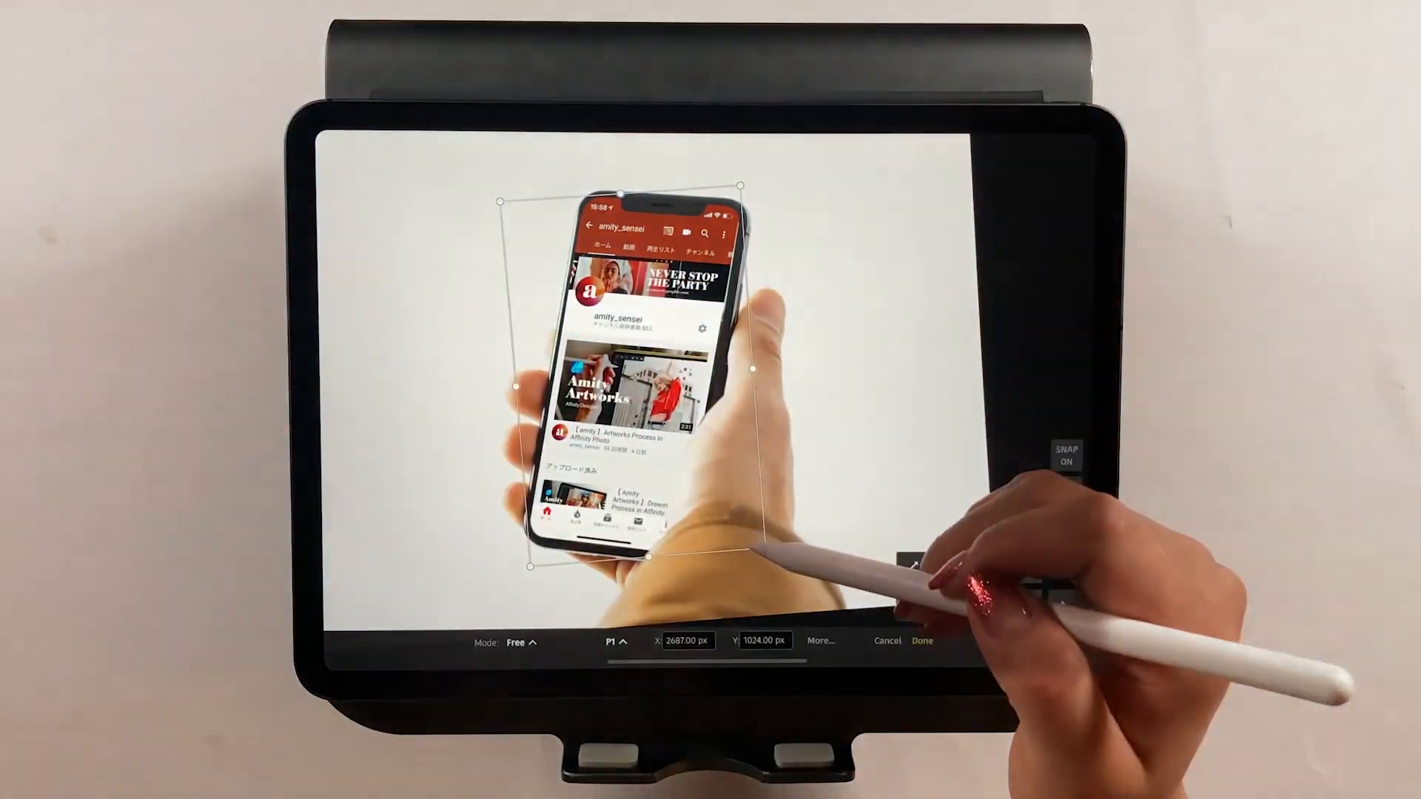
- Nudge the screenshot with uniform scaling and restore the layer to 100% opacity
{"action": "left_click", "coordinate": [518, 642]}
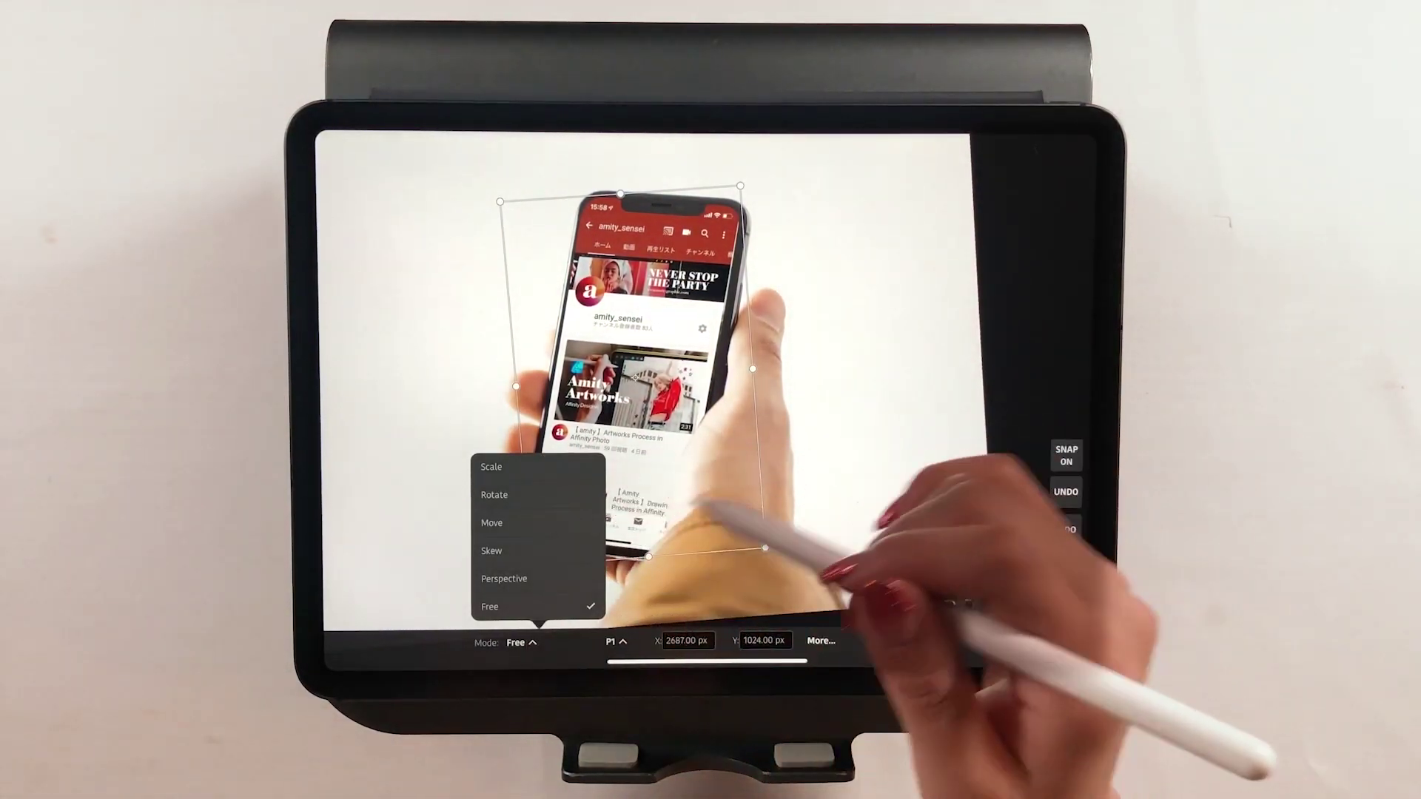
{"action": "left_click", "coordinate": [490, 466]}
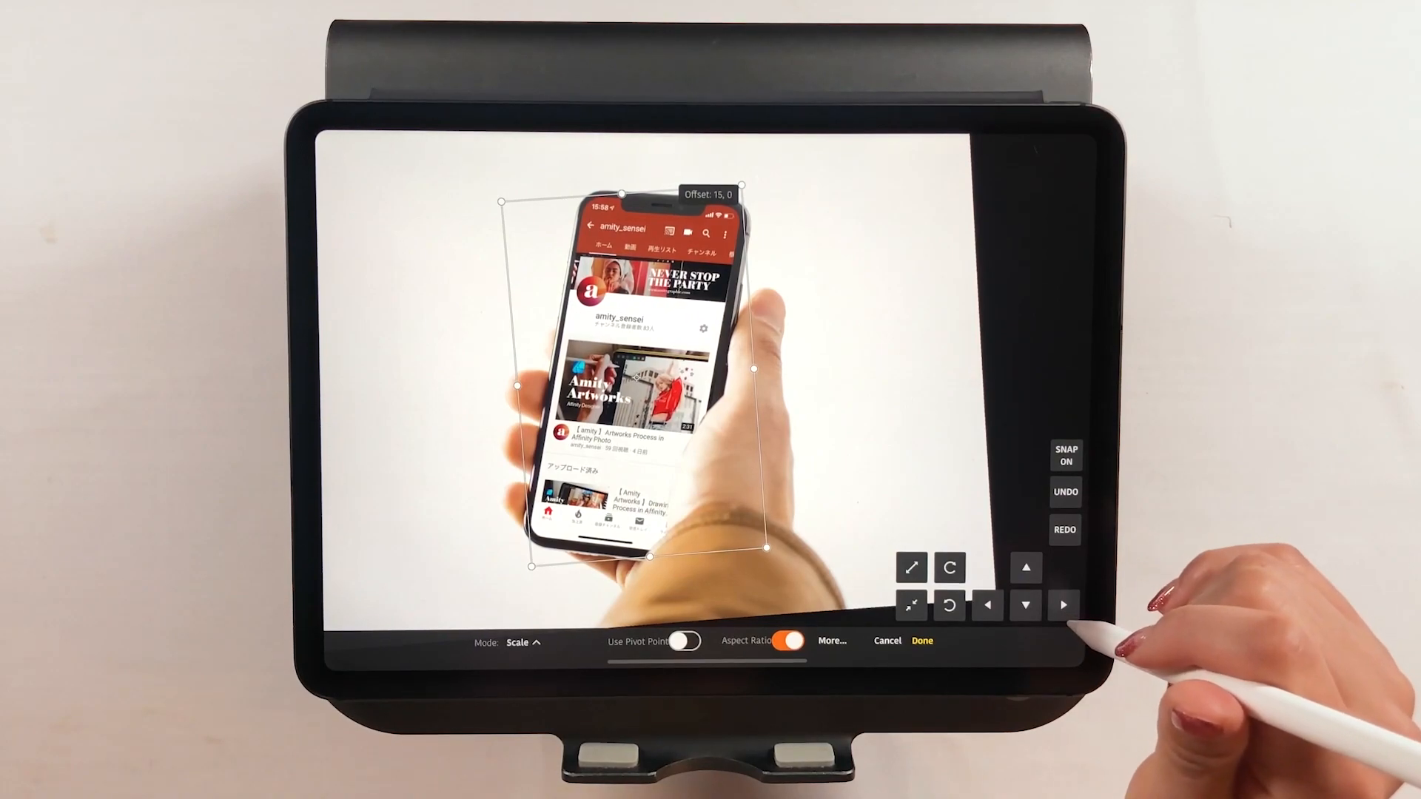
{"action": "left_click", "coordinate": [923, 641]}
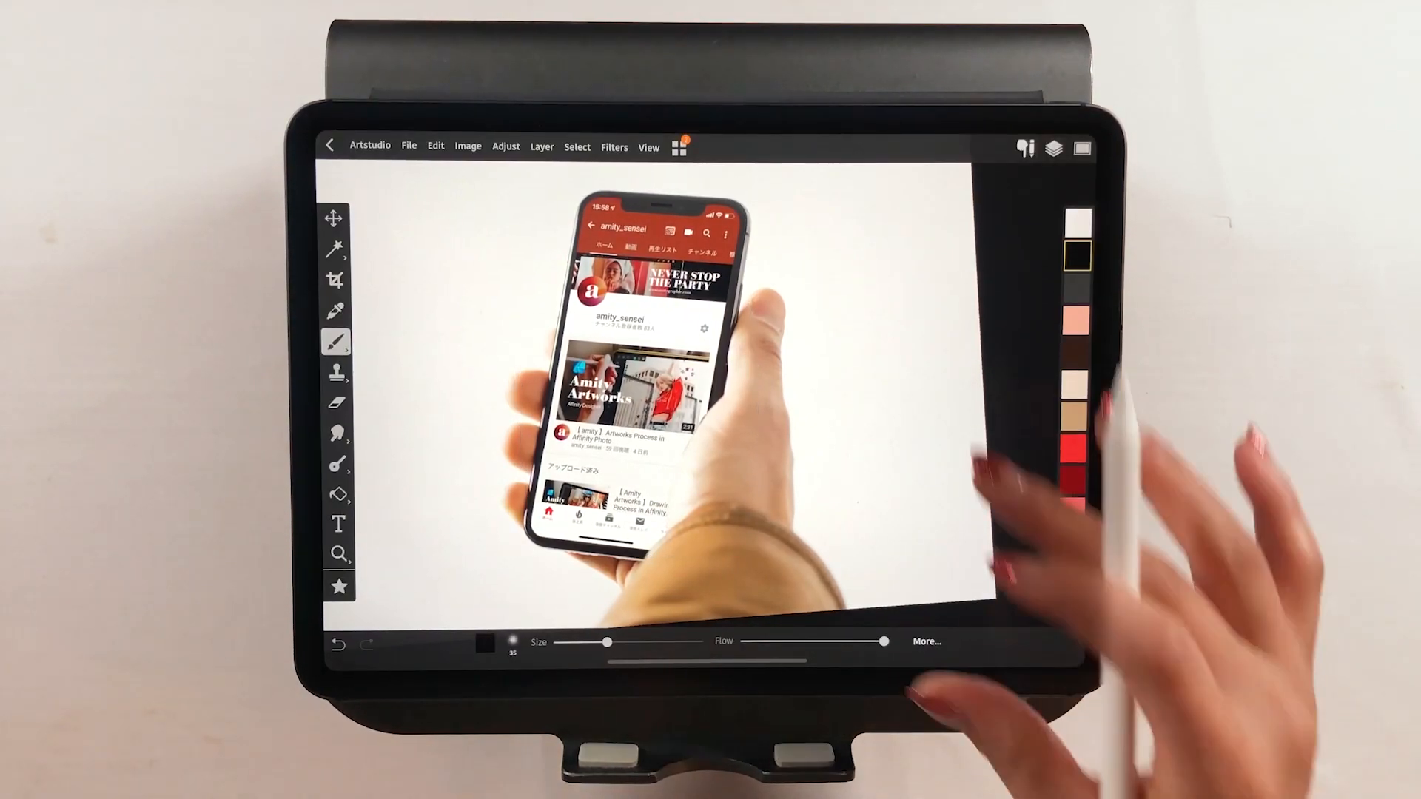
{"action": "left_click", "coordinate": [1054, 150]}
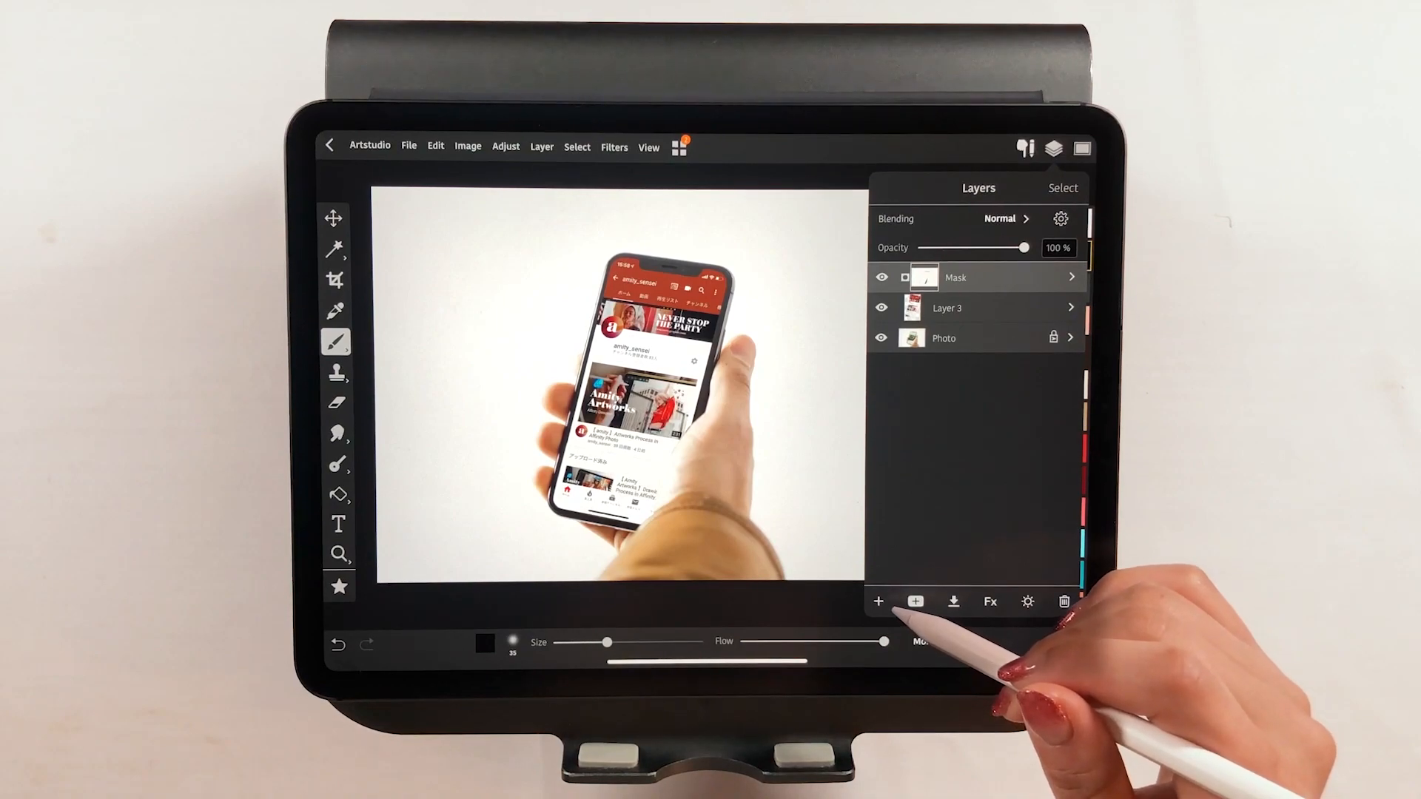
- Add Layer 4 above the Mask layer and choose the linear Gradient Fill tool
{"action": "left_click", "coordinate": [877, 602]}
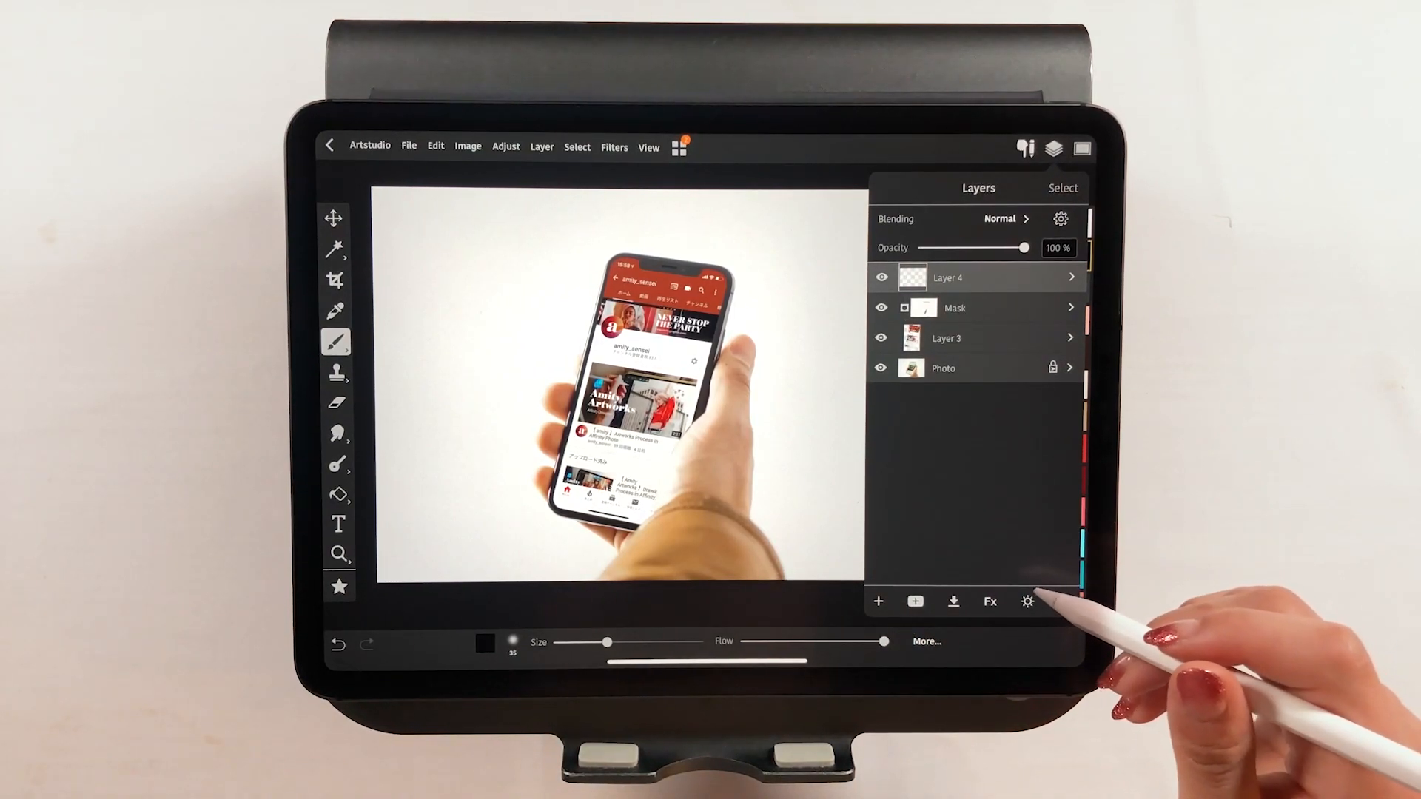
{"action": "left_click", "coordinate": [336, 403]}
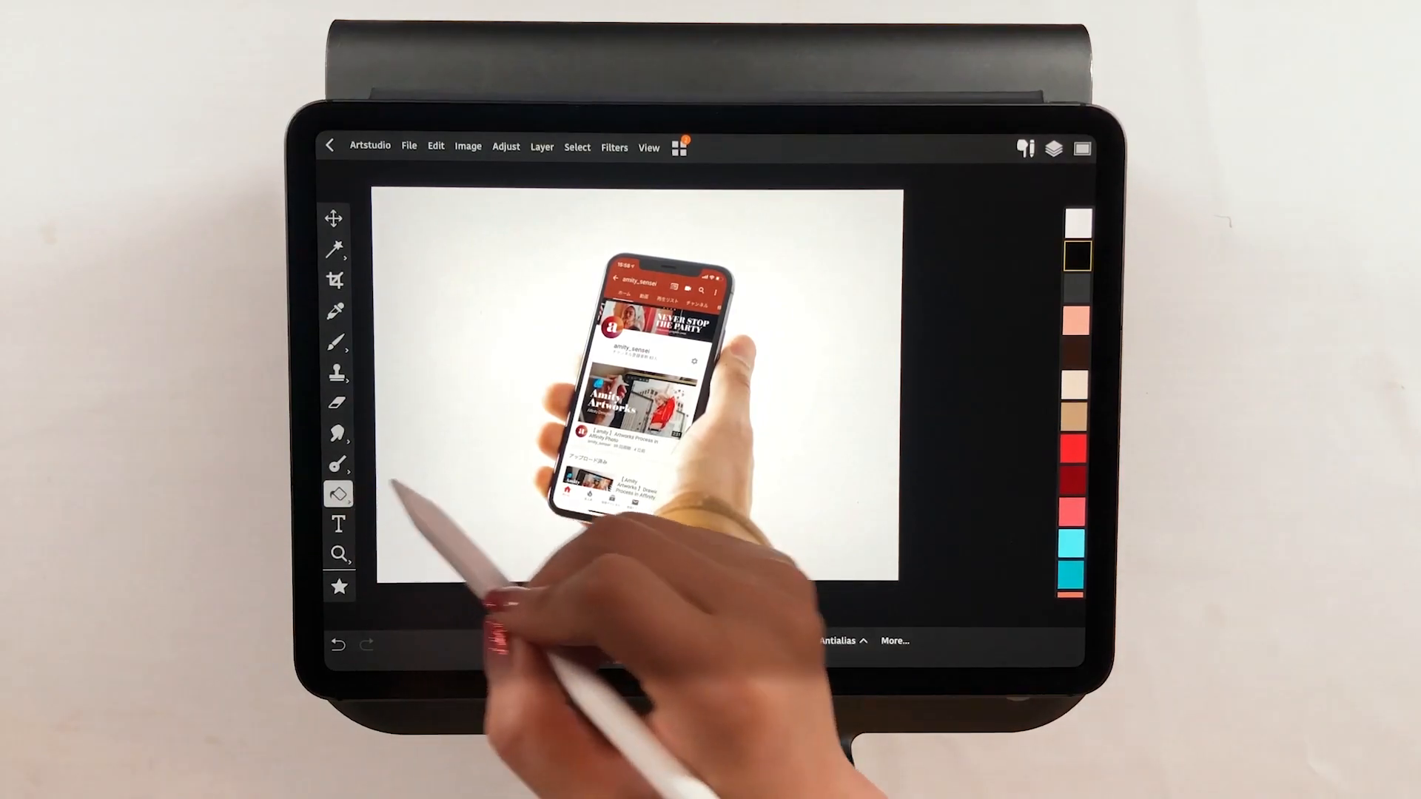
{"action": "left_click", "coordinate": [340, 492]}
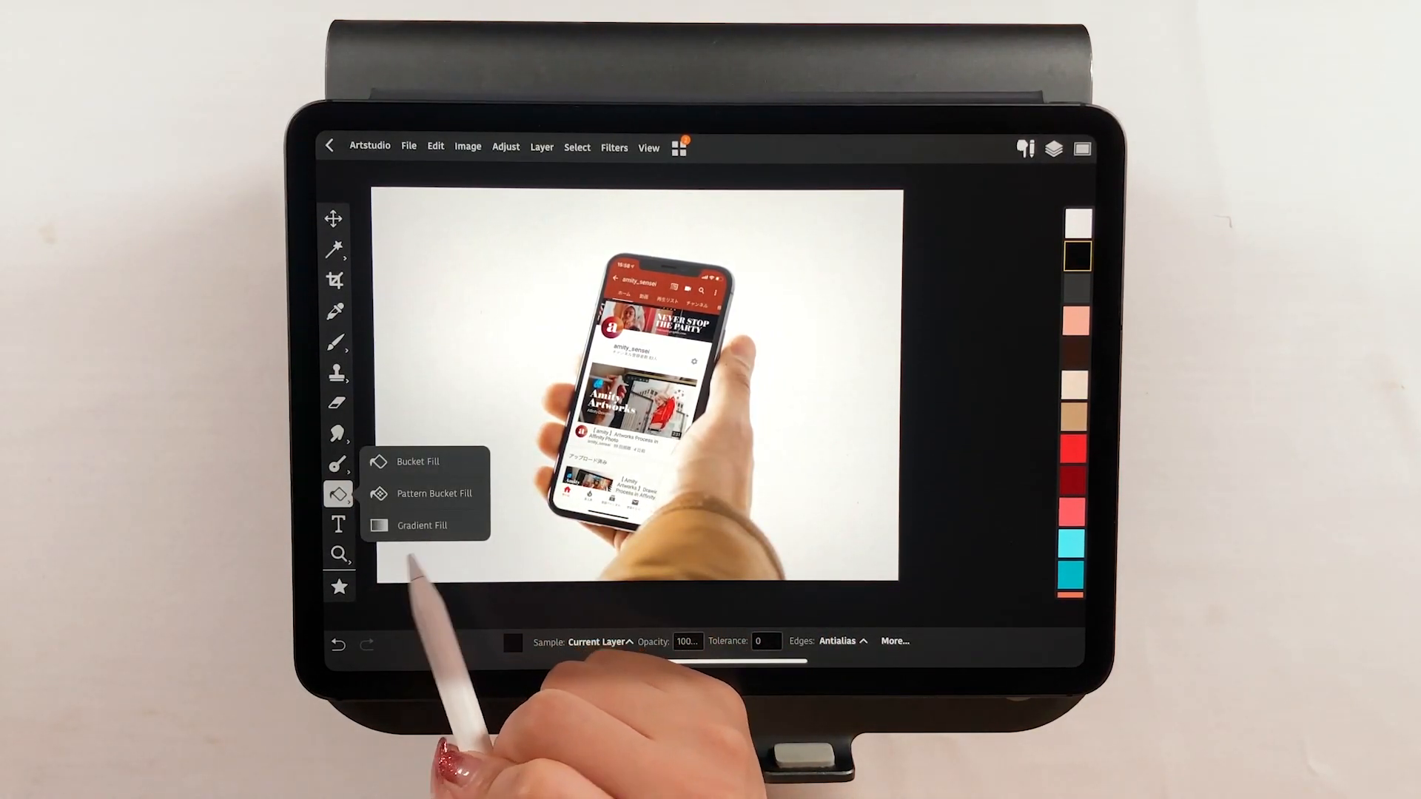
{"action": "left_click", "coordinate": [419, 524]}
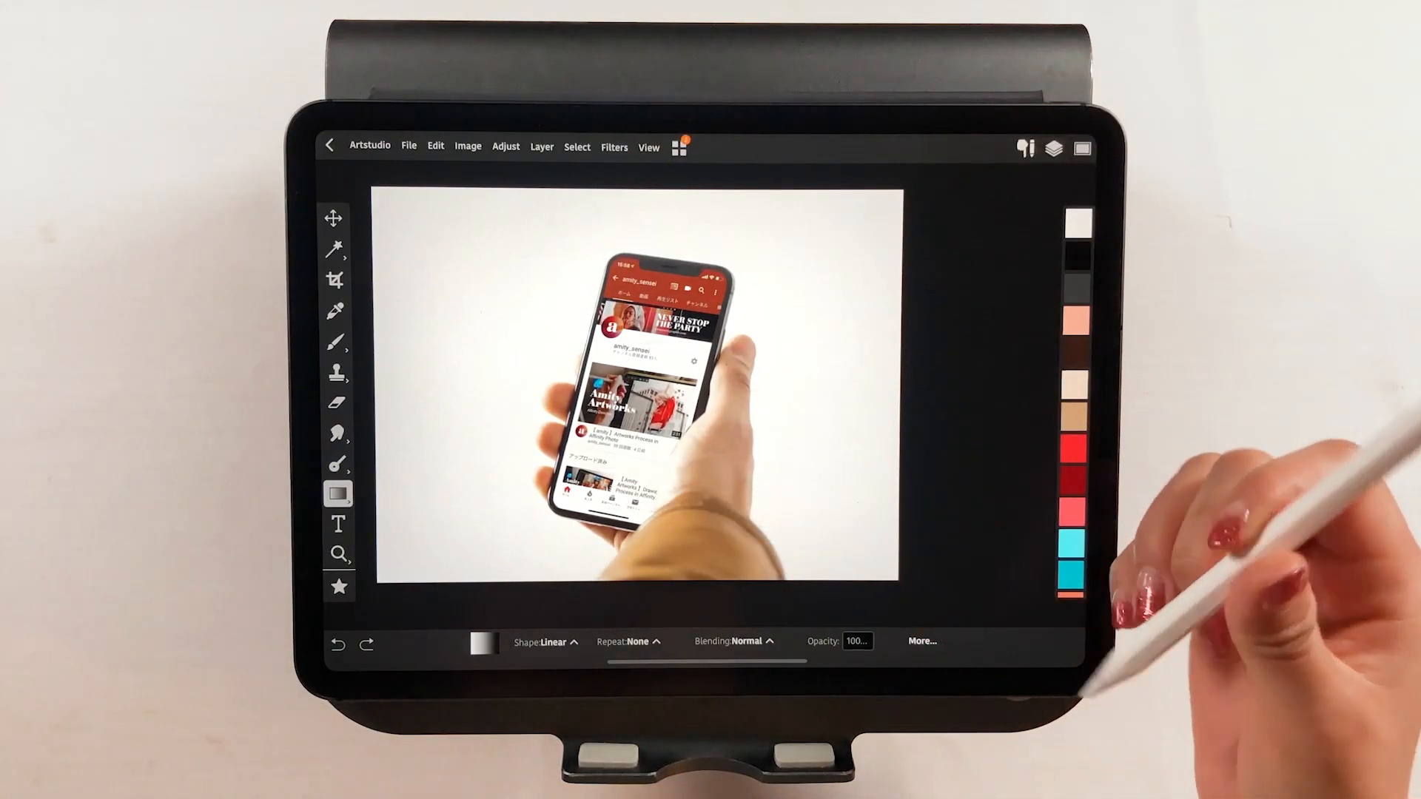
- Drag a white-to-black gradient on Layer 4 and clip it to the Mask layer
{"action": "left_click_drag", "start_coordinate": [619, 267], "coordinate": [682, 489]}
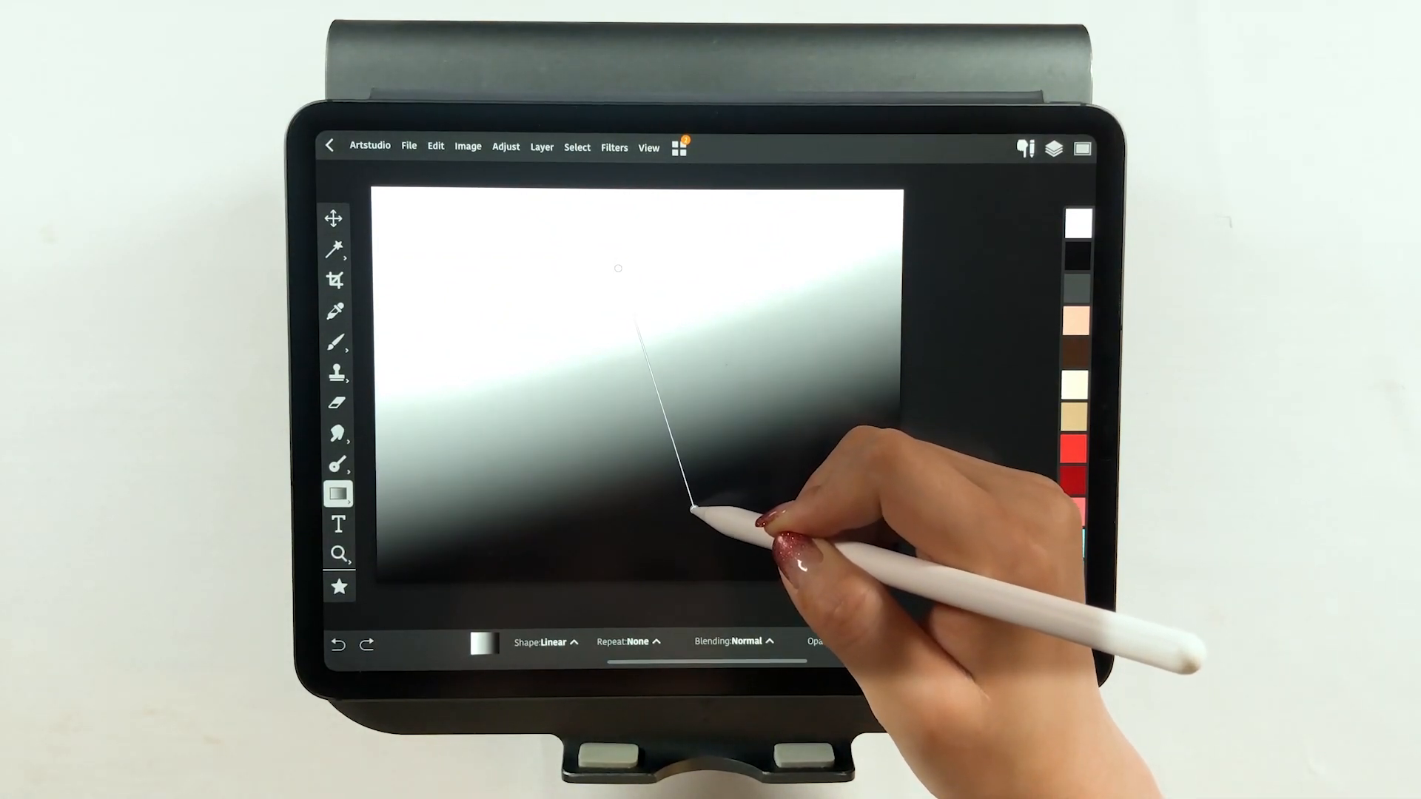
{"action": "left_click", "coordinate": [1052, 148]}
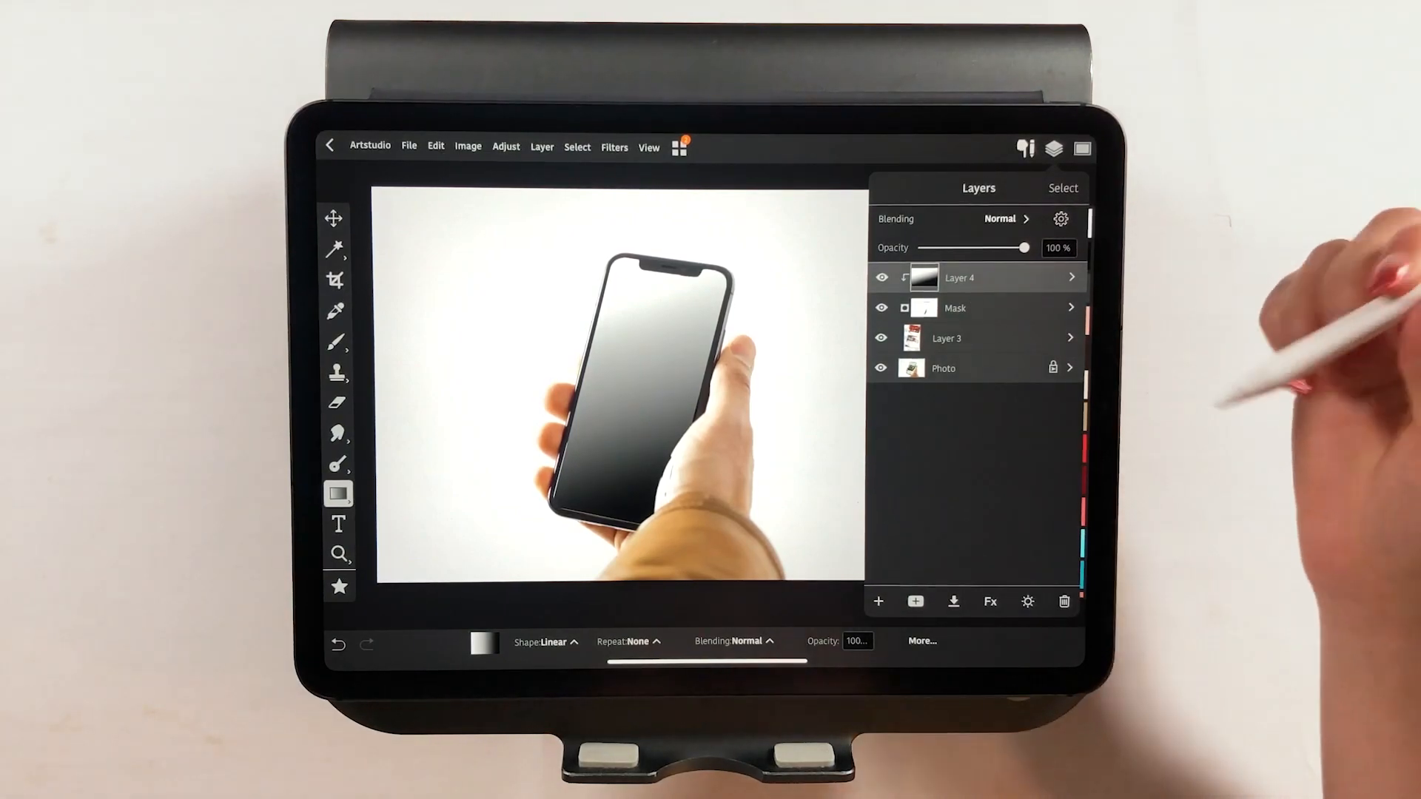
{"action": "left_click", "coordinate": [975, 338]}
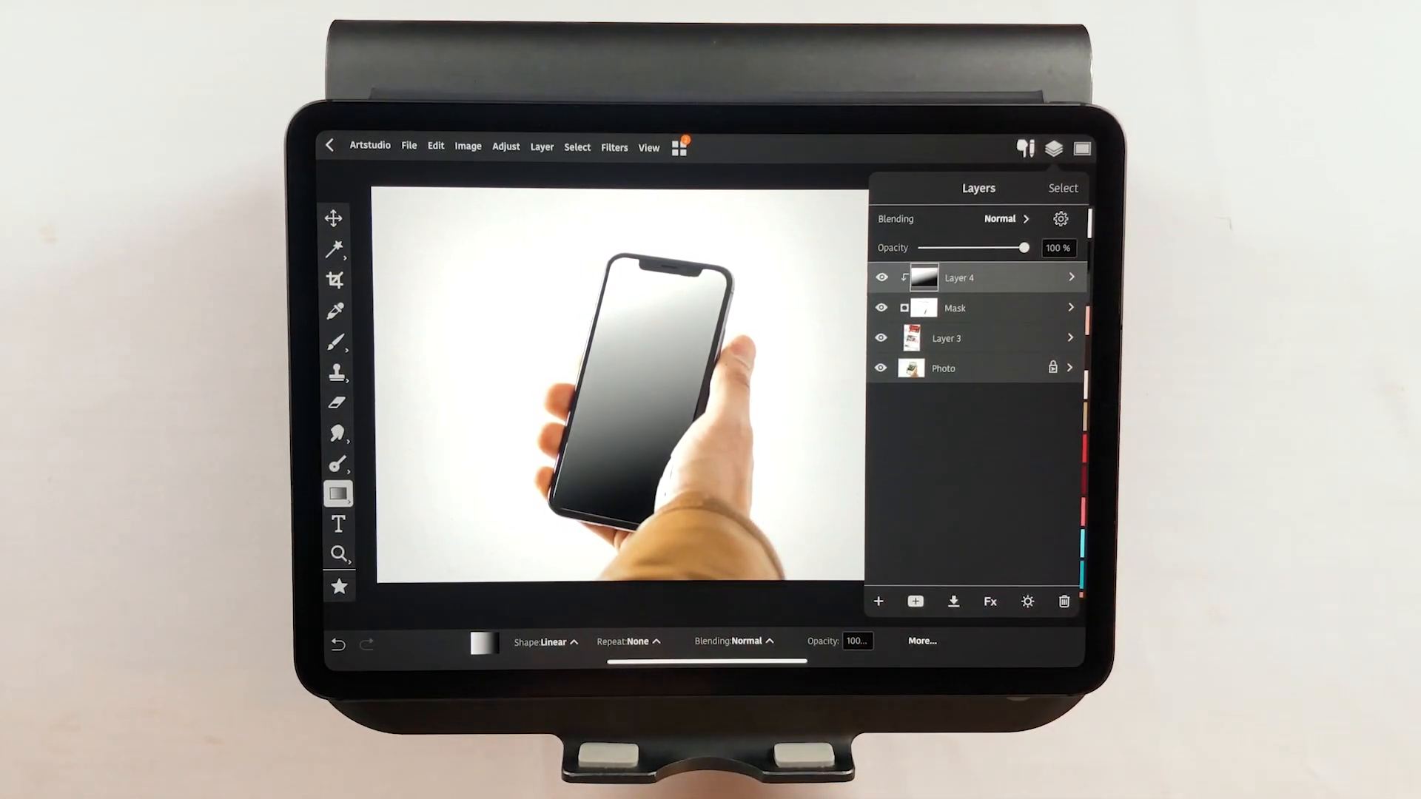
{"action": "left_click", "coordinate": [1001, 219]}
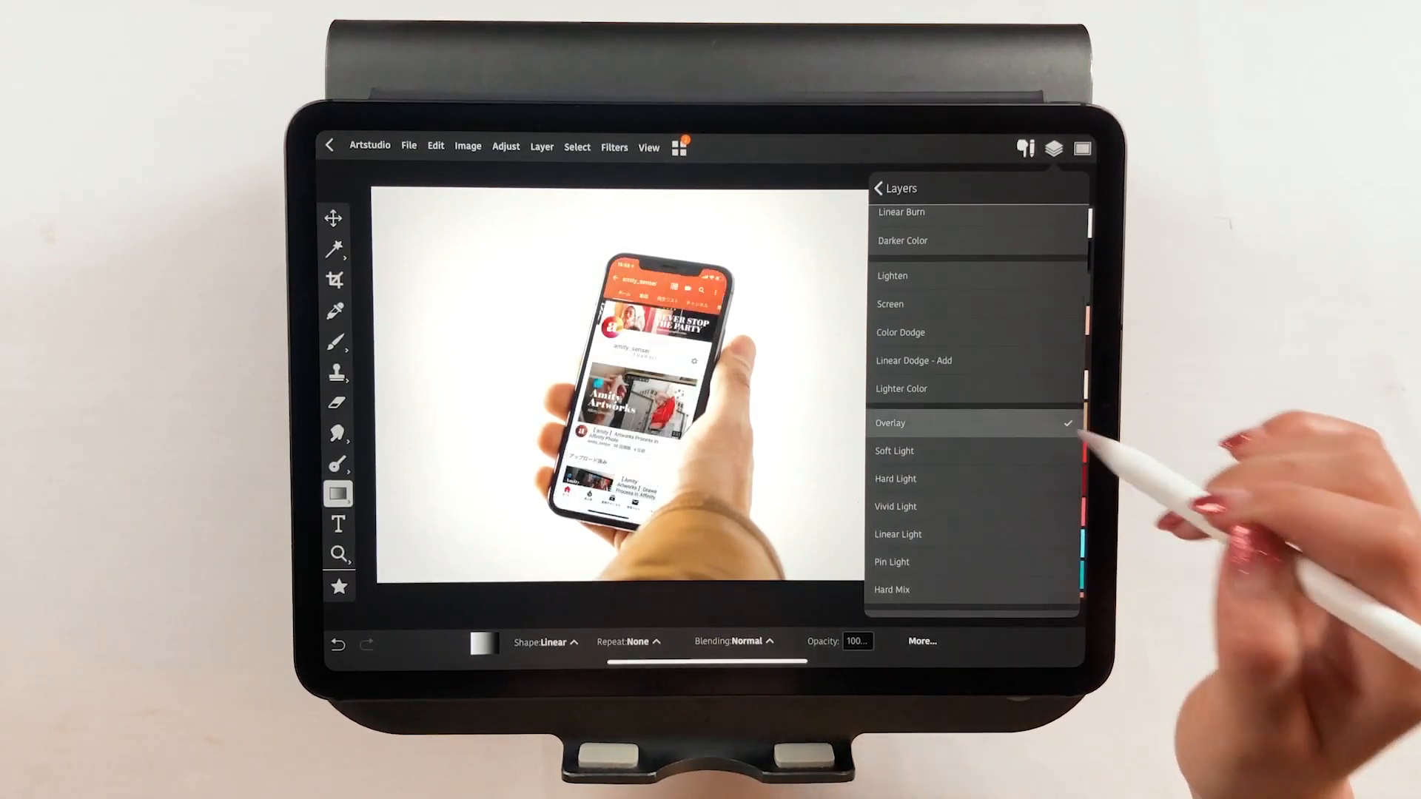
- Try Overlay on Layer 4, then settle on Soft Light blending
{"action": "left_click", "coordinate": [895, 450]}
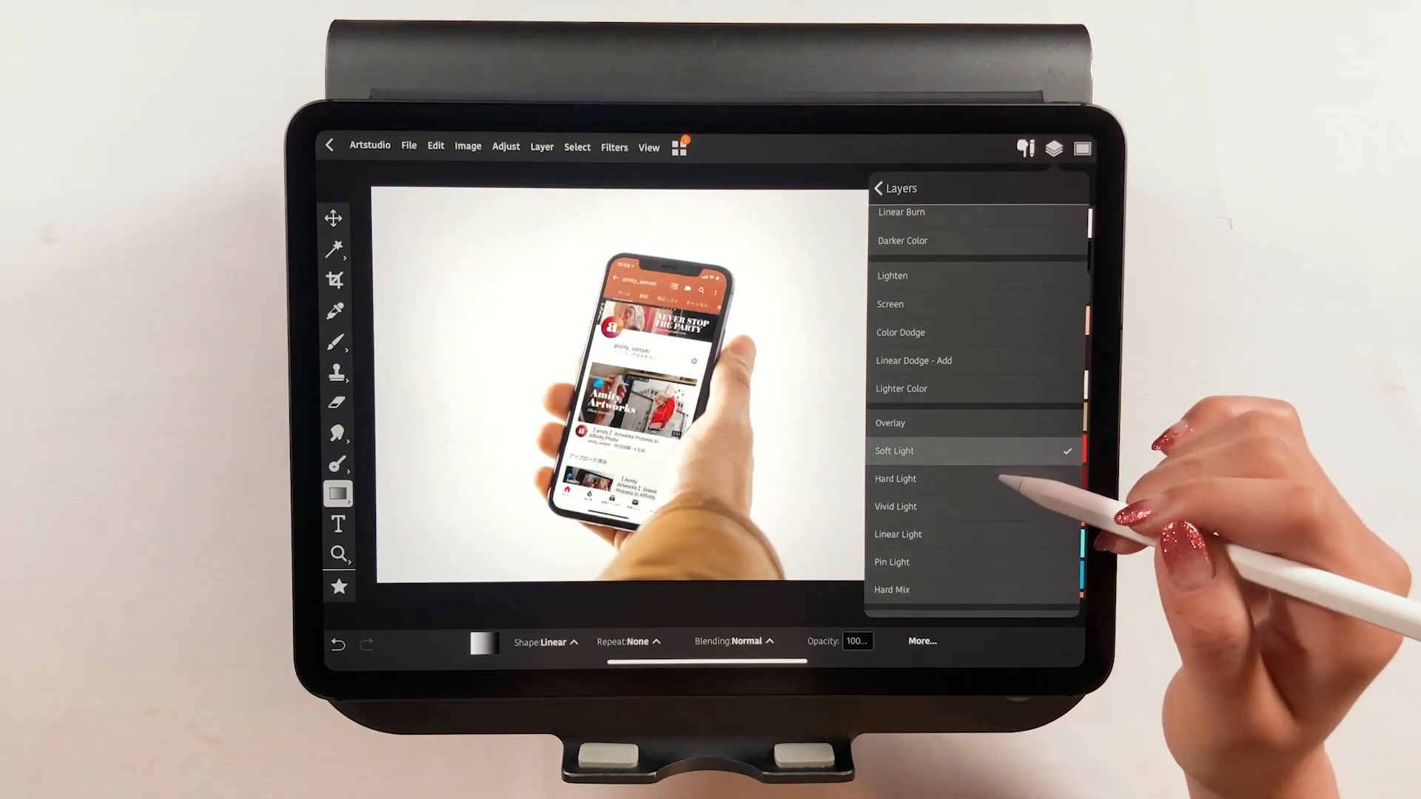
{"action": "left_click", "coordinate": [890, 423]}
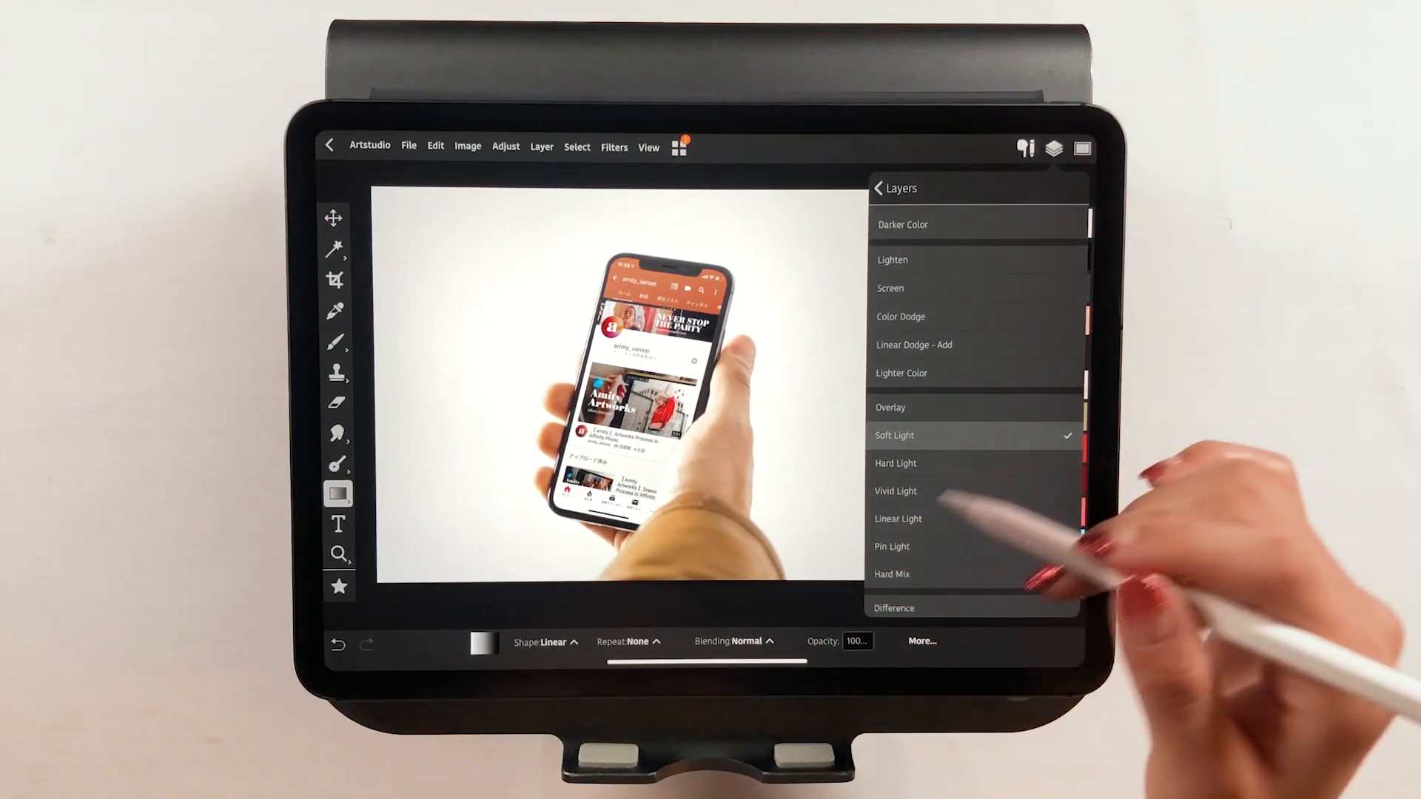
{"action": "left_click", "coordinate": [893, 435]}
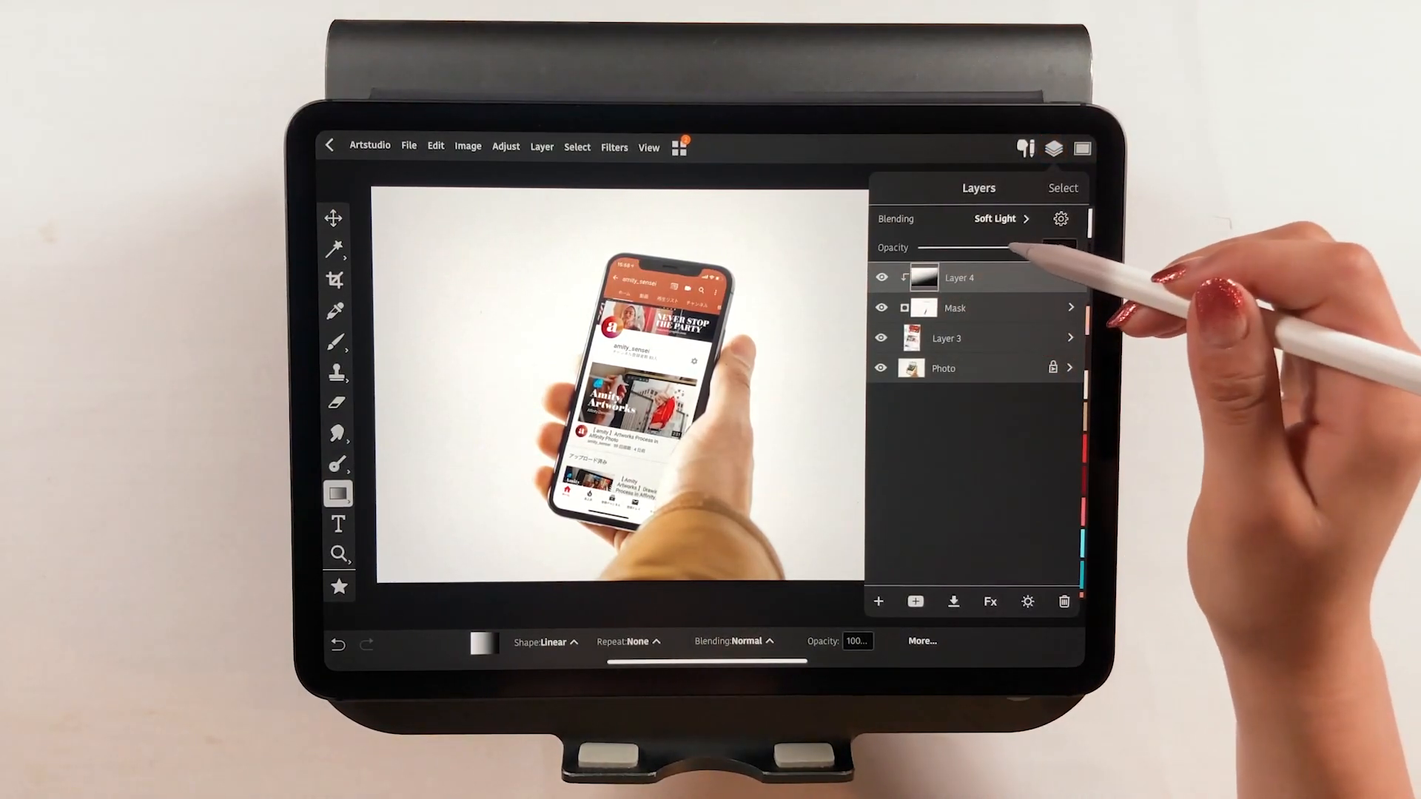
- Slide Layer 4's opacity down and back up, settling at about 68%
{"action": "left_click_drag", "start_coordinate": [1069, 247], "coordinate": [976, 247]}
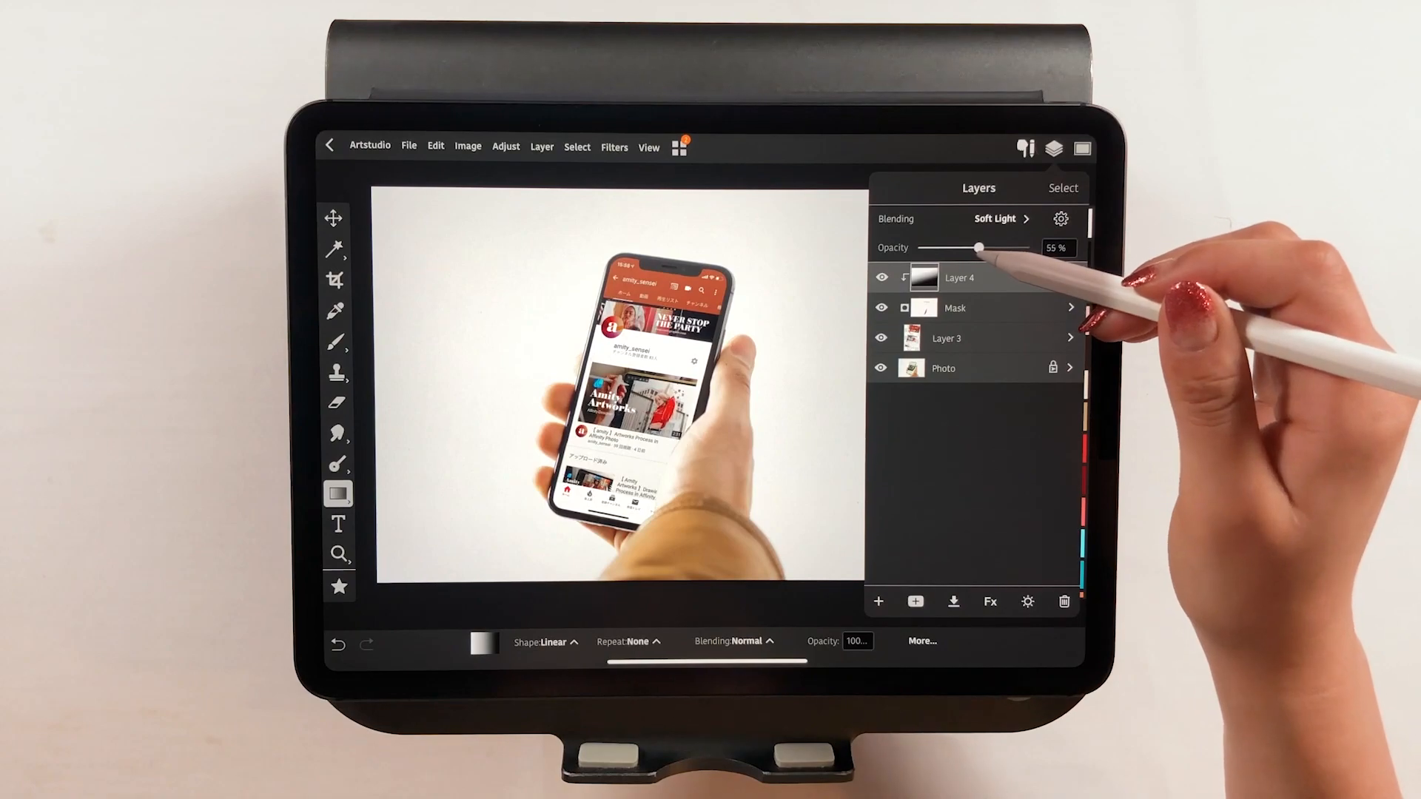
{"action": "left_click_drag", "start_coordinate": [976, 247], "coordinate": [992, 247]}
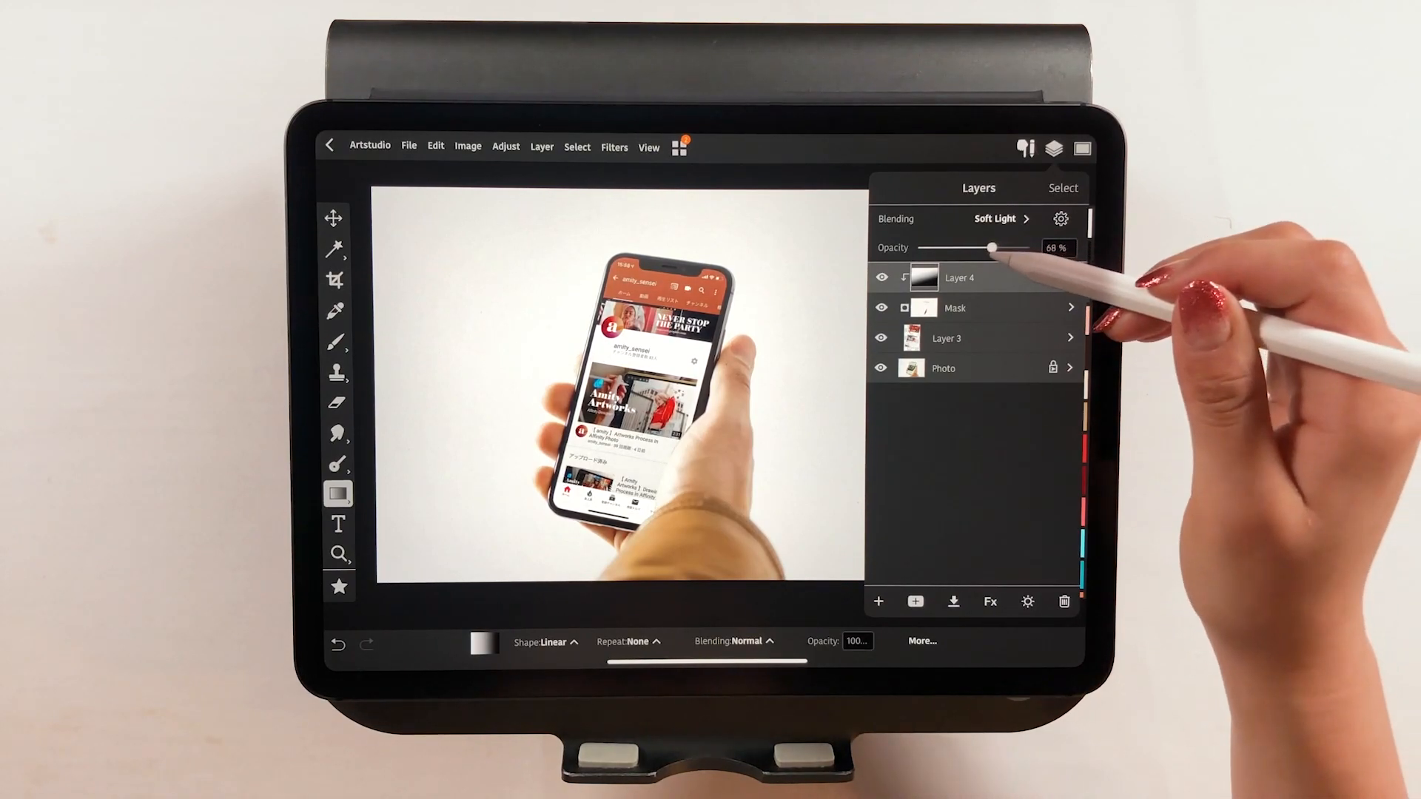
{"action": "left_click_drag", "start_coordinate": [992, 247], "coordinate": [1024, 247]}
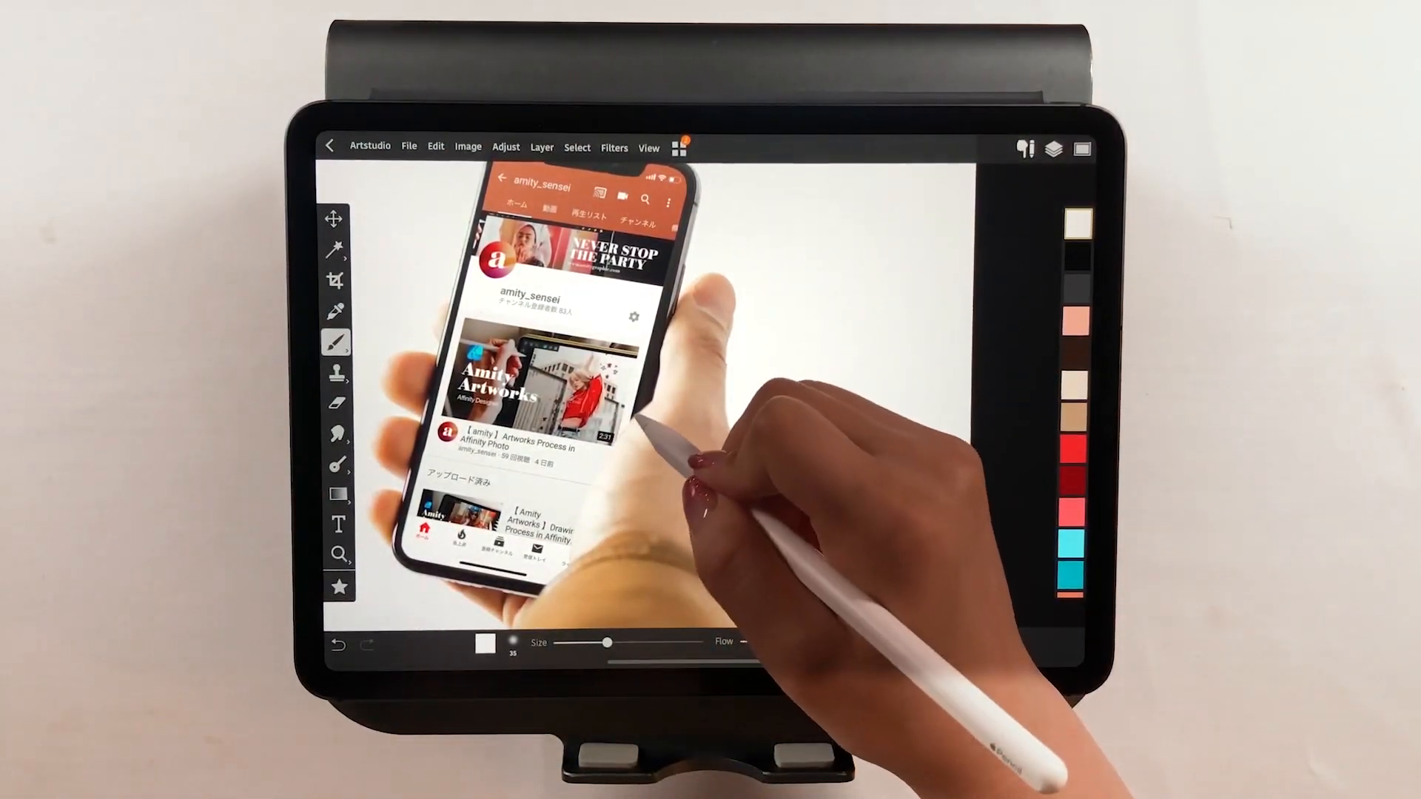
- Add Layer 5 on top and paint soft grey shading near the phone's base
{"action": "left_click", "coordinate": [1050, 147]}
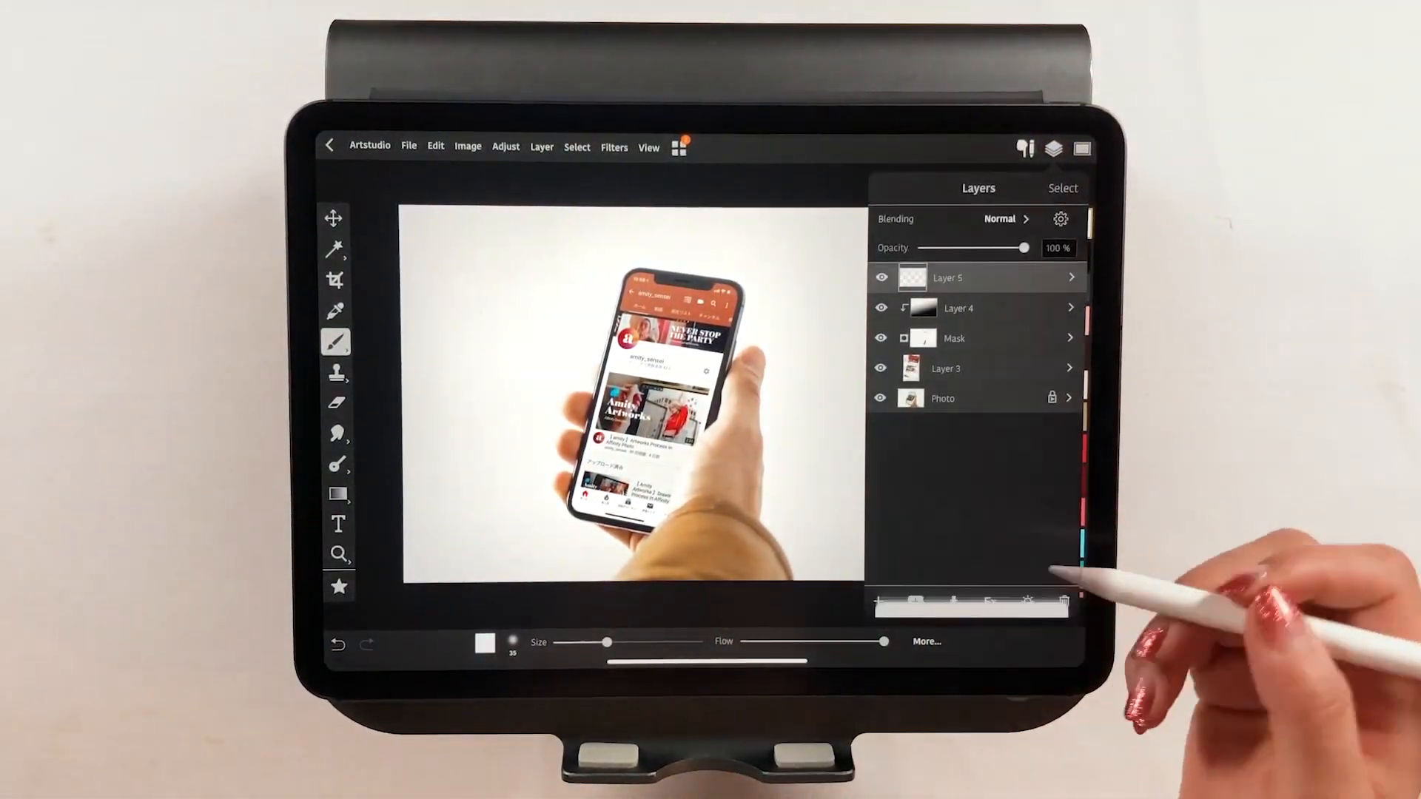
{"action": "left_click", "coordinate": [1000, 219]}
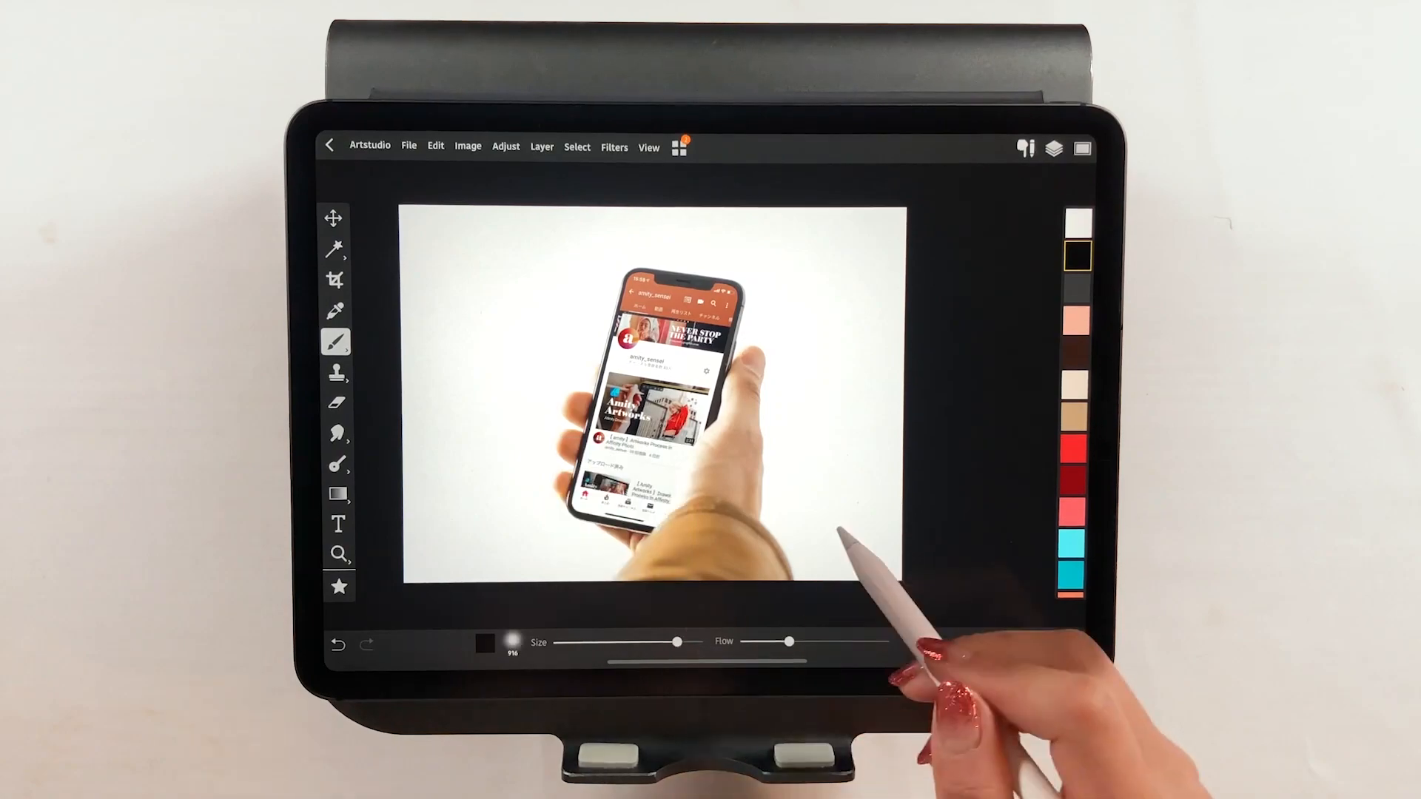
{"action": "left_click", "coordinate": [1052, 148]}
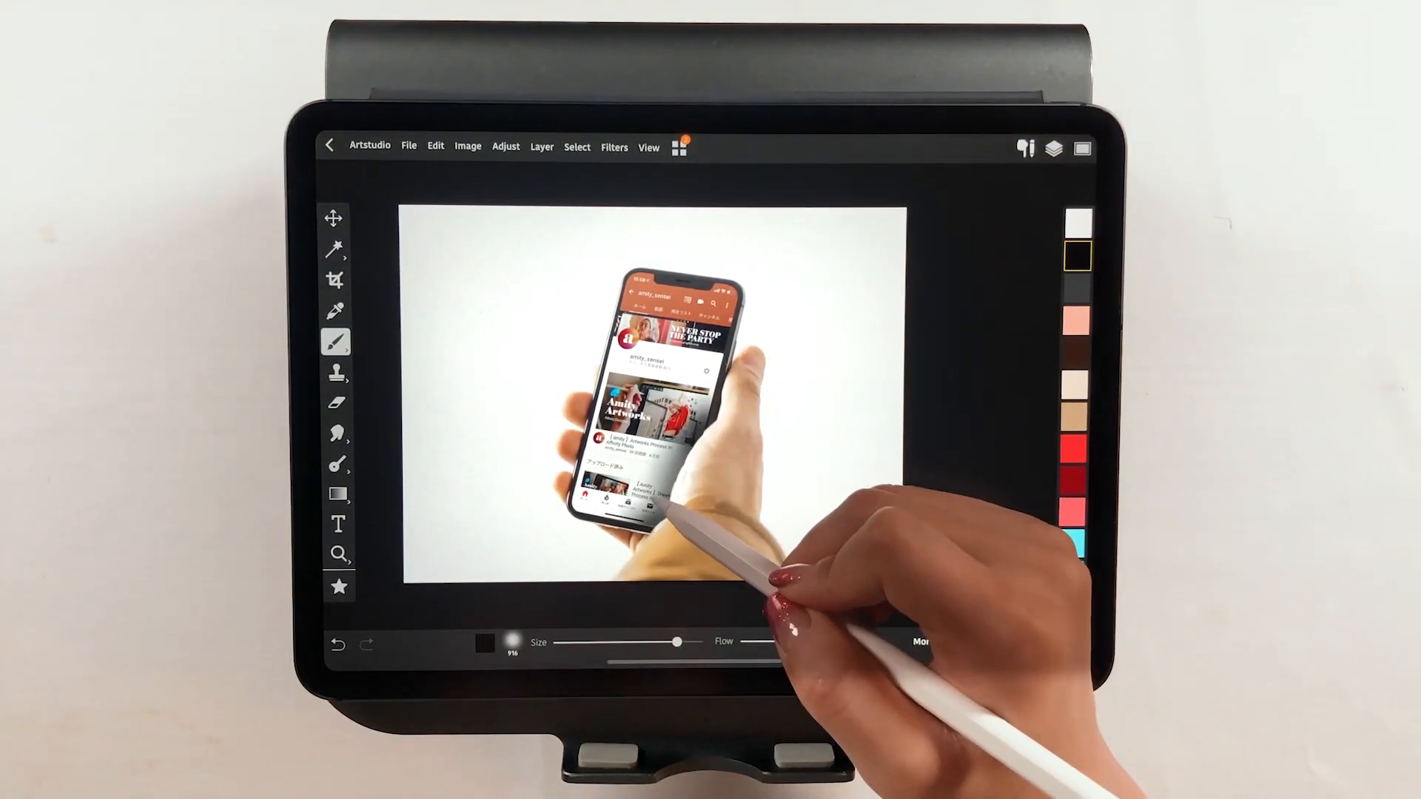
{"action": "left_click", "coordinate": [336, 645]}
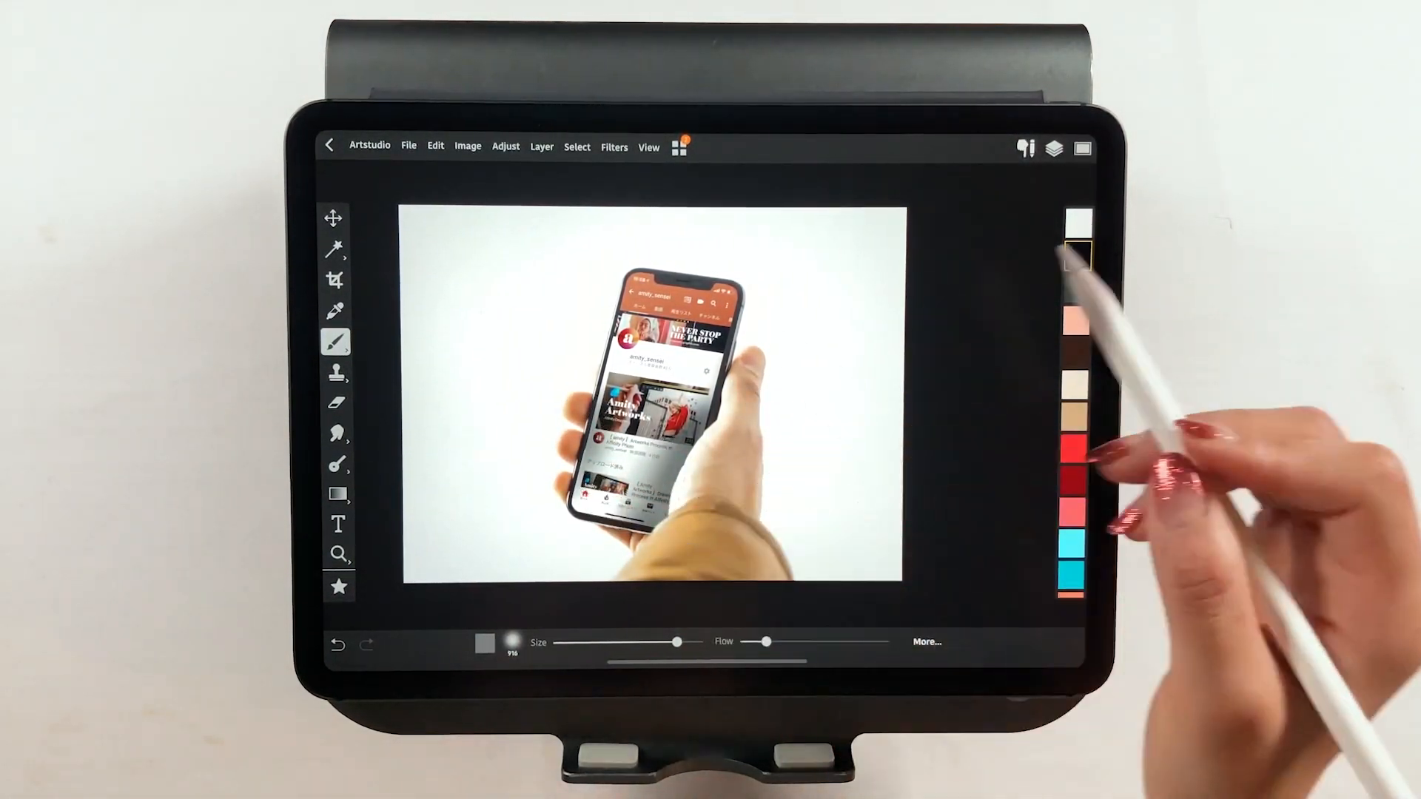
{"action": "left_click", "coordinate": [1053, 149]}
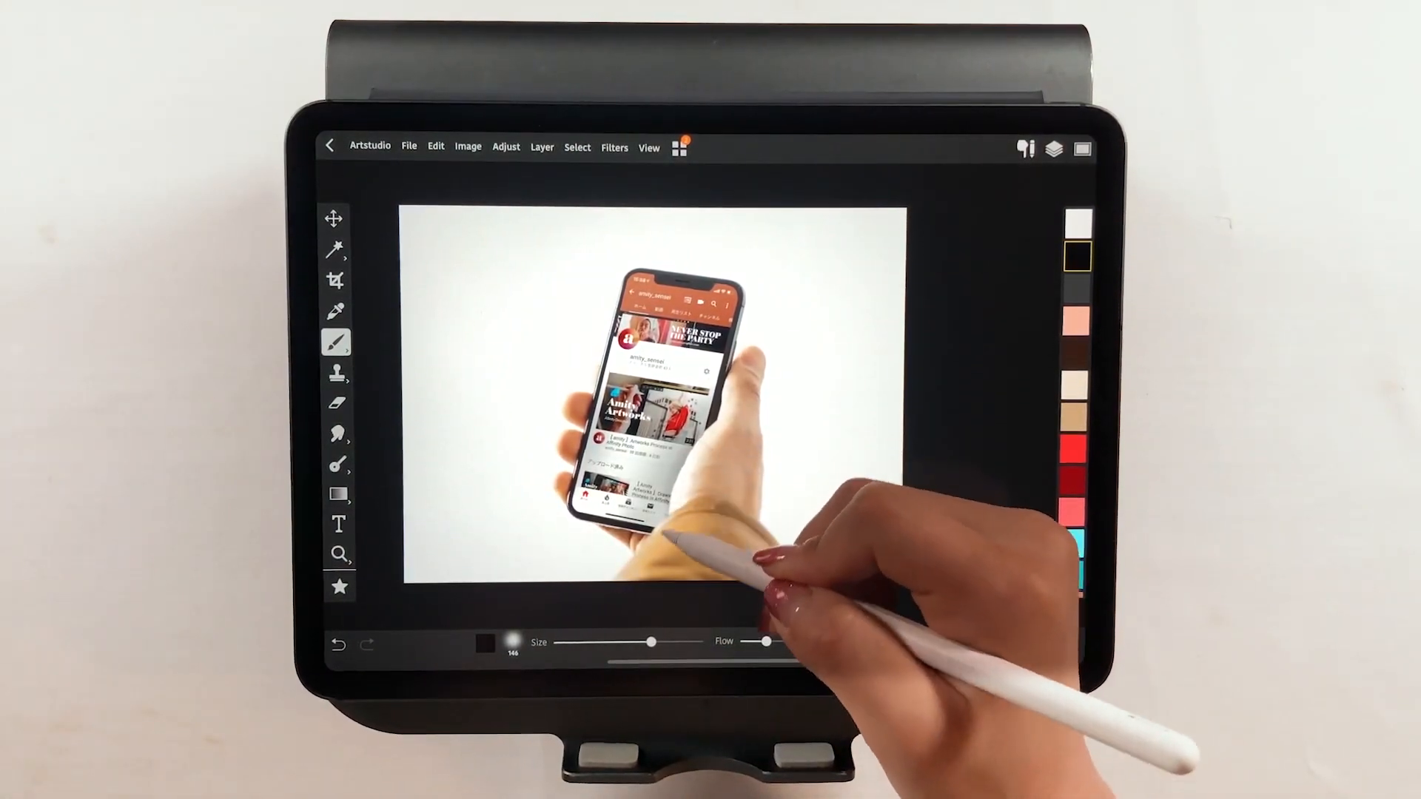
- Paint more soft shading over the lower part of the phone
{"action": "left_click", "coordinate": [341, 434]}
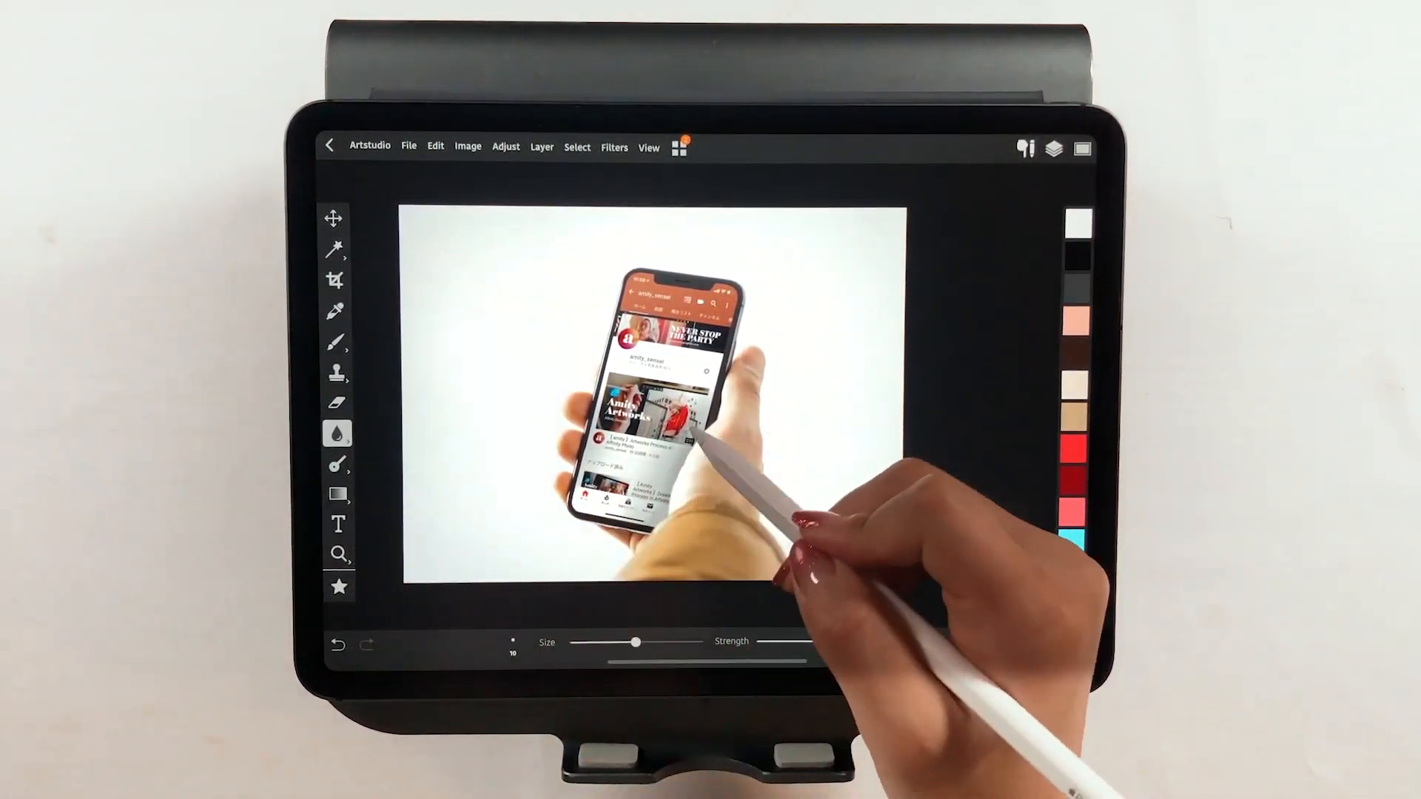
{"action": "left_click", "coordinate": [1052, 149]}
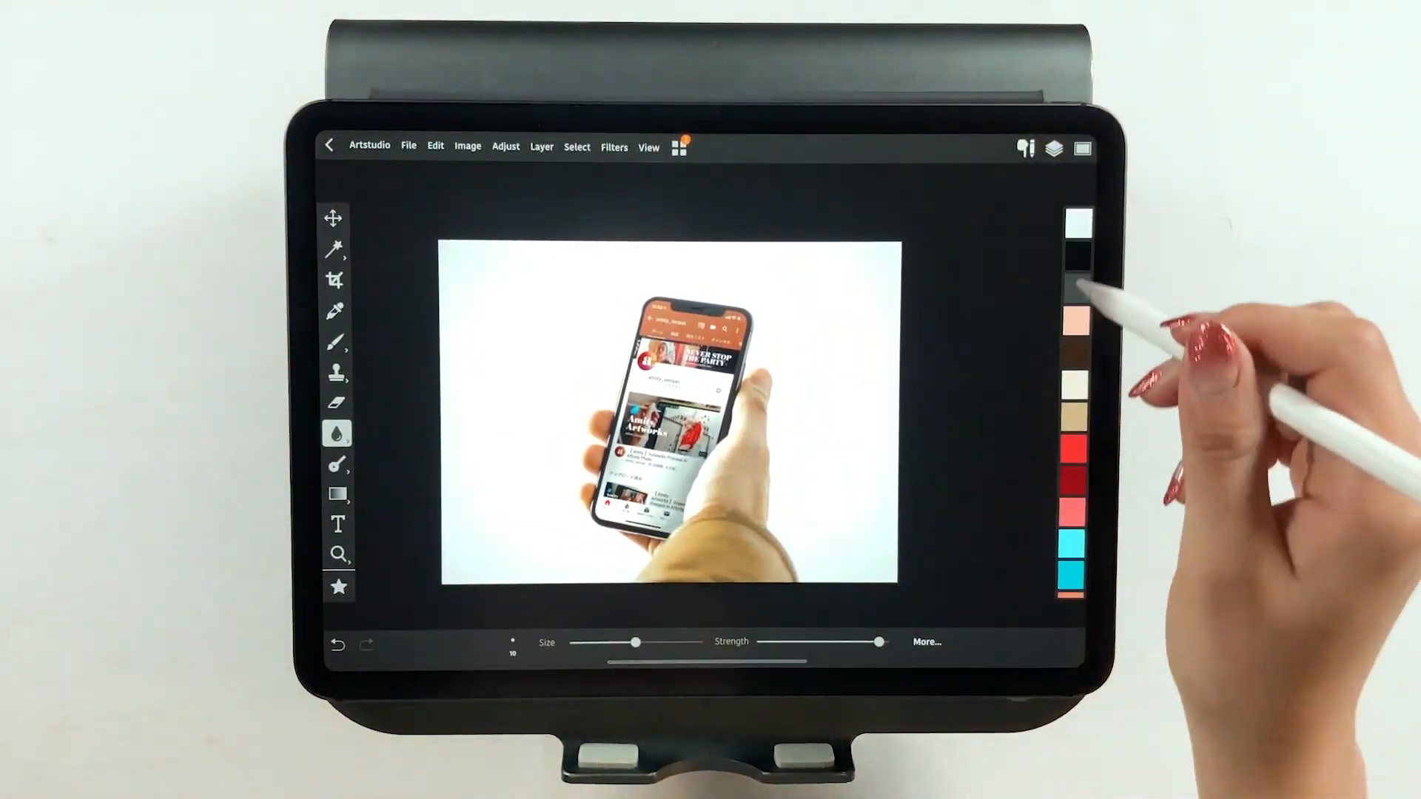
{"action": "left_click", "coordinate": [336, 249]}
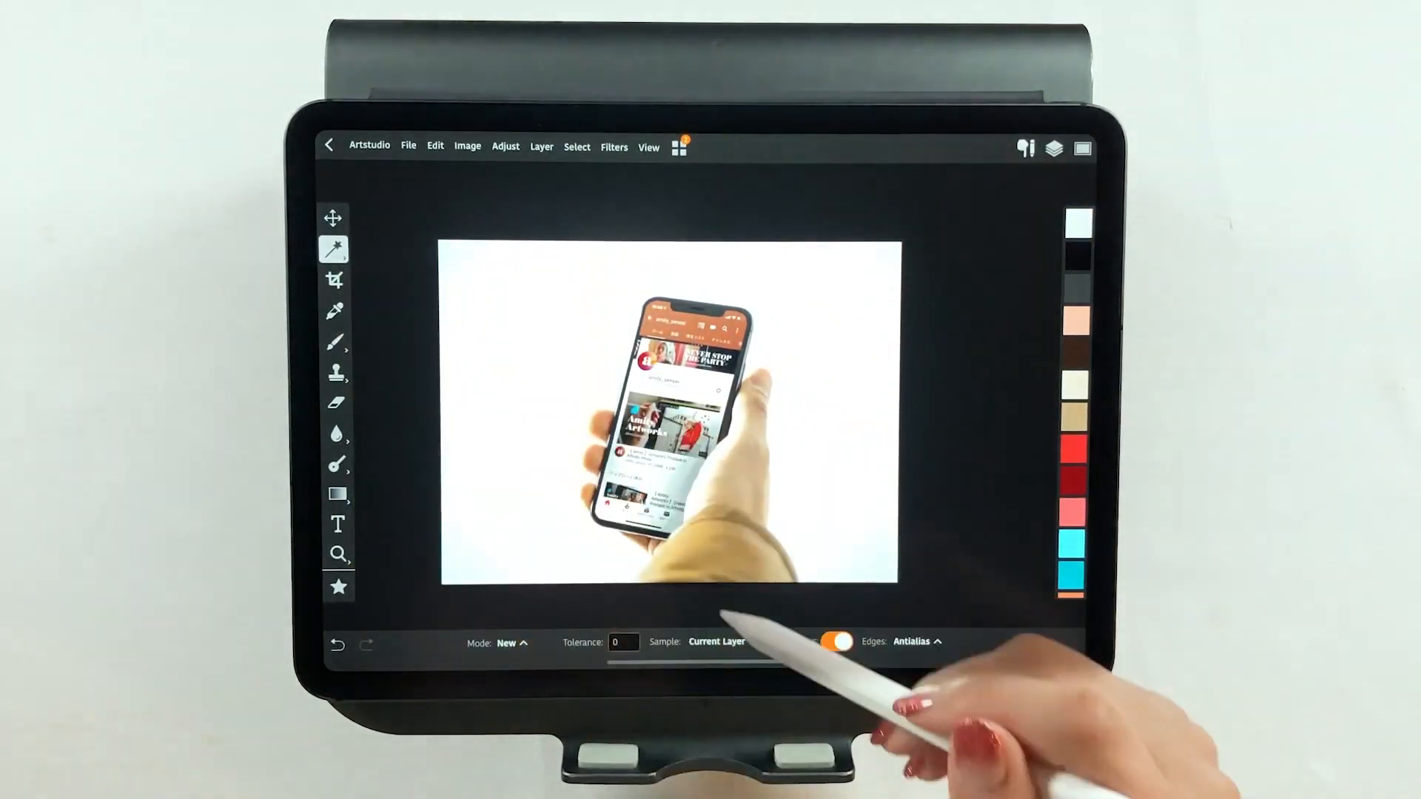
{"action": "left_click", "coordinate": [339, 342]}
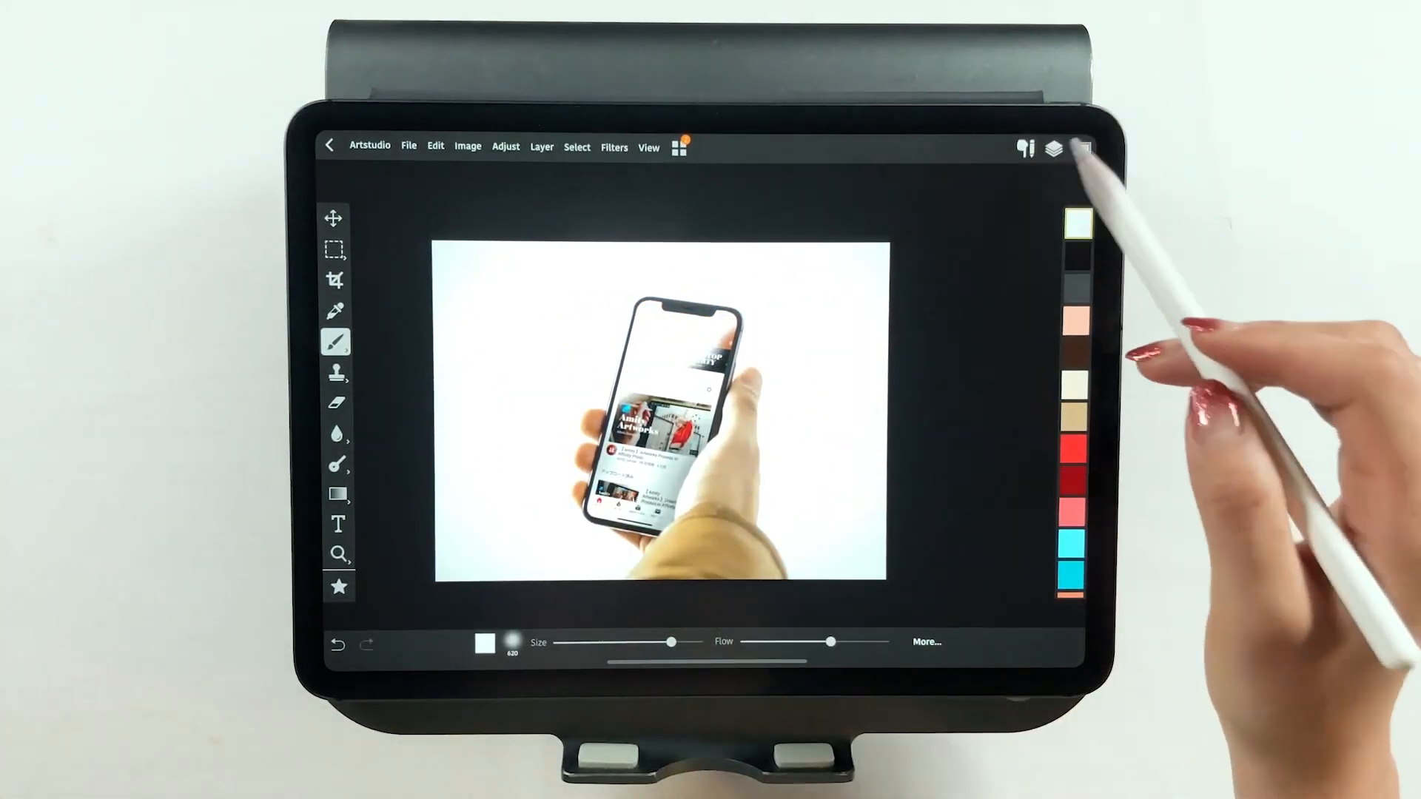
- Set the shading layer's blending mode to Soft Light
{"action": "left_click", "coordinate": [1054, 146]}
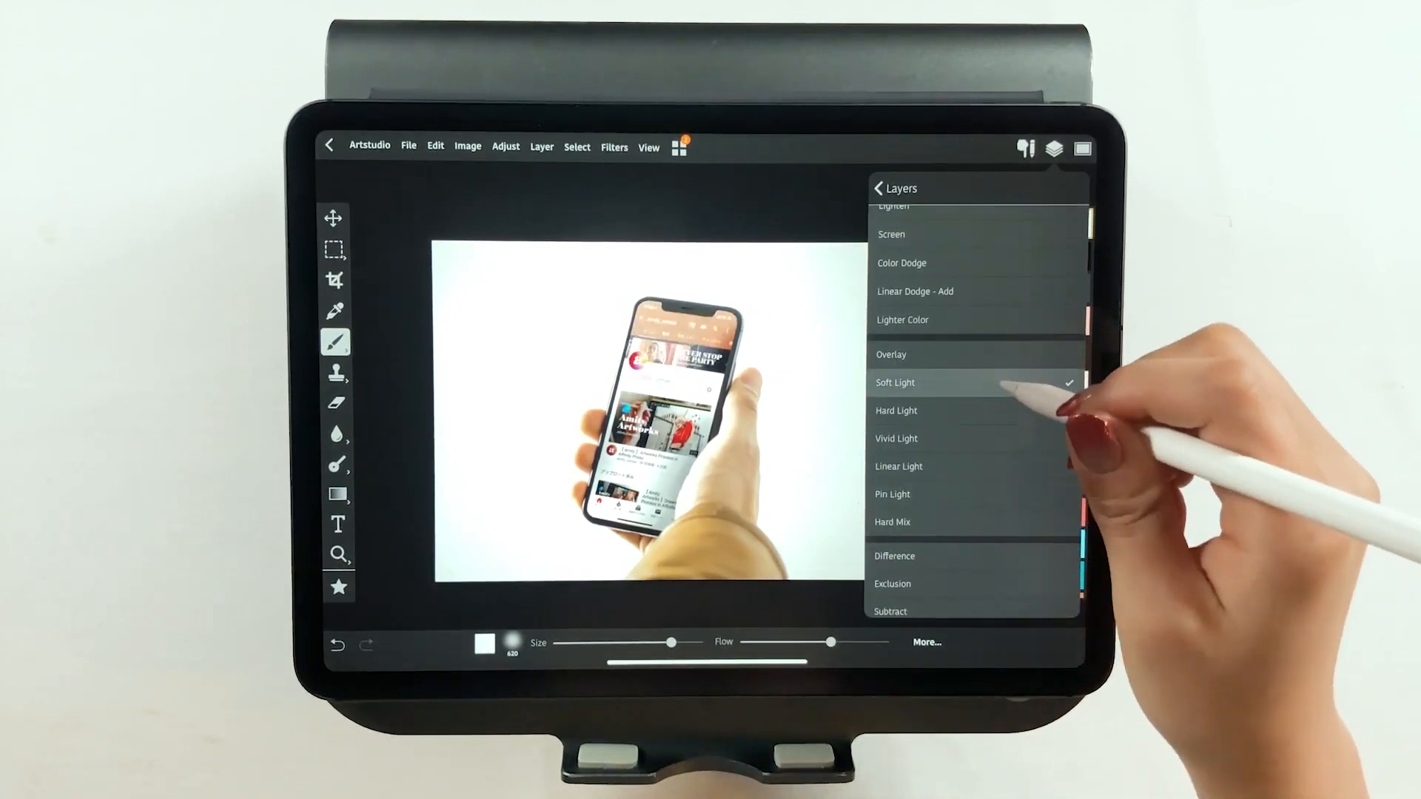
{"action": "left_click", "coordinate": [895, 383]}
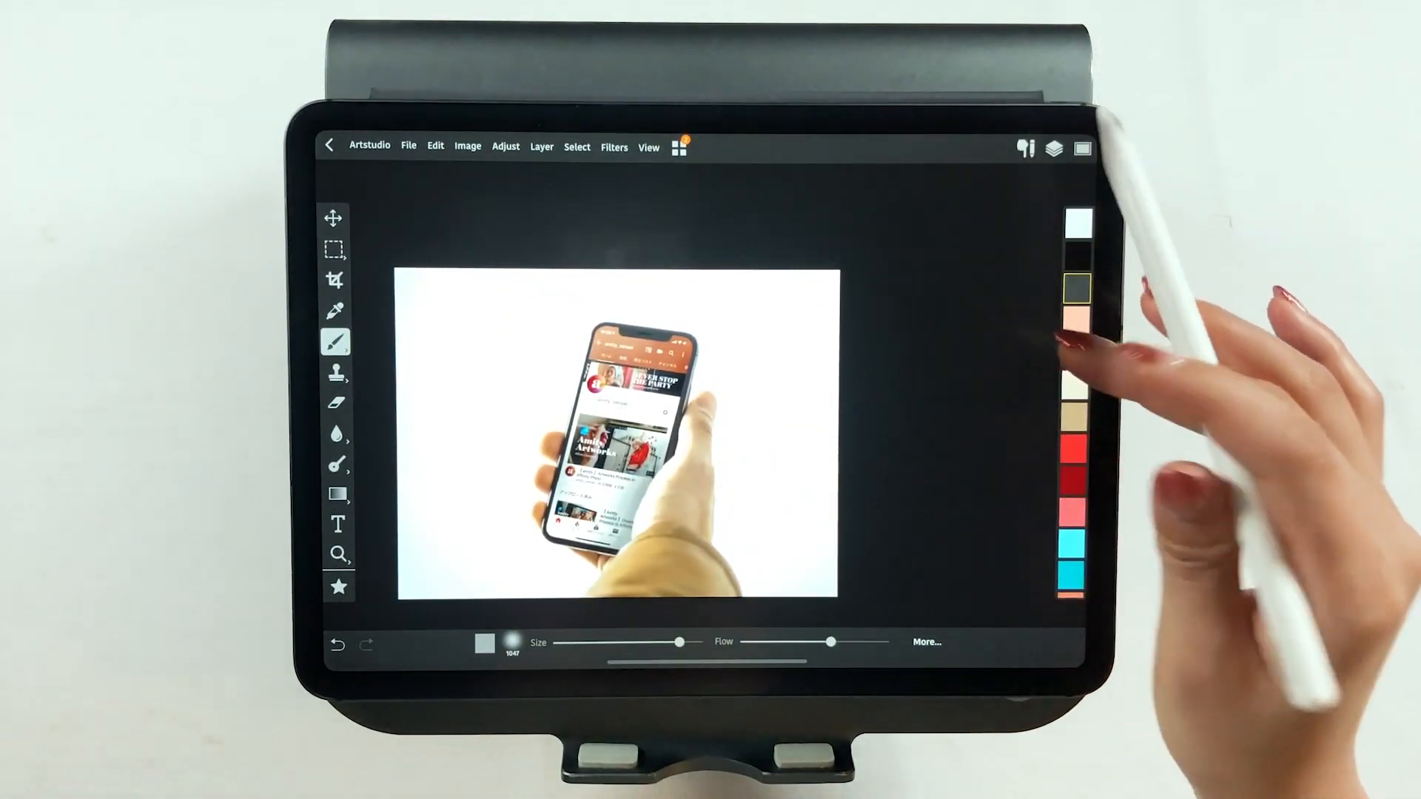
{"action": "left_click", "coordinate": [1053, 147]}
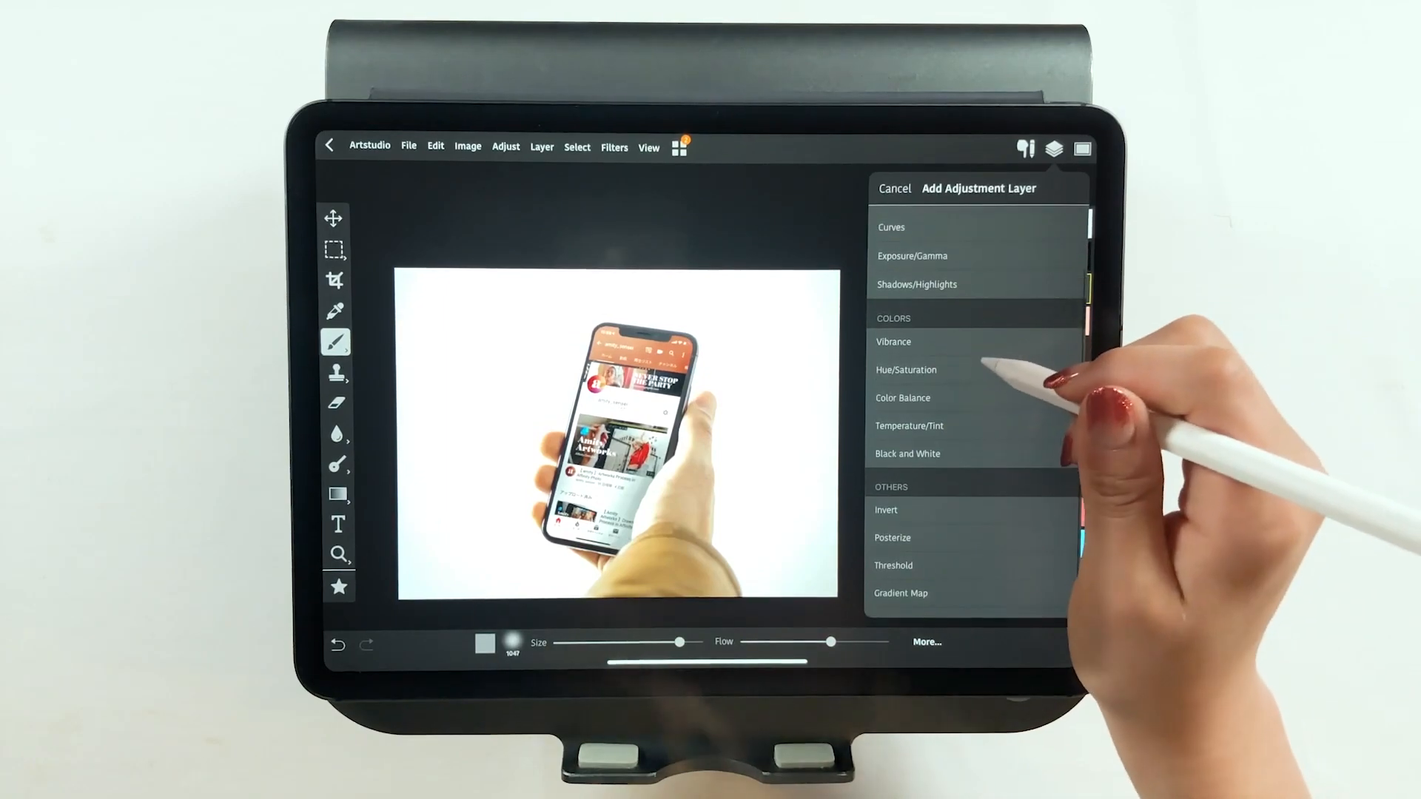
- Apply a Temperature/Tint adjustment layer, then bring up adjustment layer choices again from Layers
{"action": "scroll", "scroll_direction": "down", "scroll_amount": 3}
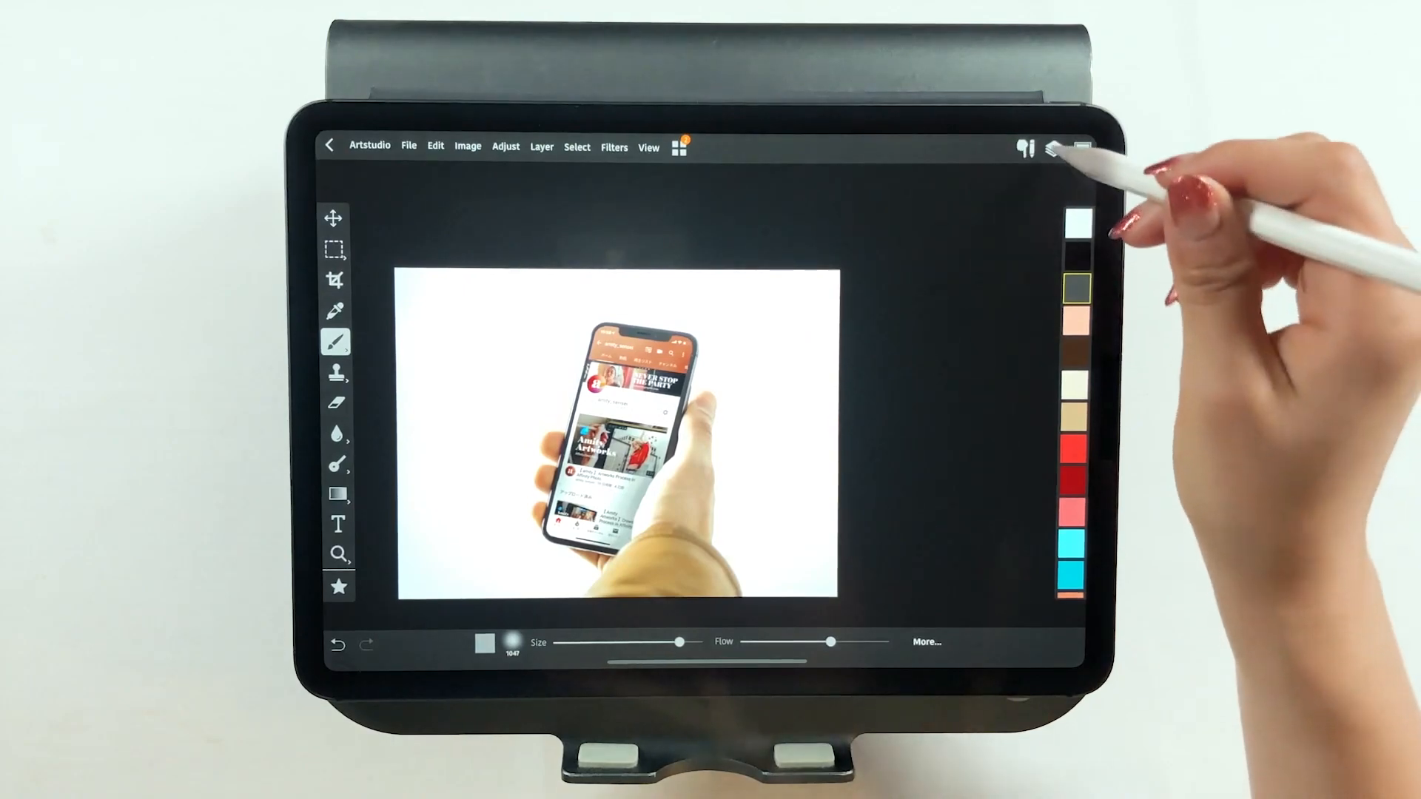
{"action": "left_click", "coordinate": [1052, 150]}
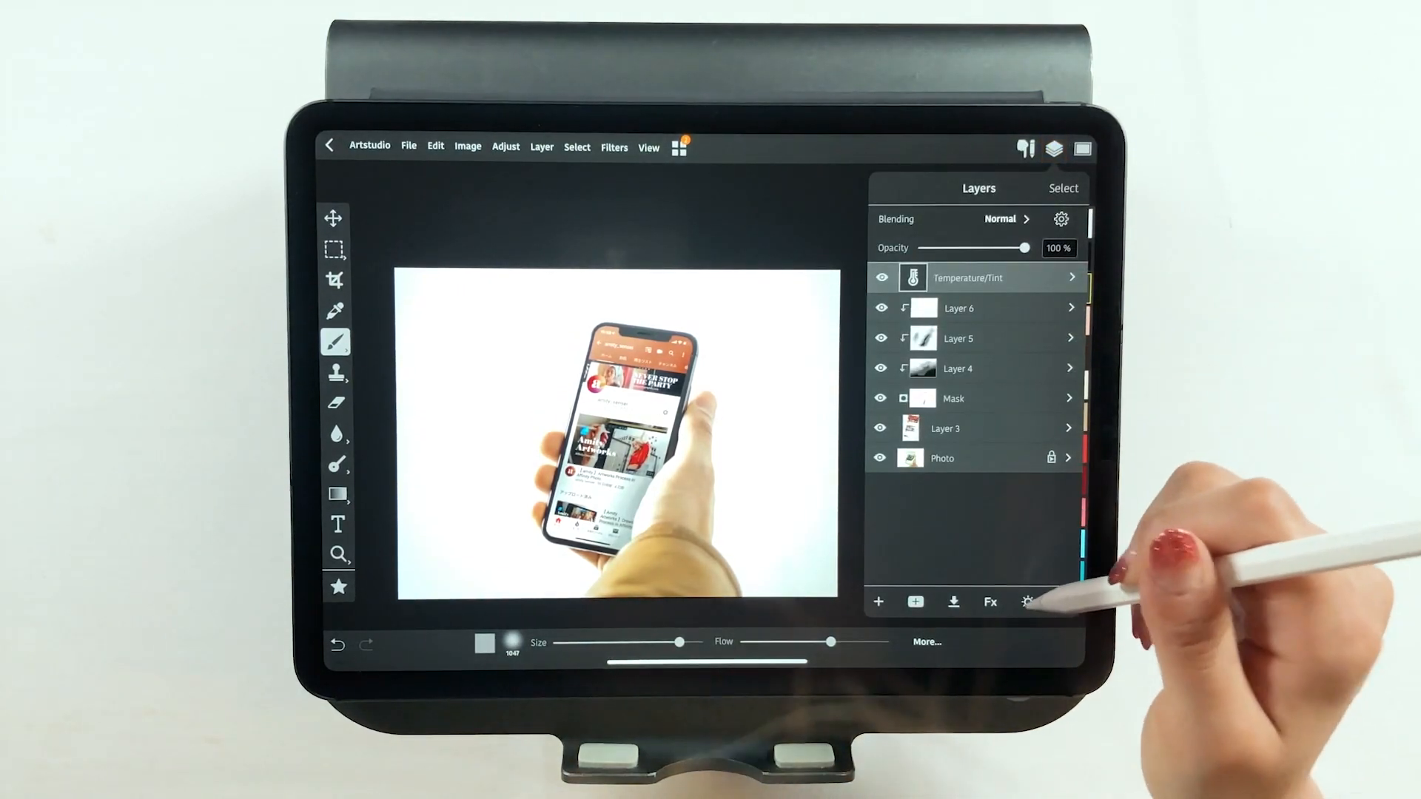
{"action": "left_click", "coordinate": [1029, 601]}
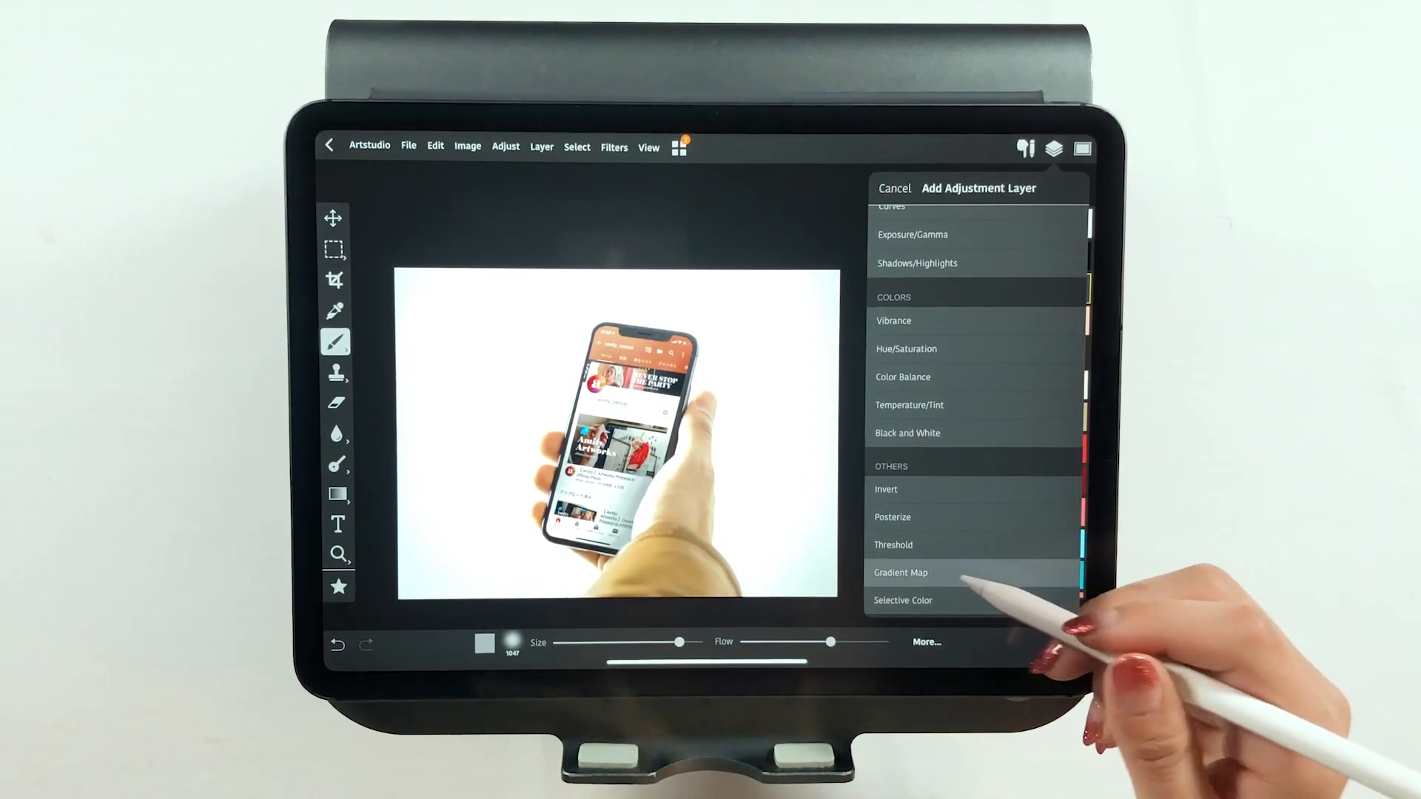
- Add a Gradient Map adjustment with a brown gradient and Invert turned off
{"action": "left_click", "coordinate": [900, 573]}
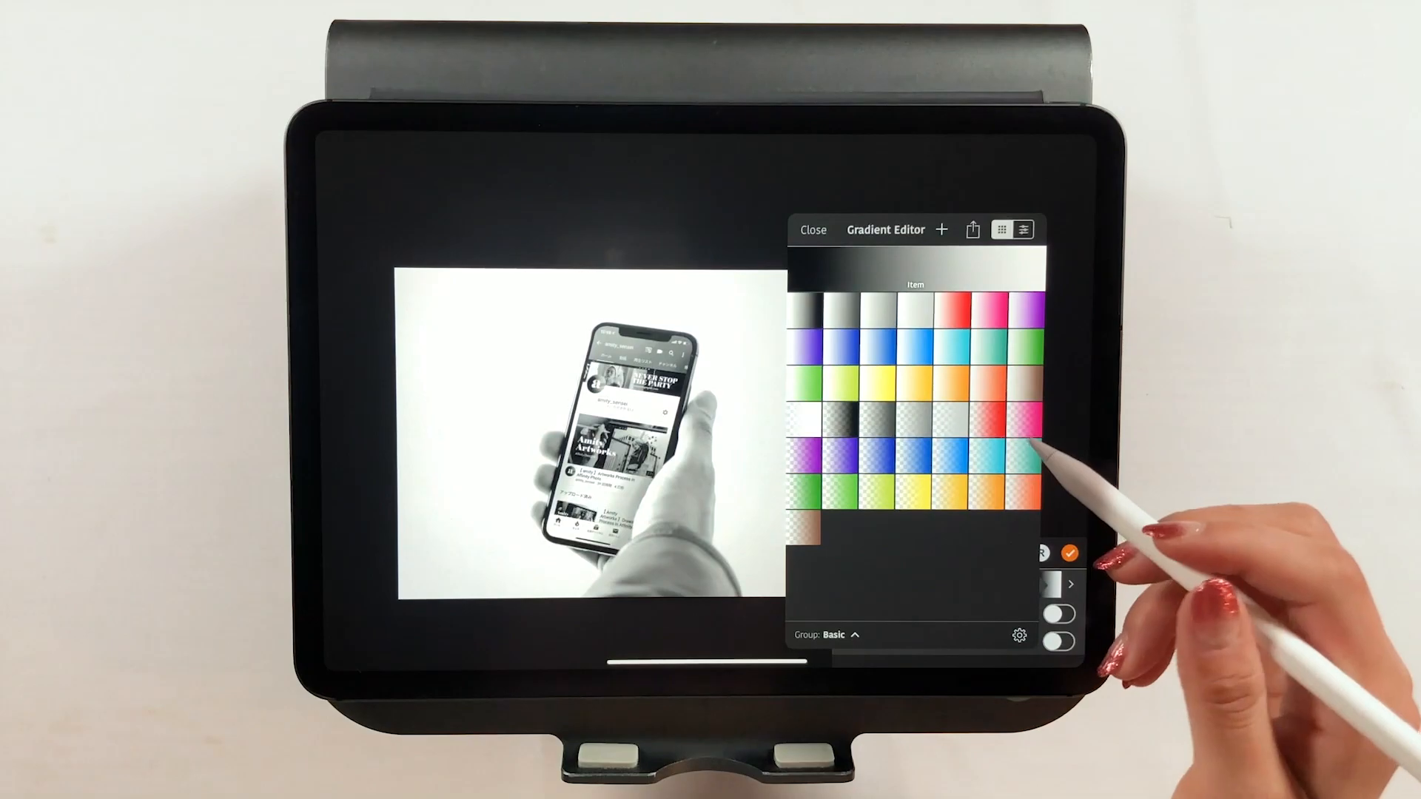
{"action": "left_click", "coordinate": [1028, 387]}
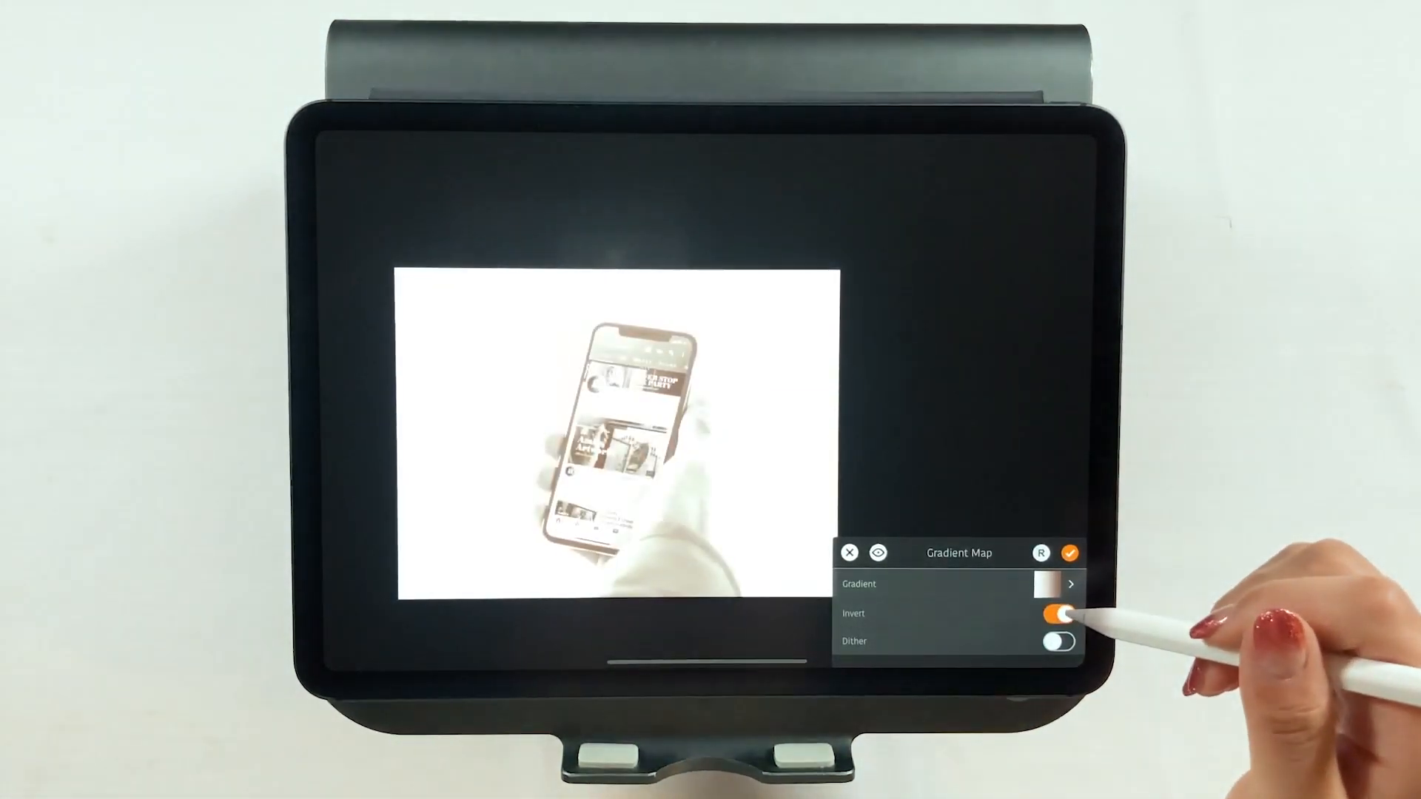
{"action": "left_click", "coordinate": [1055, 583]}
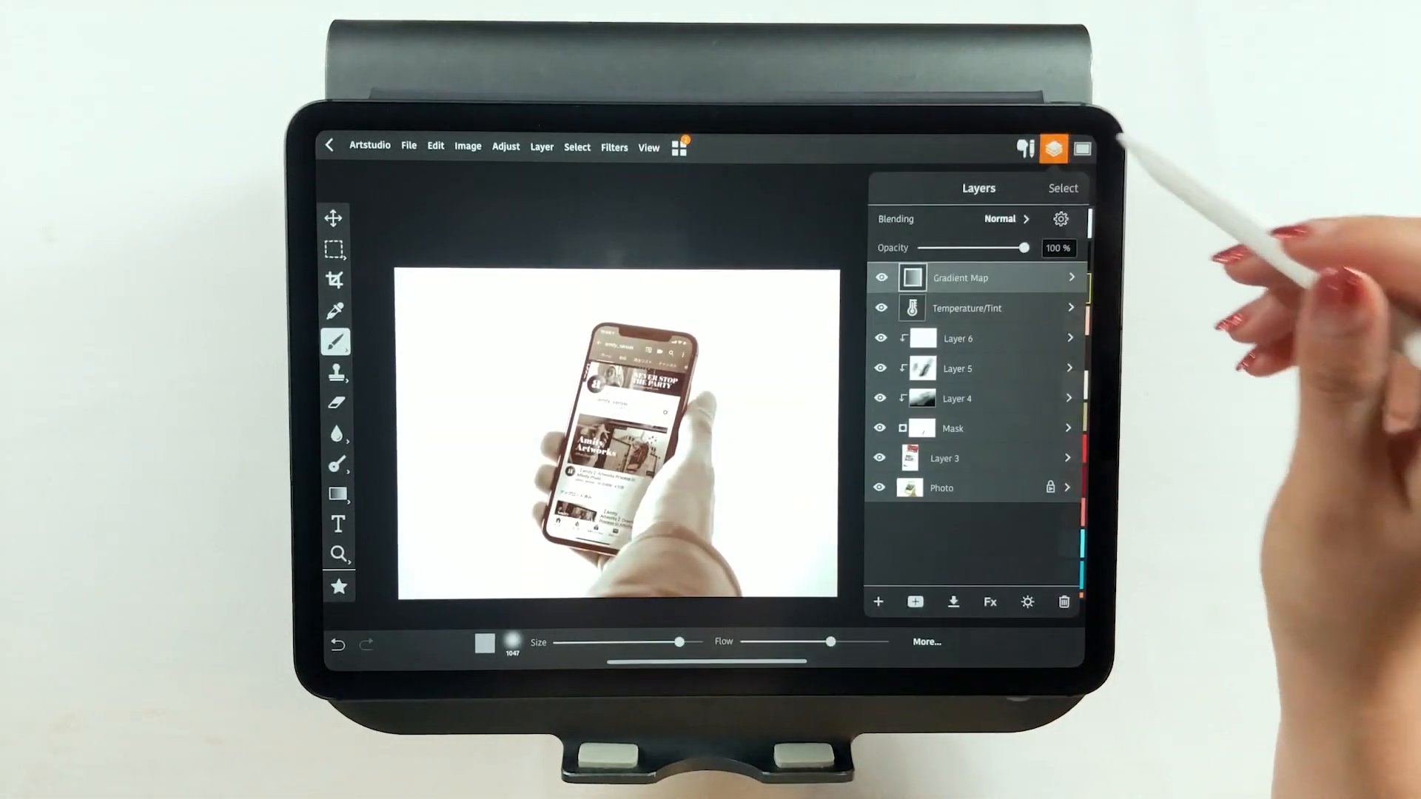
- Set the Gradient Map layer's blend mode to Overlay
{"action": "left_click", "coordinate": [1002, 219]}
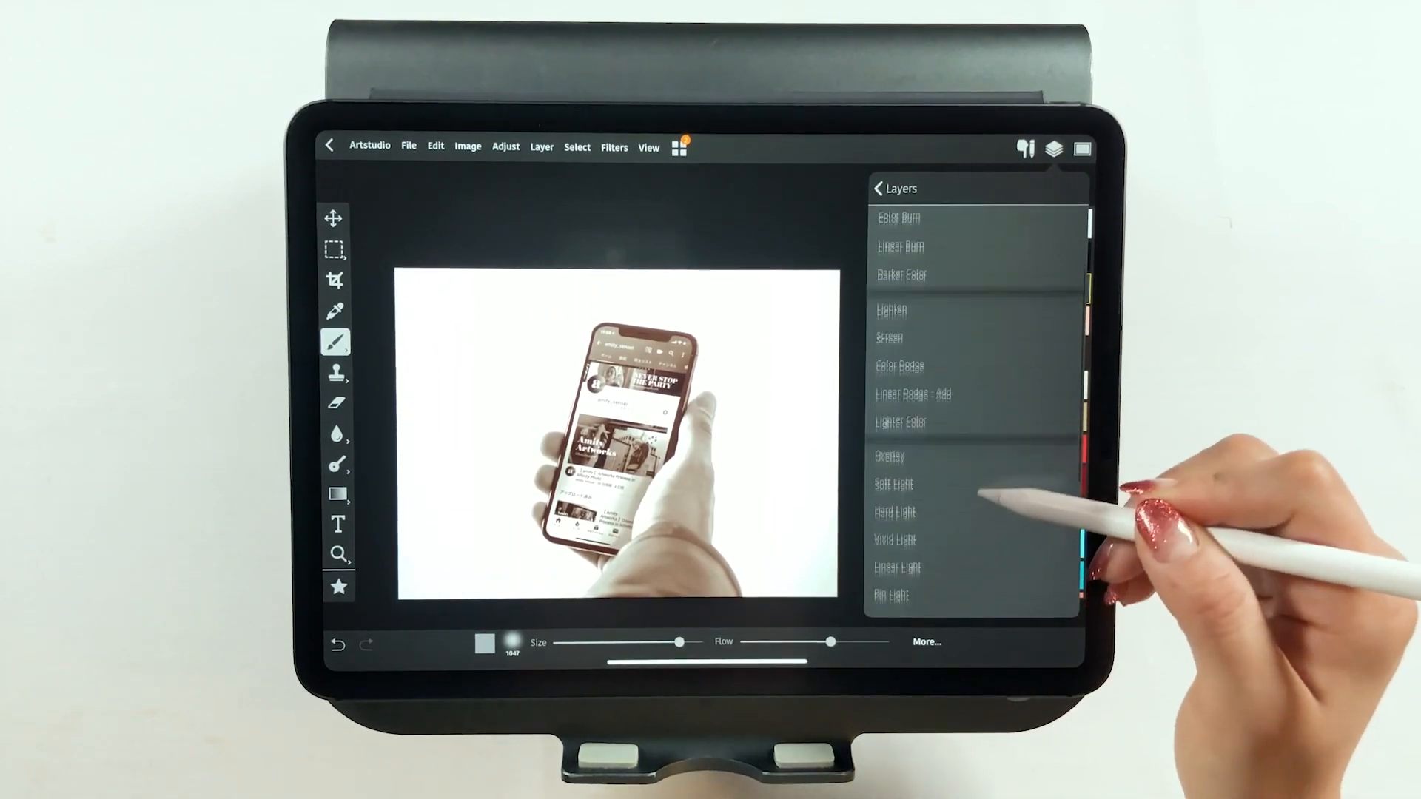
{"action": "left_click", "coordinate": [890, 435]}
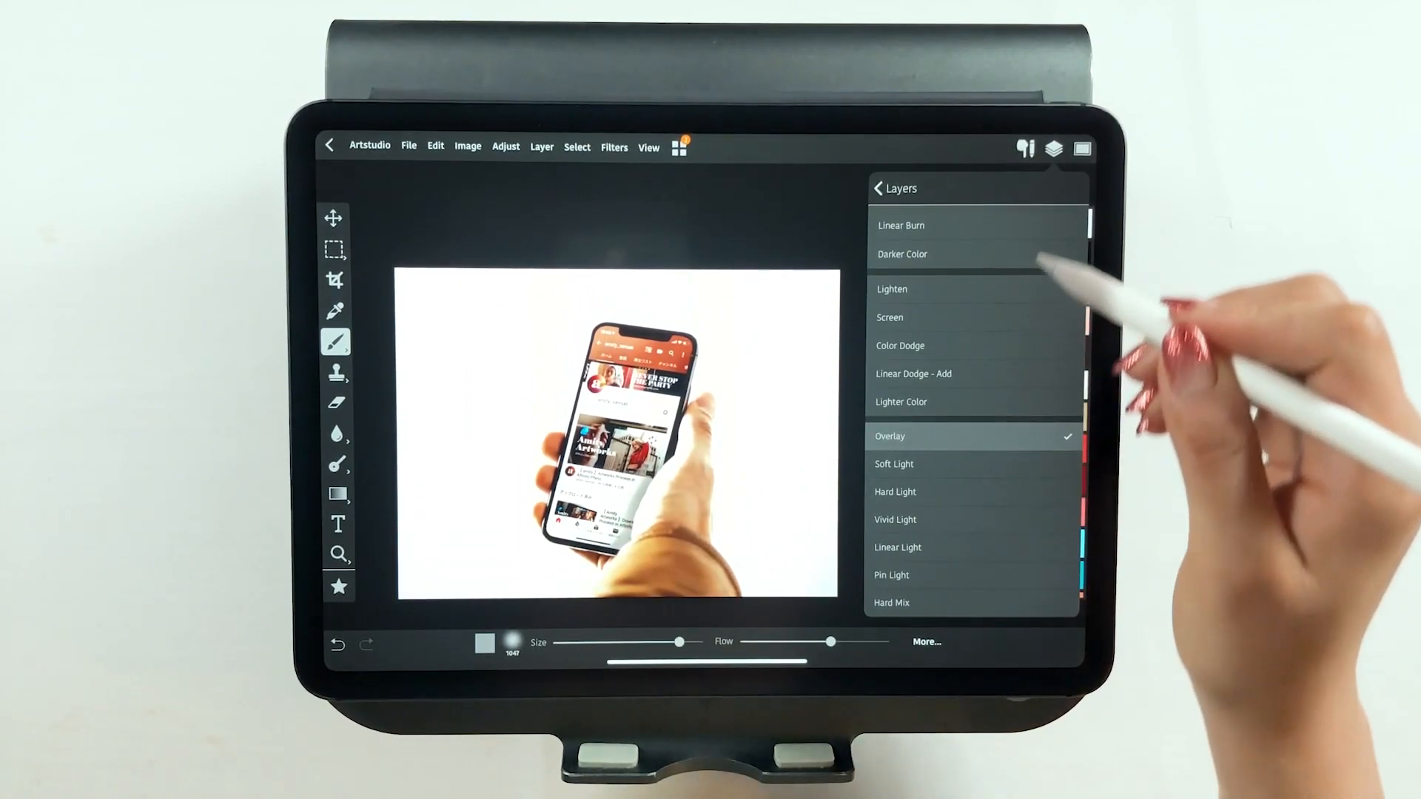
{"action": "left_click", "coordinate": [890, 435]}
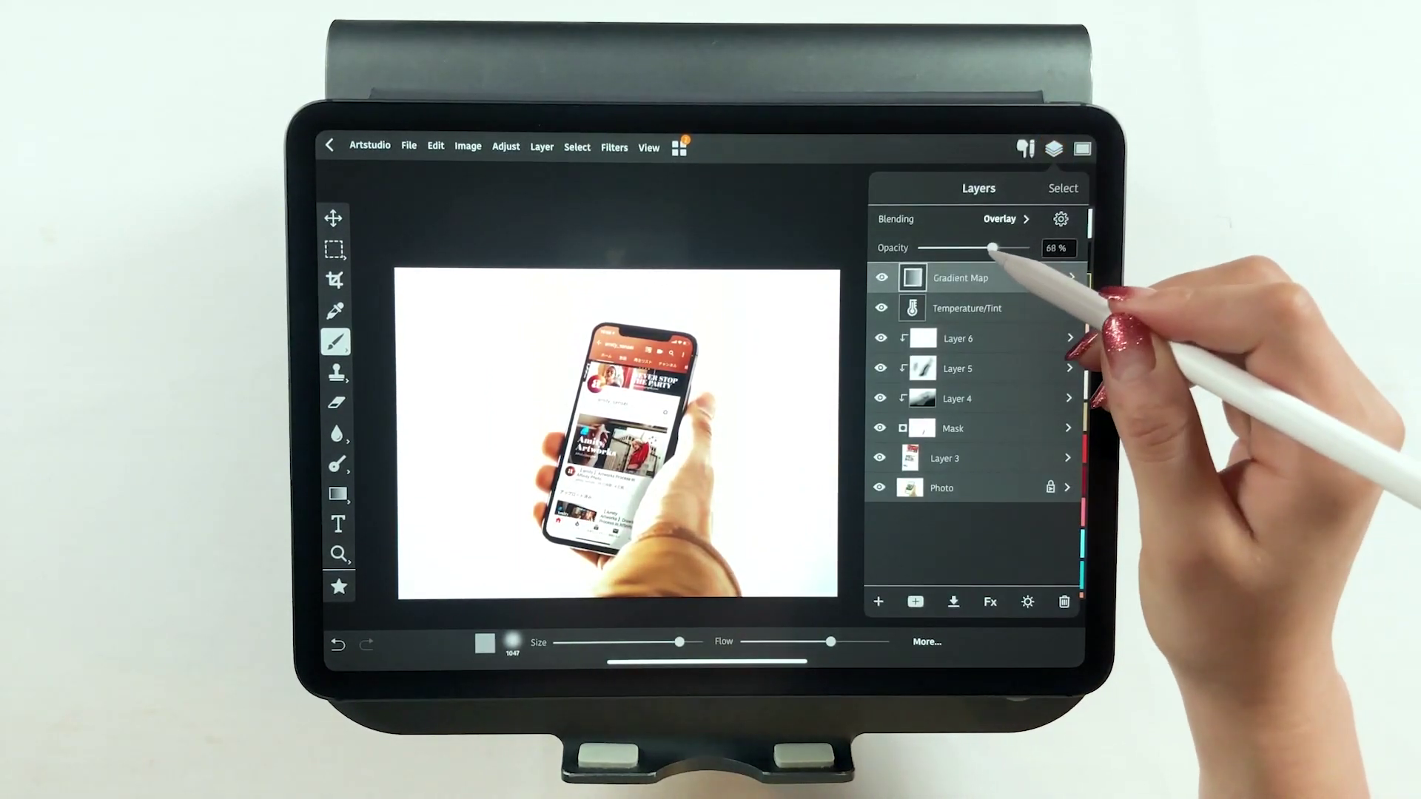
- Adjust the Gradient Map layer's opacity slider to about 80%
{"action": "left_click_drag", "start_coordinate": [993, 247], "coordinate": [972, 247]}
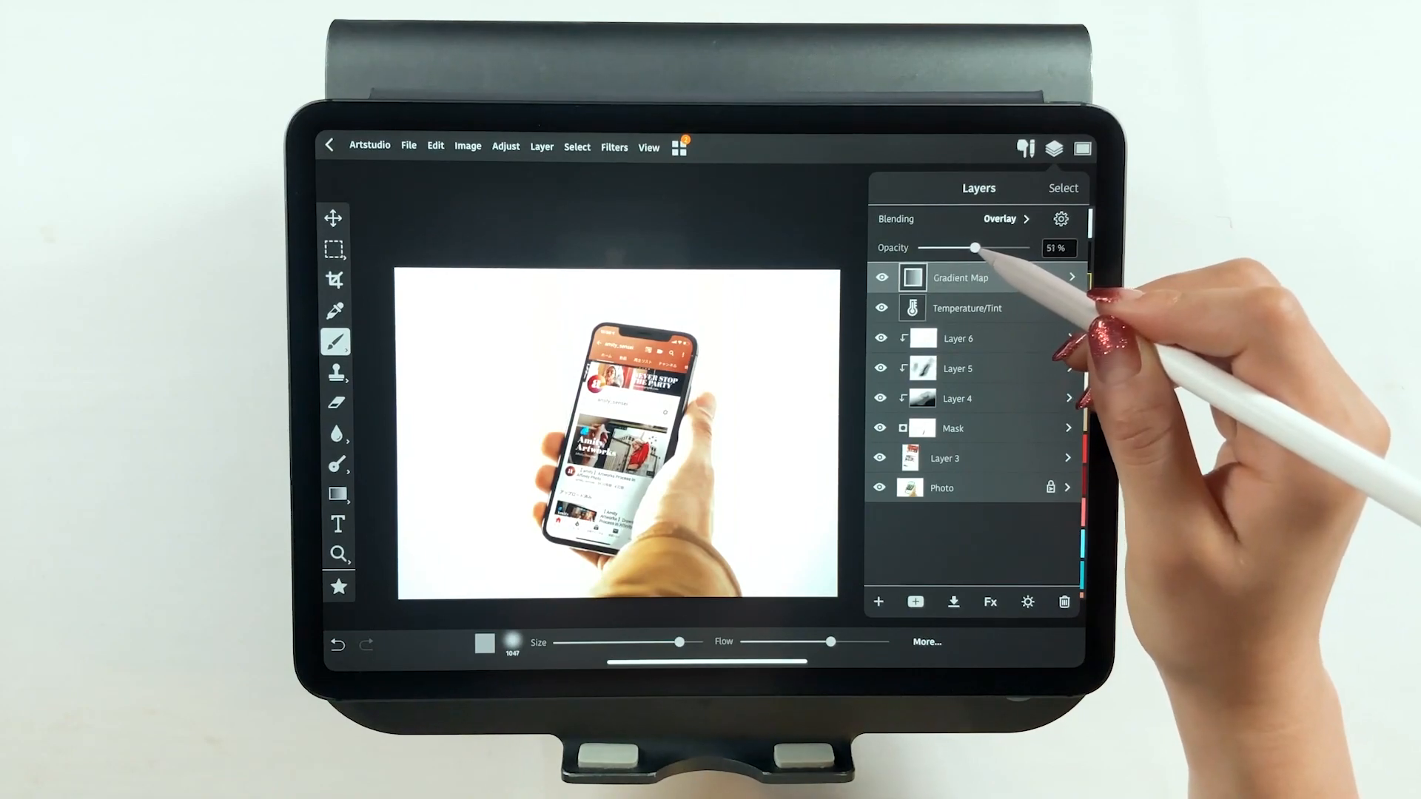
{"action": "left_click_drag", "start_coordinate": [973, 247], "coordinate": [1001, 247]}
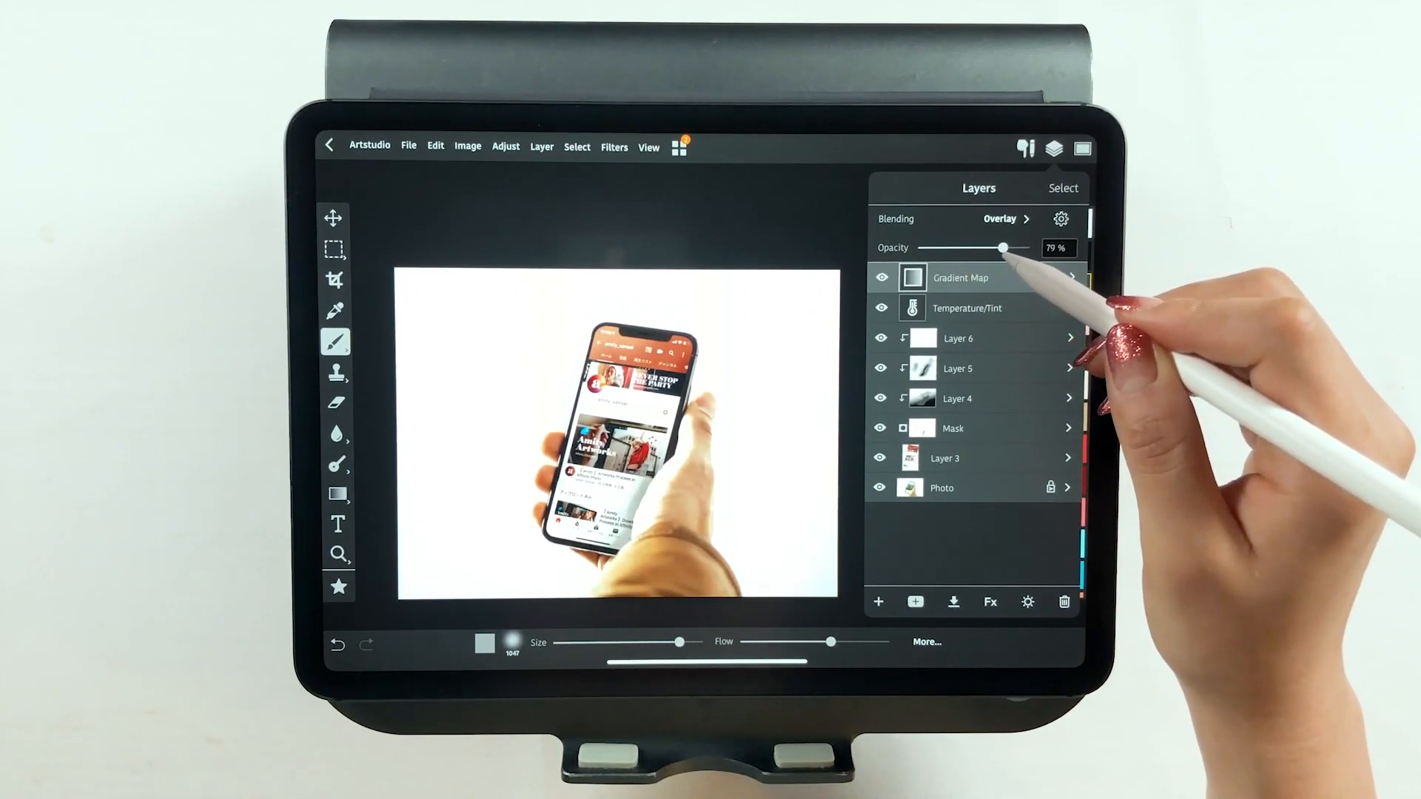
{"action": "left_click_drag", "start_coordinate": [997, 247], "coordinate": [1003, 247]}
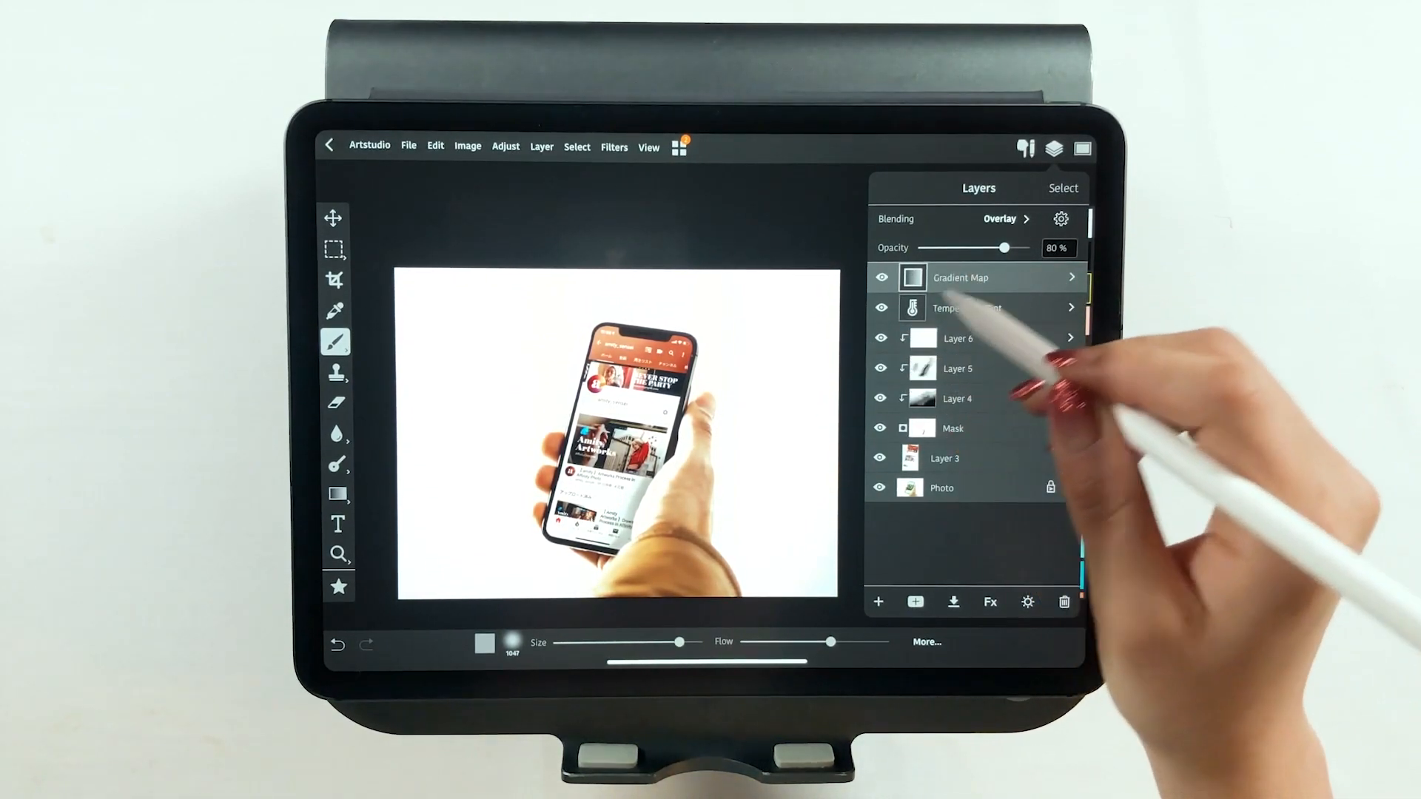
{"action": "left_click_drag", "start_coordinate": [1001, 247], "coordinate": [972, 247]}
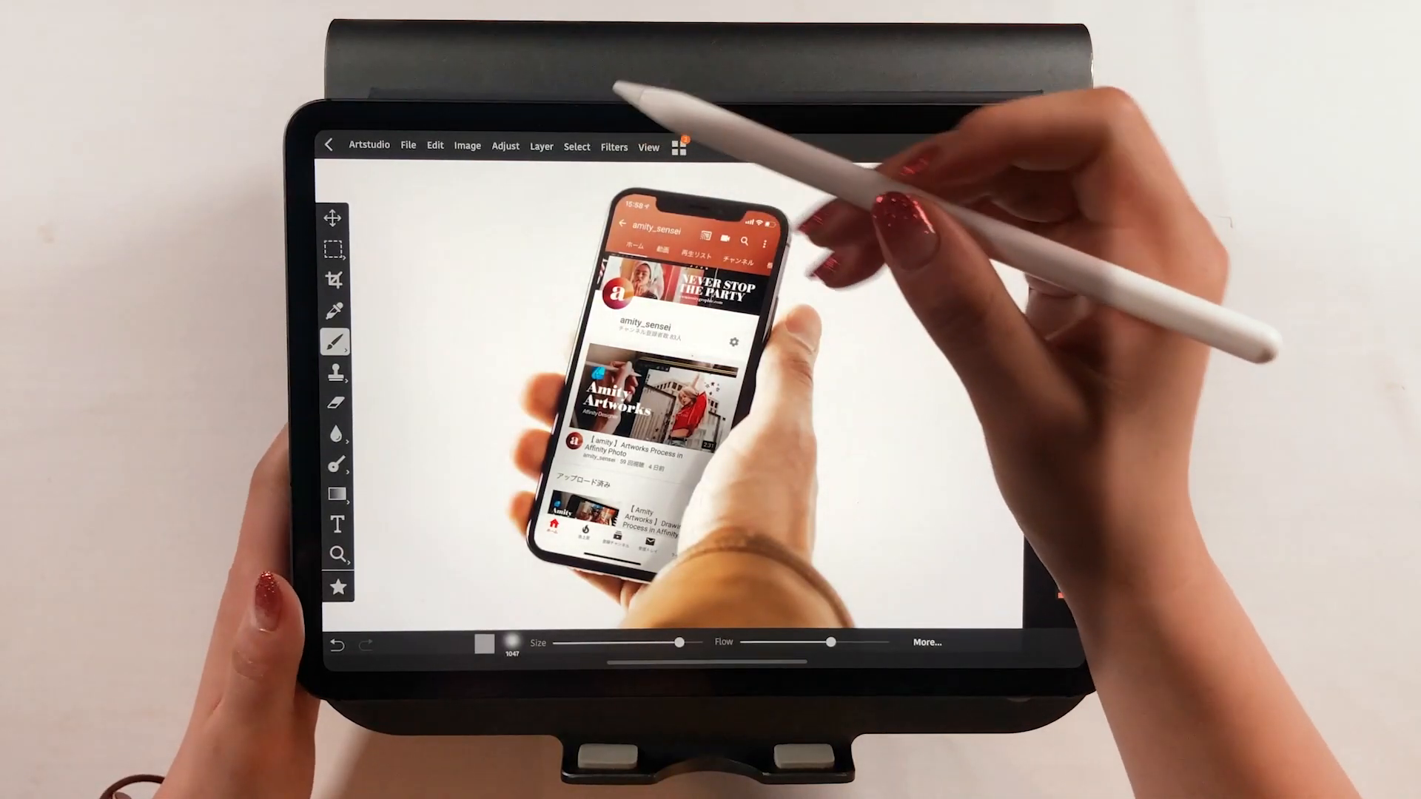
- Open the File menu after reviewing the finished mockup
{"action": "left_click", "coordinate": [408, 146]}
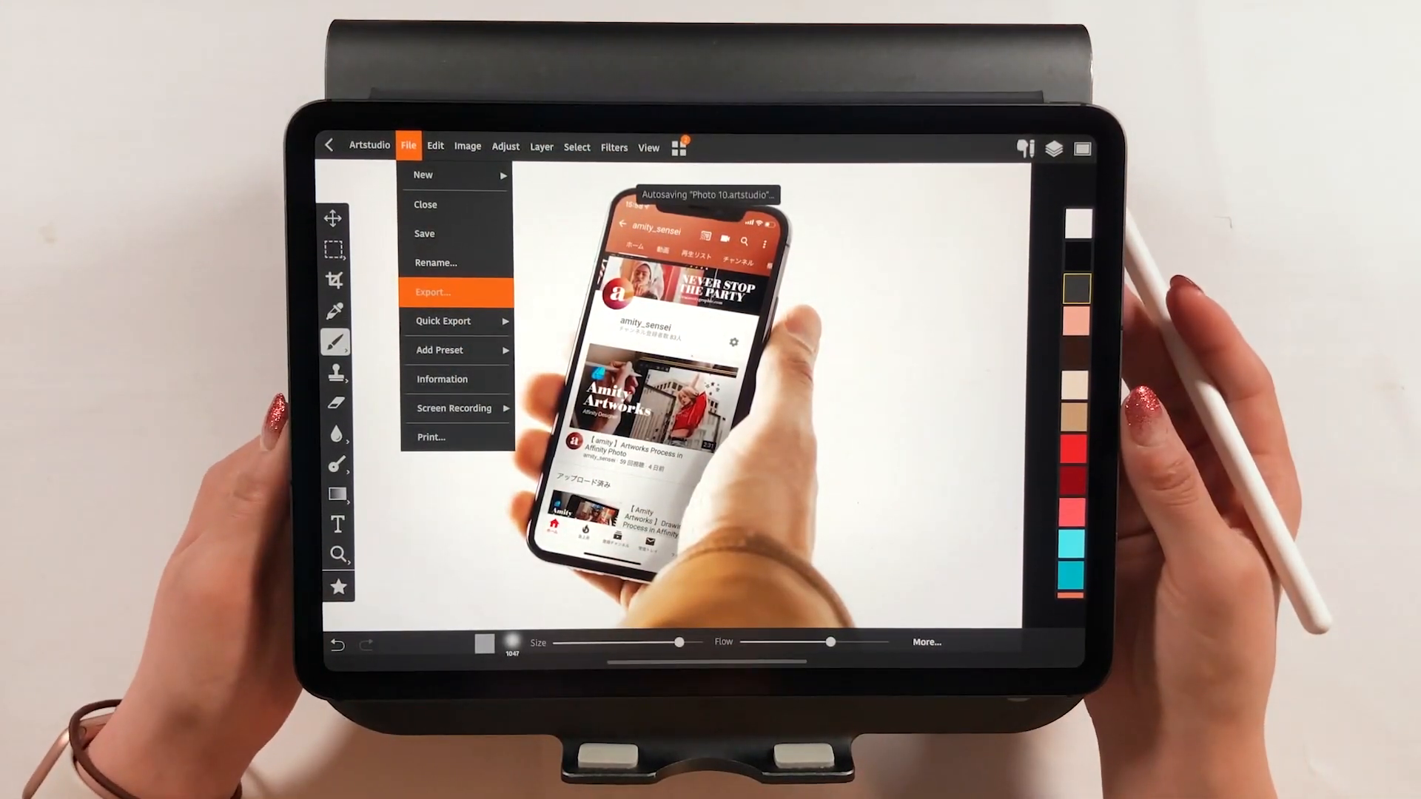
- Export the mockup as a JPEG at 100% quality and open the share sheet
{"action": "left_click", "coordinate": [433, 292]}
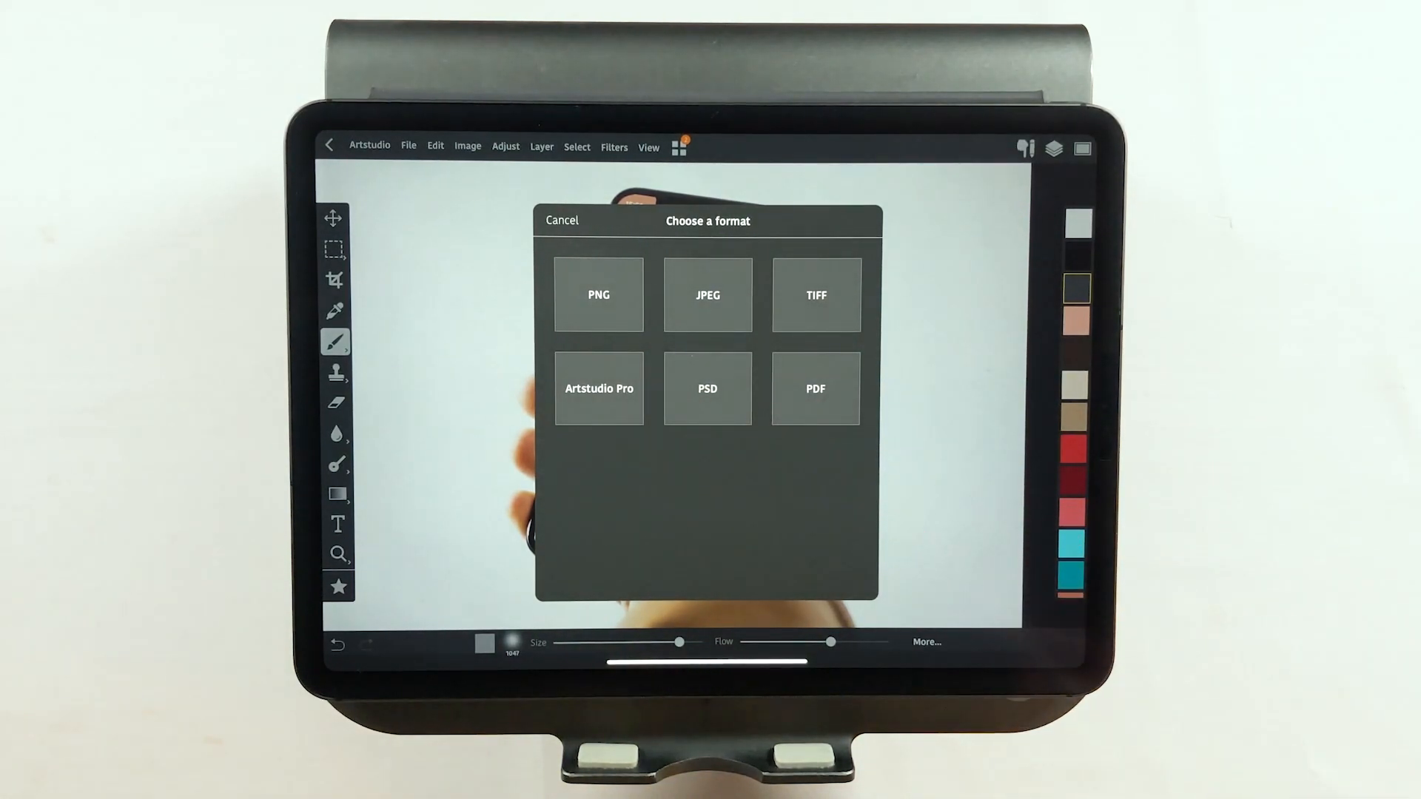
{"action": "left_click", "coordinate": [707, 295]}
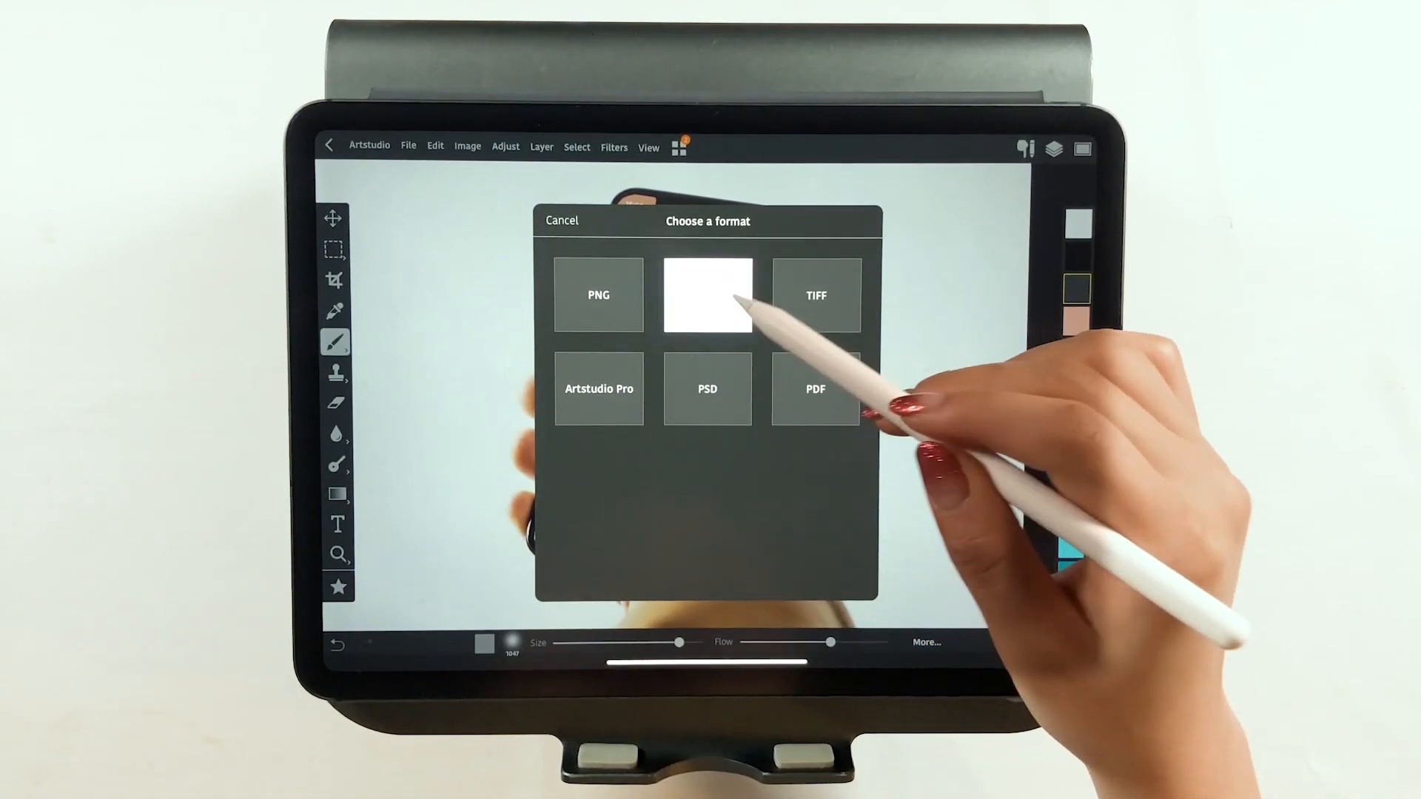
{"action": "left_click", "coordinate": [706, 296]}
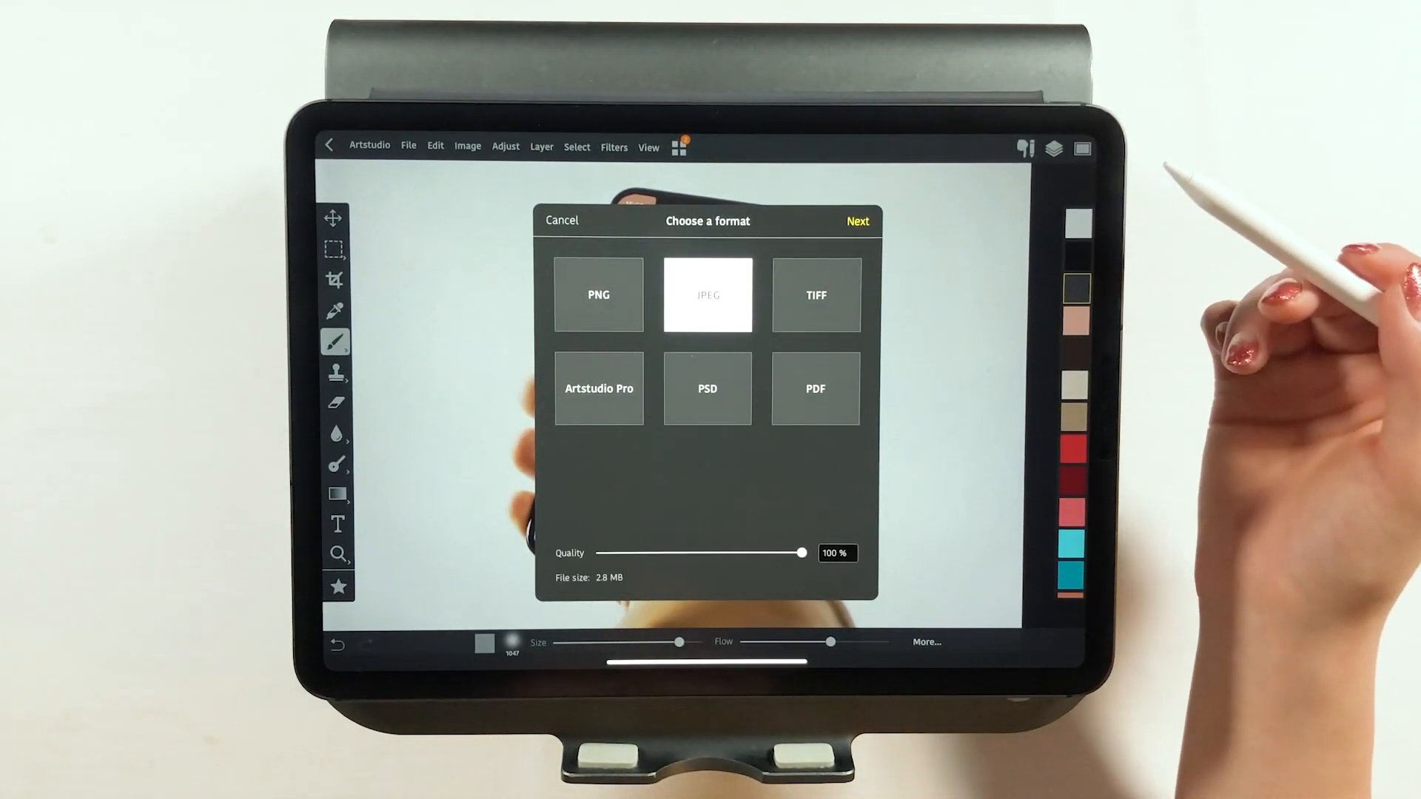
{"action": "left_click", "coordinate": [857, 222]}
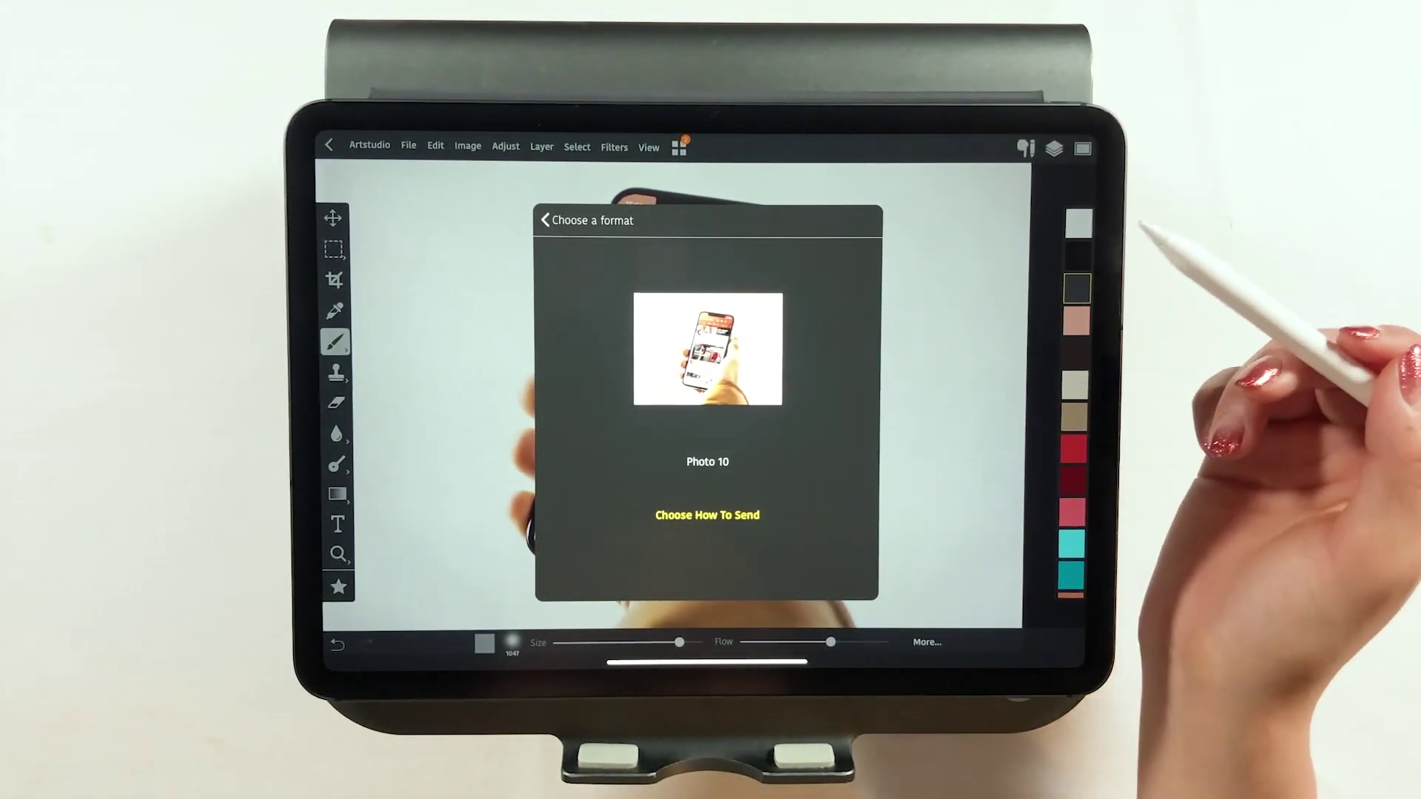
{"action": "left_click", "coordinate": [705, 515]}
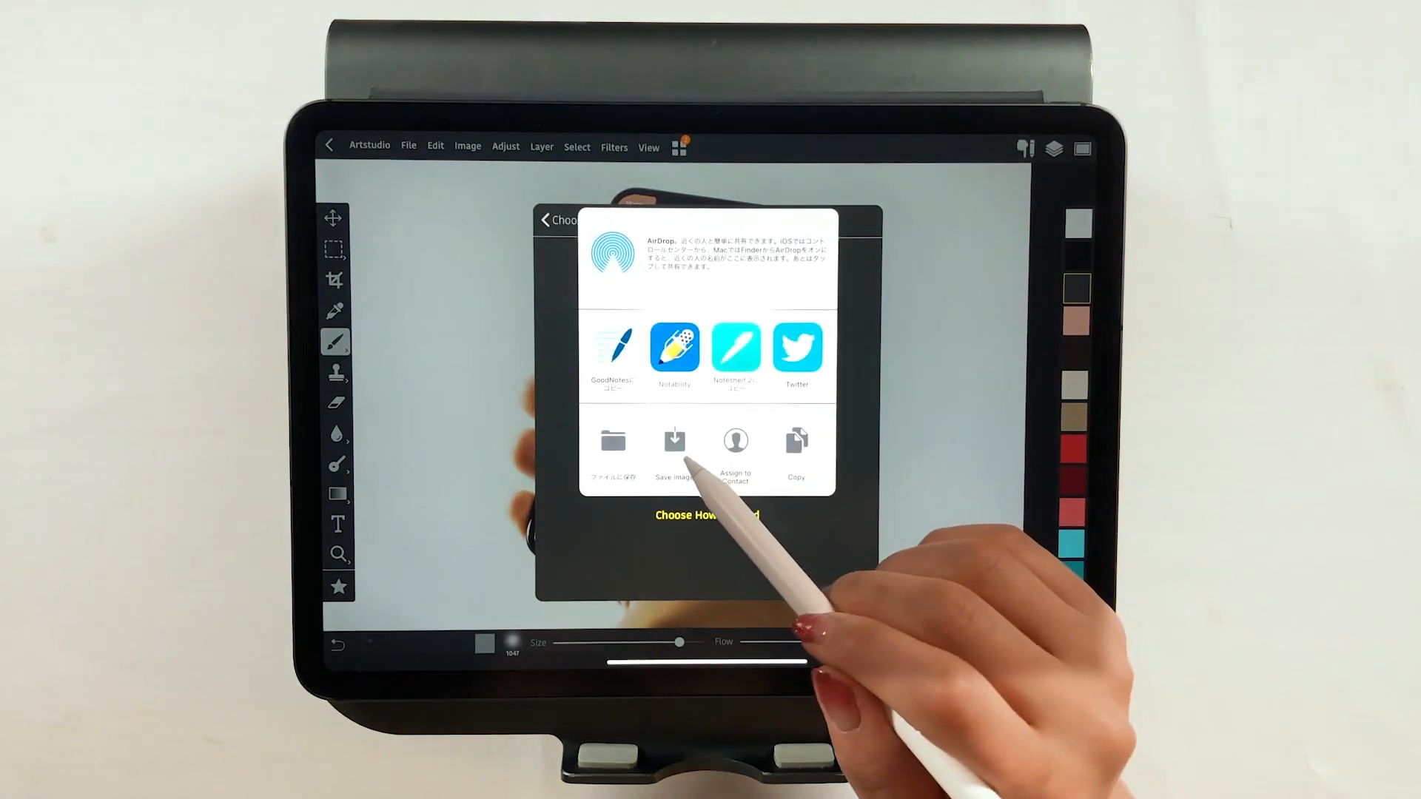